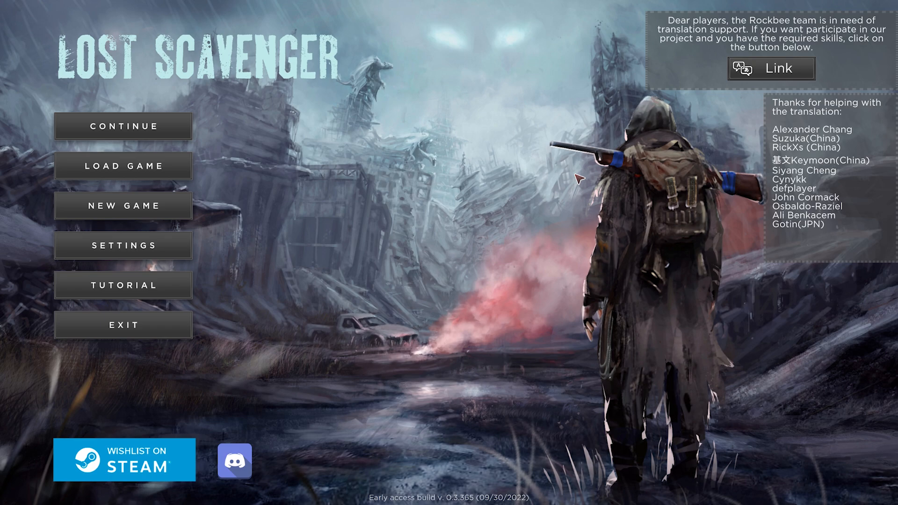
# Start a new game from the main menu to reach Character Creation
pyautogui.click(124, 206)
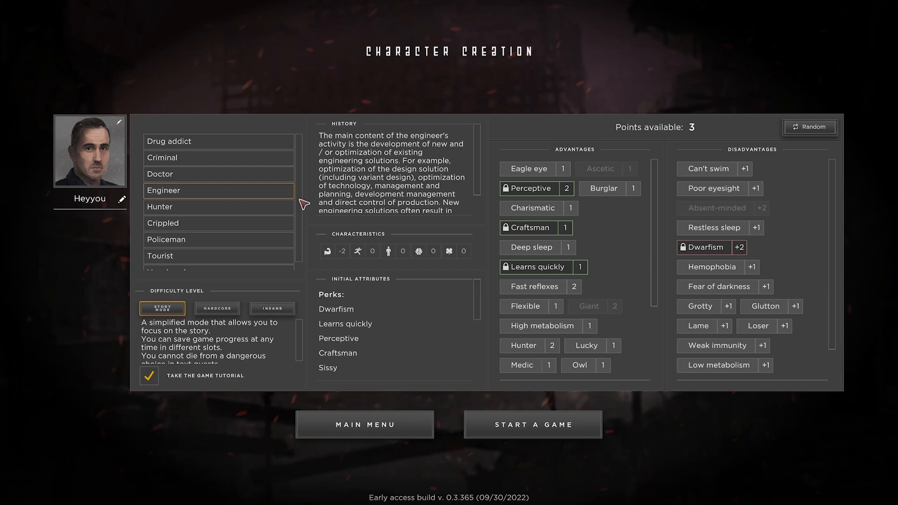
pyautogui.moveTo(256, 154)
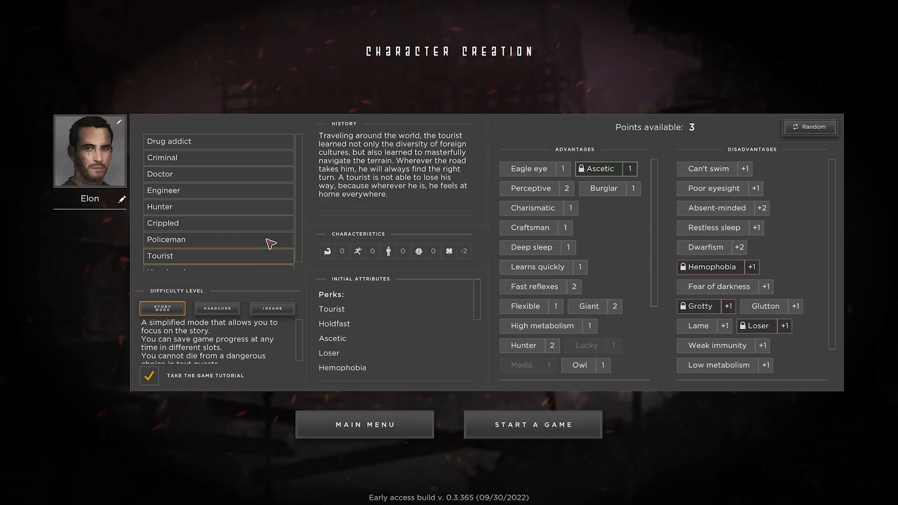
# Choose the Criminal background for the new character
pyautogui.click(218, 262)
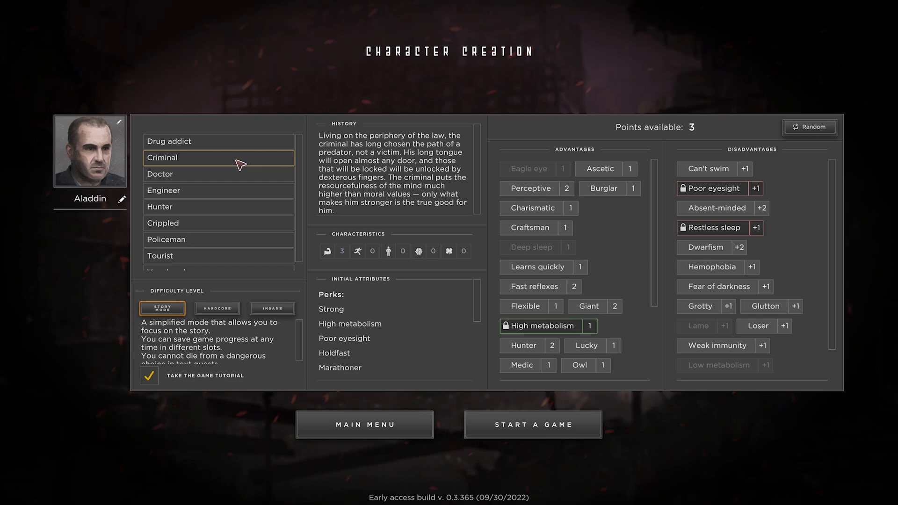
pyautogui.moveTo(620, 273)
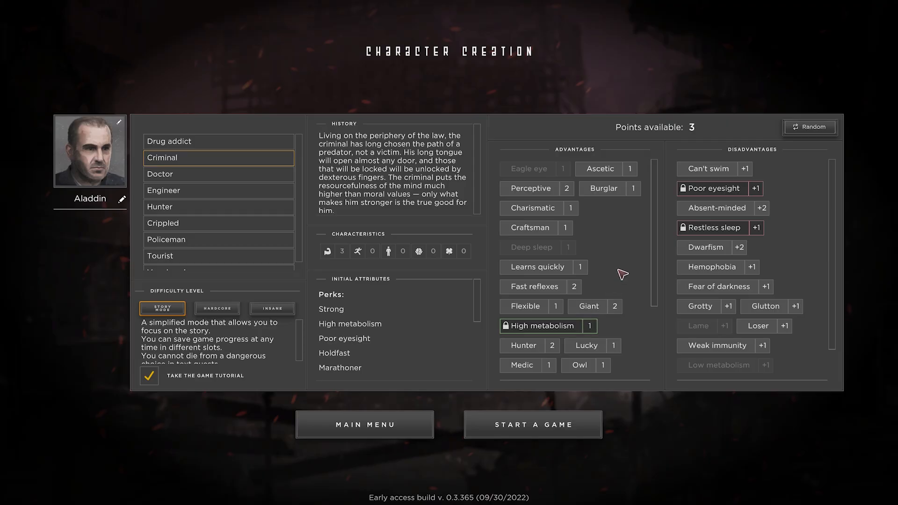
pyautogui.moveTo(685, 213)
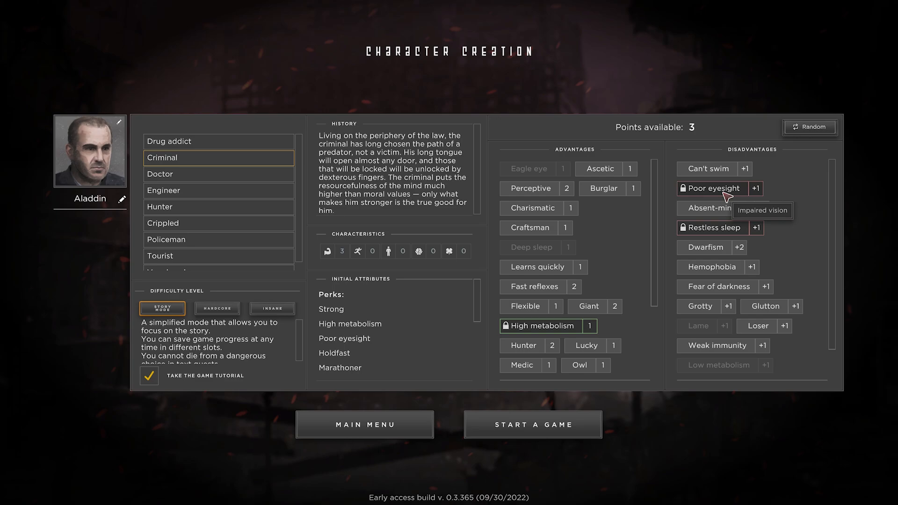
pyautogui.moveTo(725, 237)
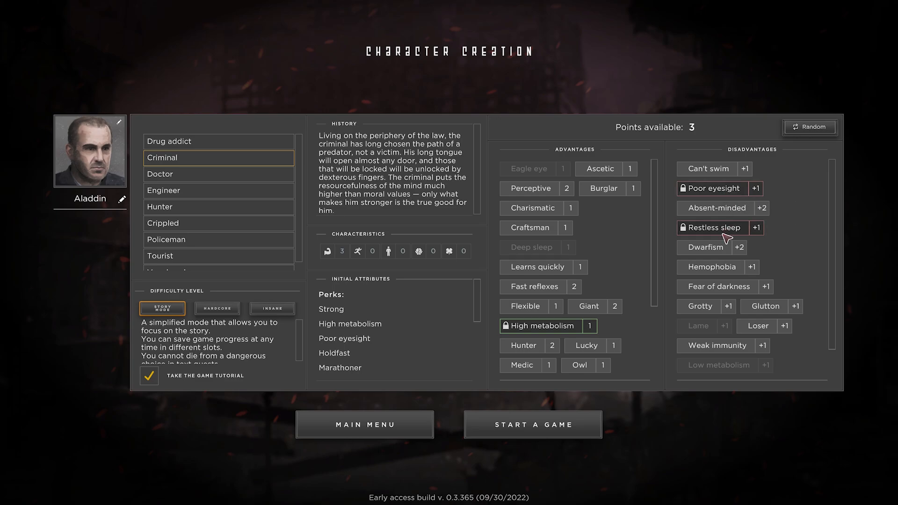
# Buy the Strong back and Ascetic advantages, leaving 1 point
pyautogui.scroll(-3)
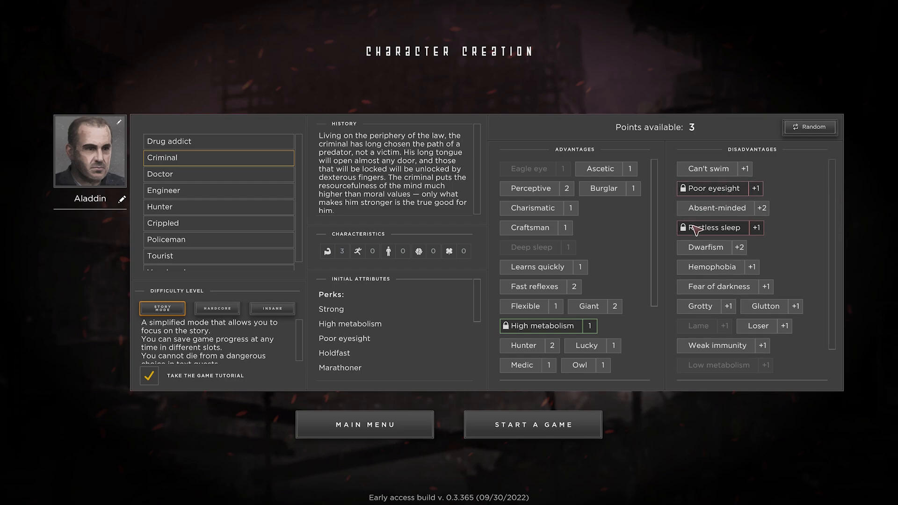
pyautogui.moveTo(726, 234)
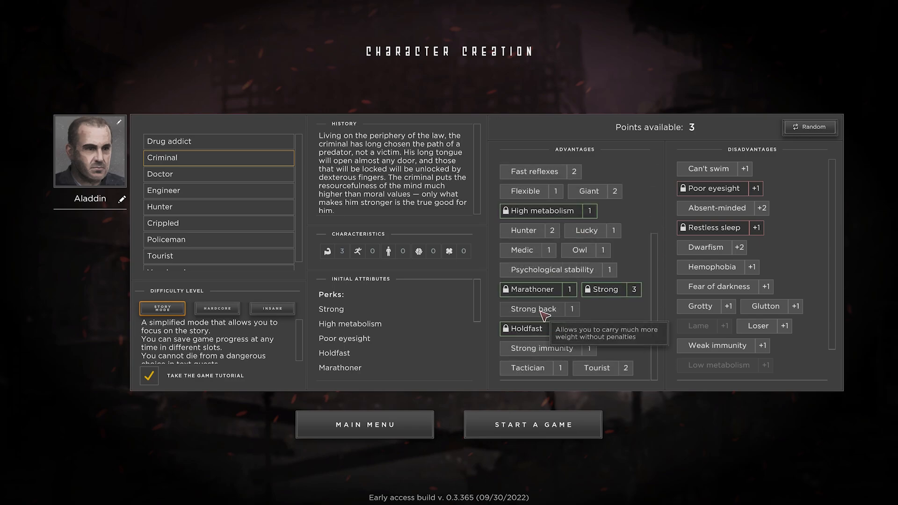
pyautogui.click(533, 309)
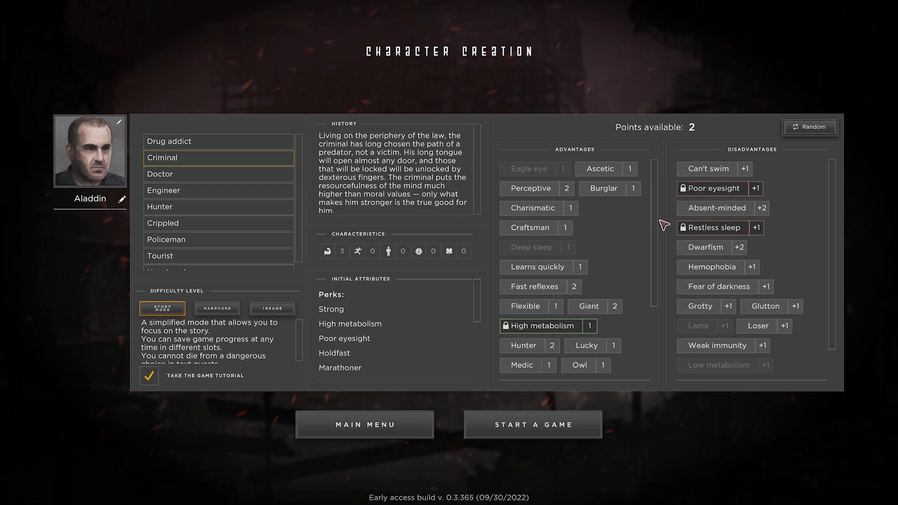
pyautogui.click(599, 169)
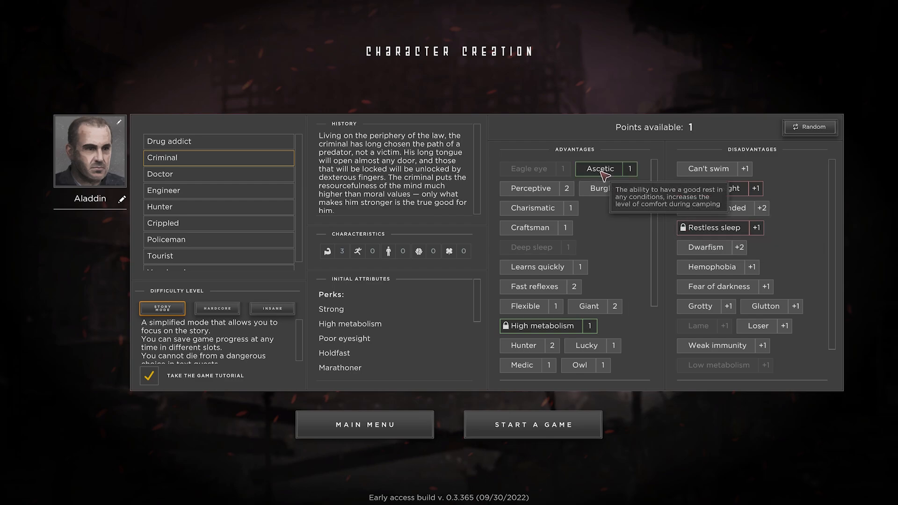
pyautogui.moveTo(604, 194)
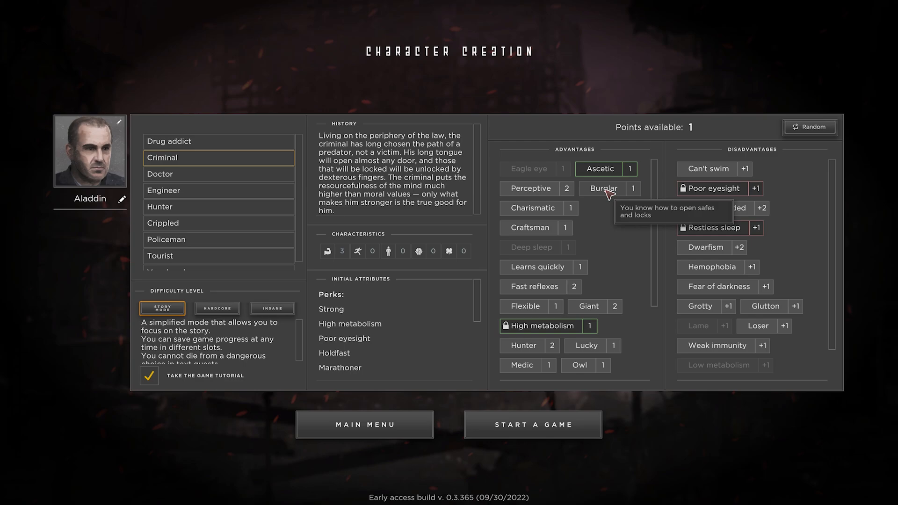
pyautogui.moveTo(534, 311)
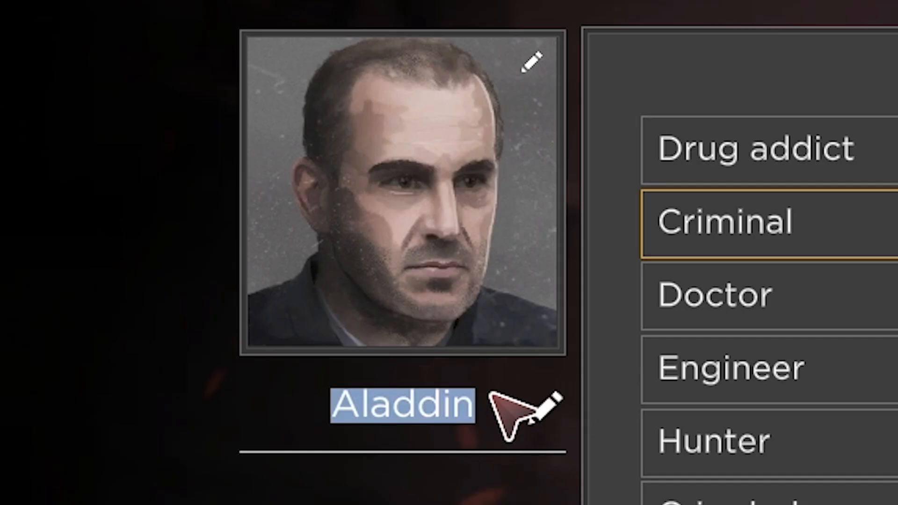
# Enter Falcon69 as the character name and start the game
pyautogui.write('Falcon6')
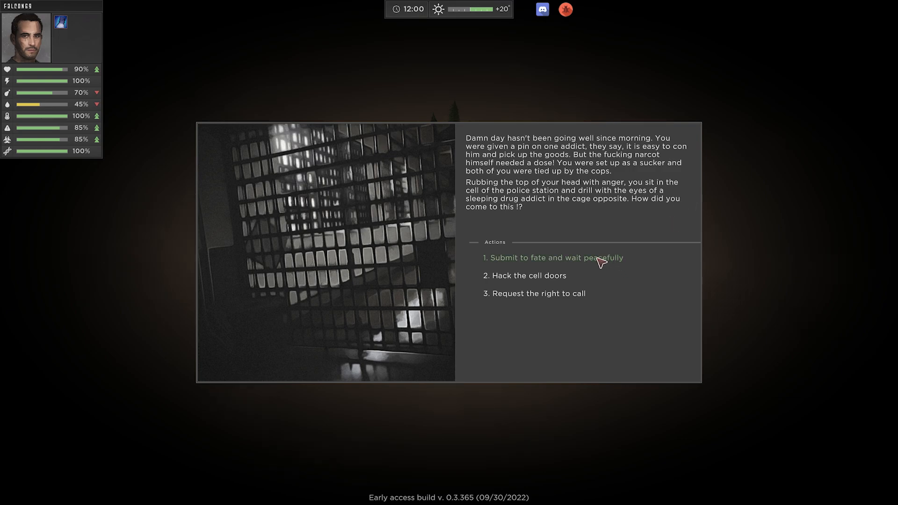
pyautogui.moveTo(562, 337)
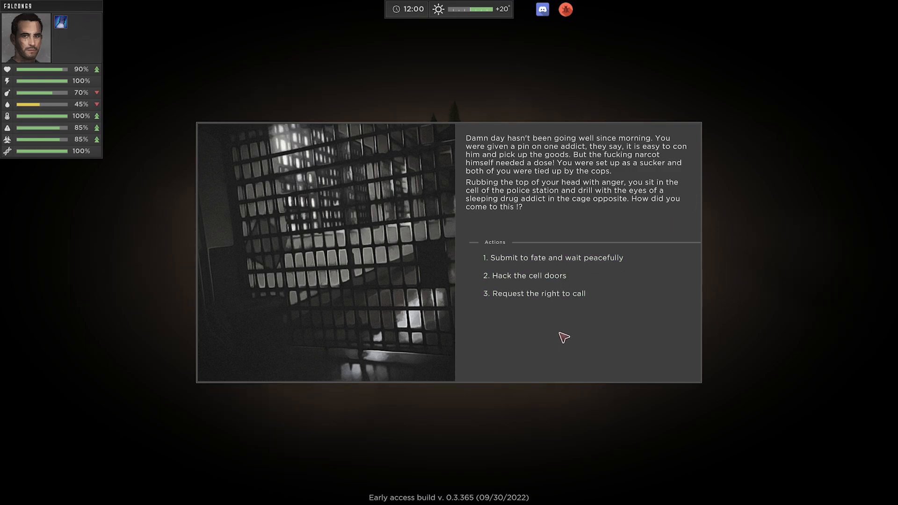
pyautogui.moveTo(537, 300)
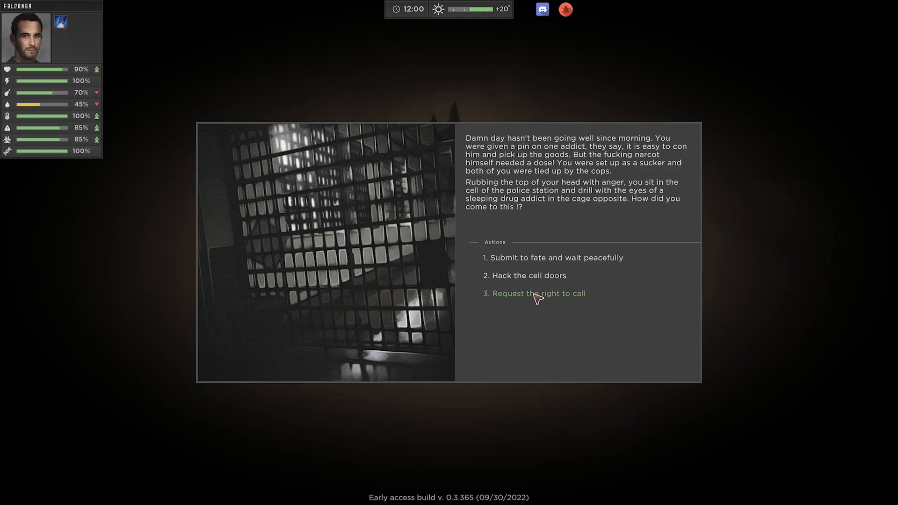
# Request the right to make a call in the police-cell story event
pyautogui.click(538, 294)
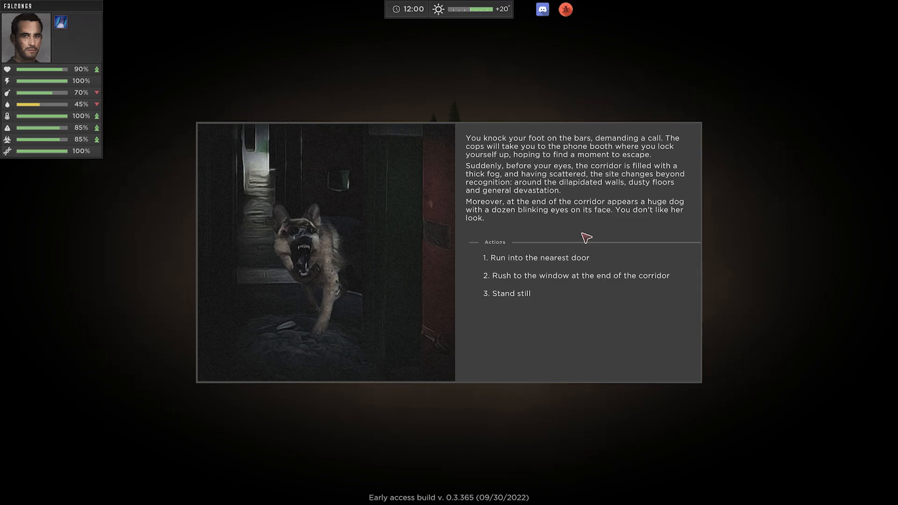
pyautogui.moveTo(563, 262)
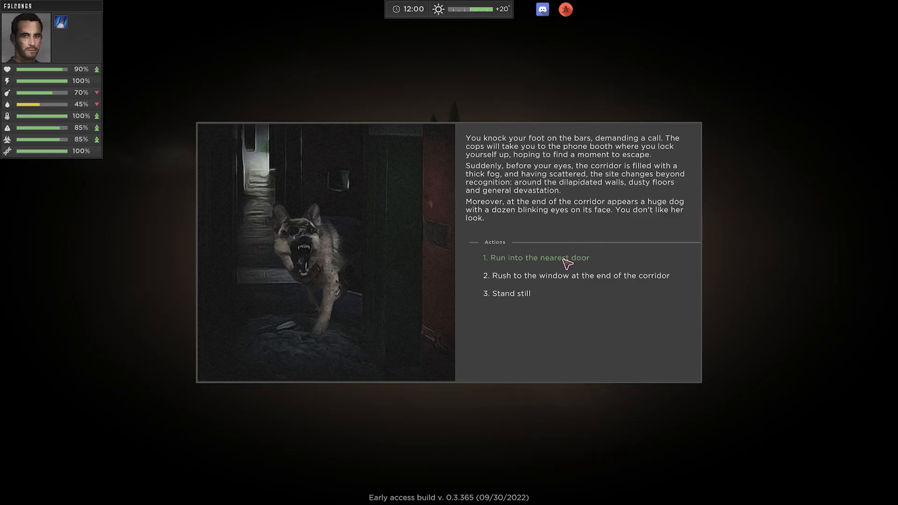
# Run for the nearest door, which turns out to be locked
pyautogui.click(539, 258)
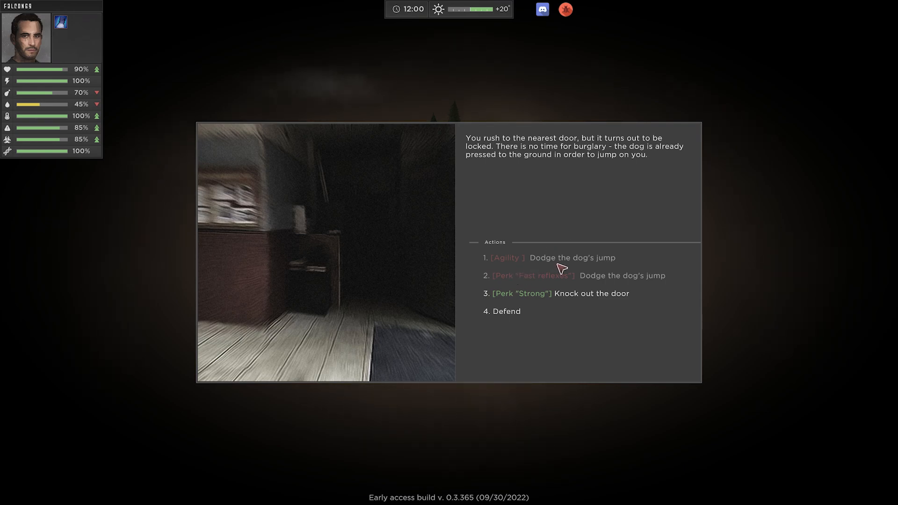
pyautogui.moveTo(591, 258)
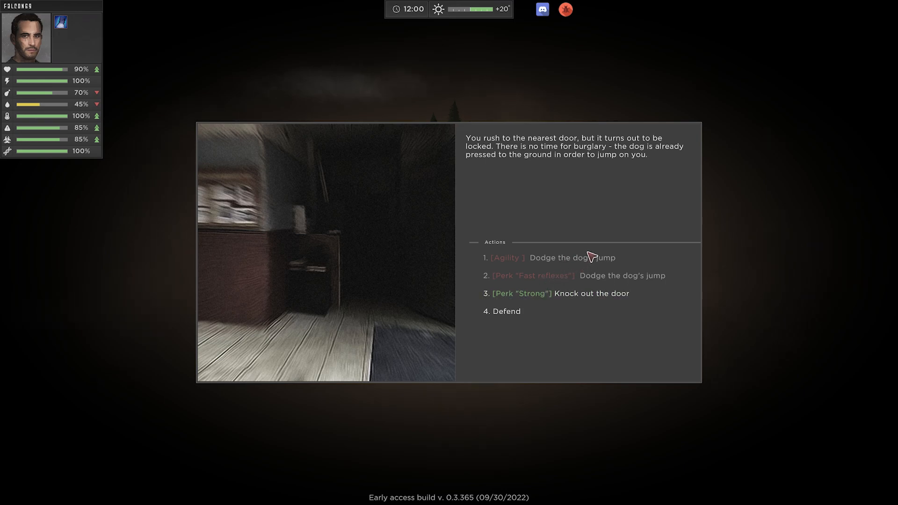
pyautogui.moveTo(556, 329)
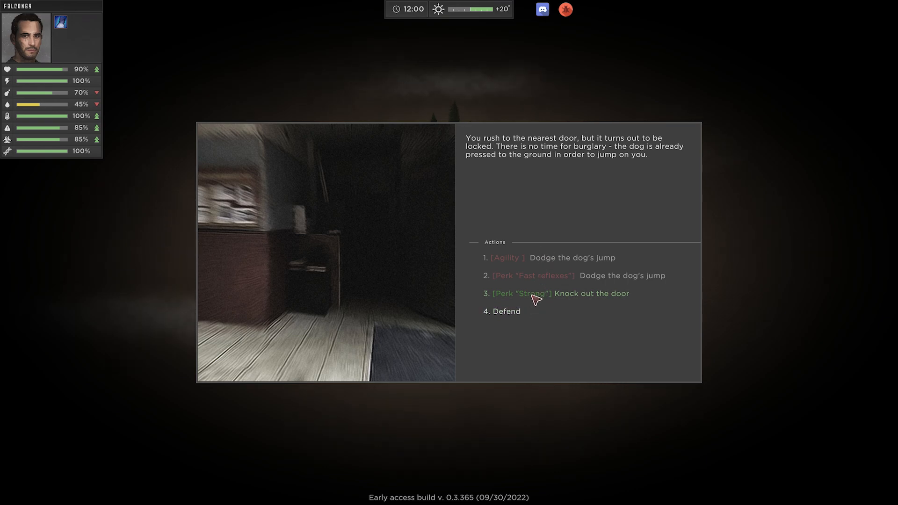
# Knock out the door with the Strong perk and flee beyond the town limits
pyautogui.click(534, 294)
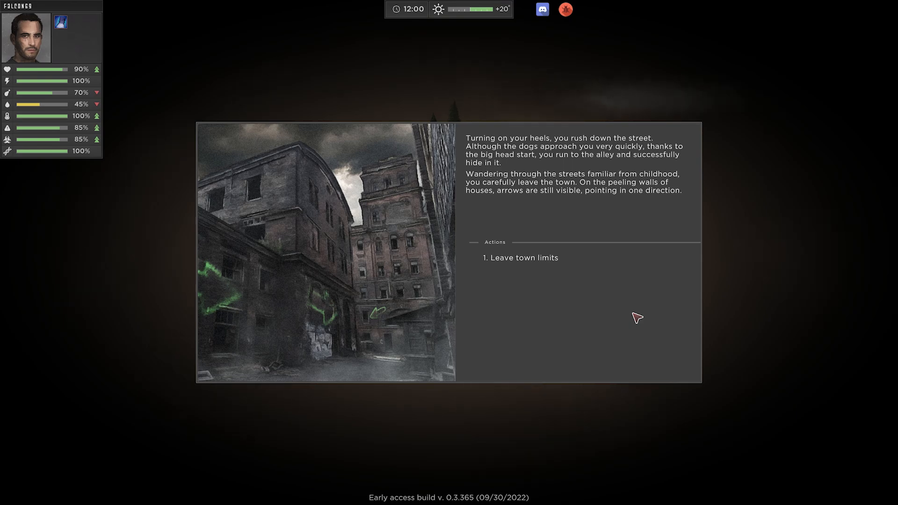
pyautogui.moveTo(626, 292)
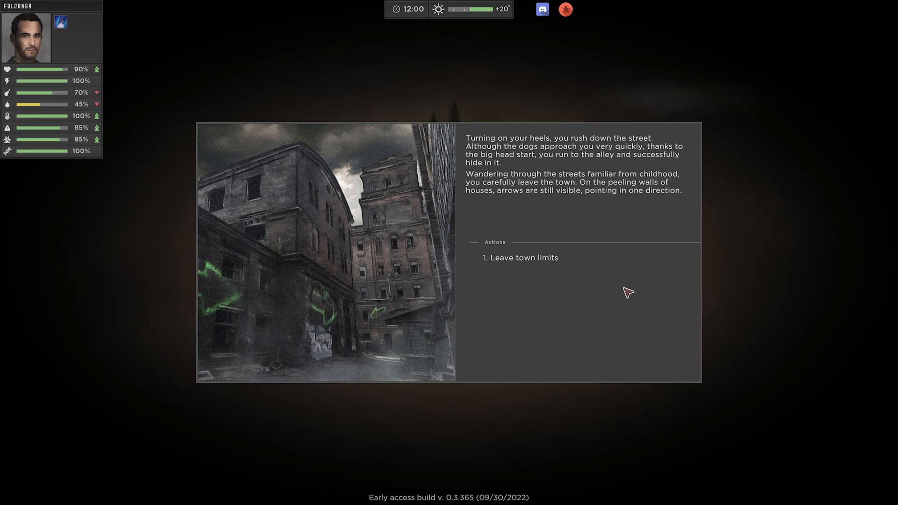
pyautogui.click(521, 258)
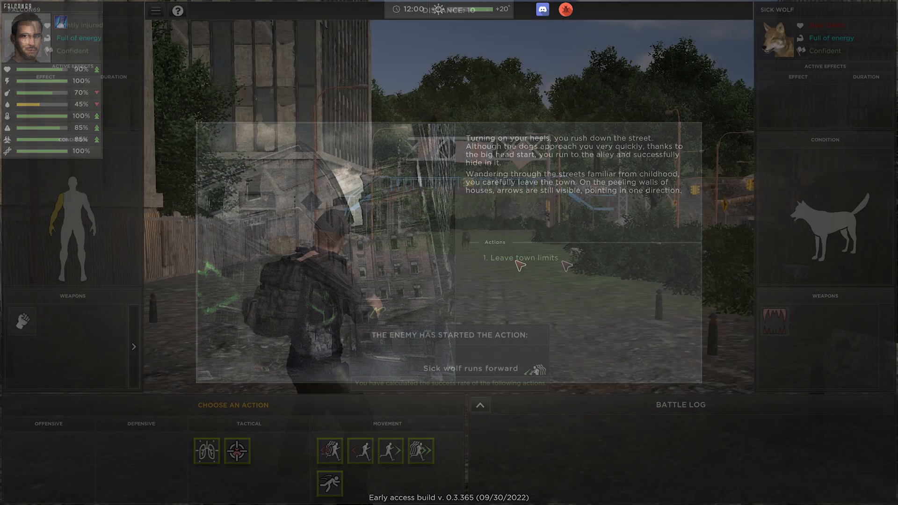
# Repeatedly get closer to the sick wolf until melee combat begins
pyautogui.click(519, 258)
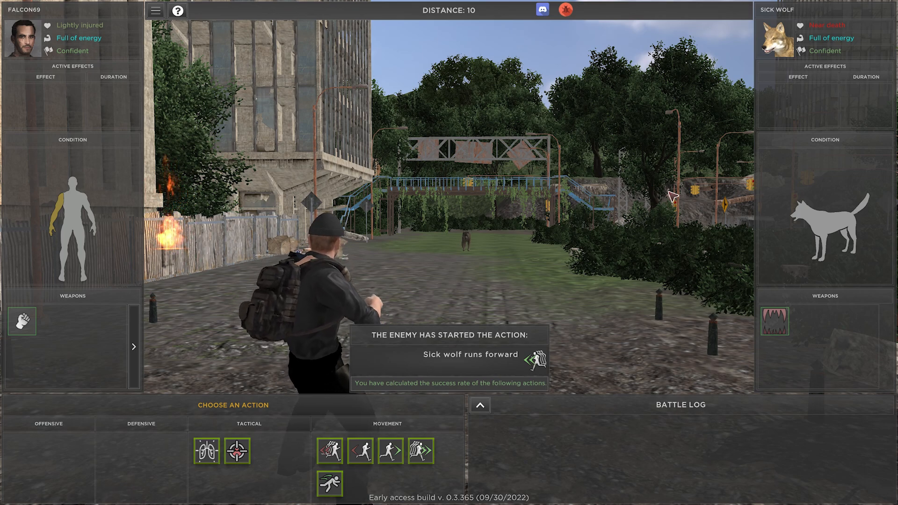
pyautogui.moveTo(575, 213)
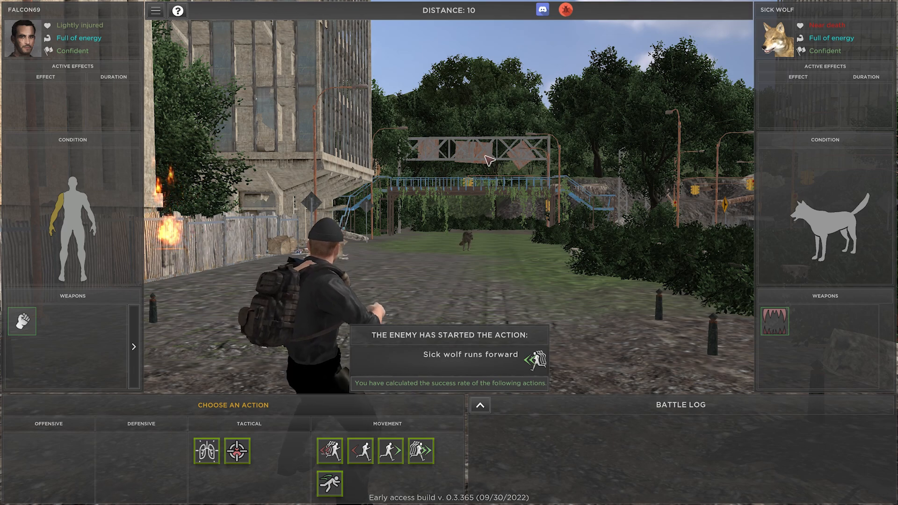
pyautogui.moveTo(392, 463)
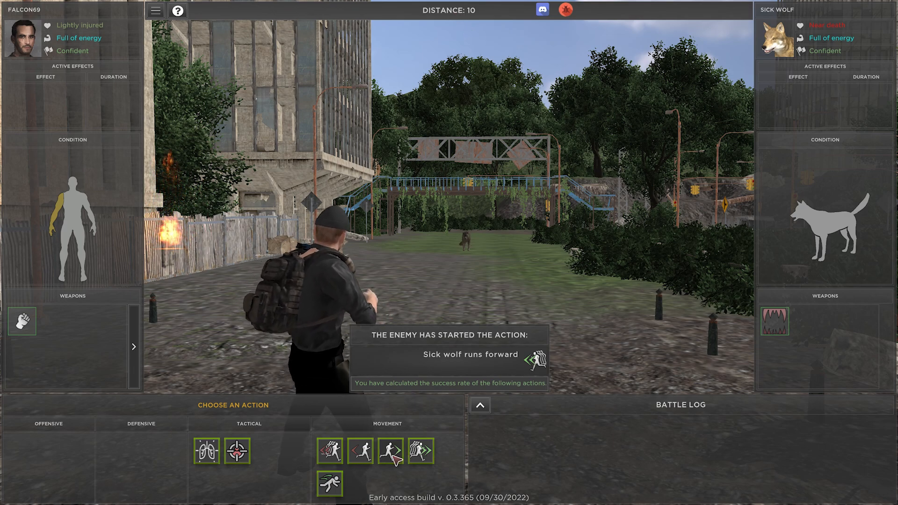
pyautogui.moveTo(389, 452)
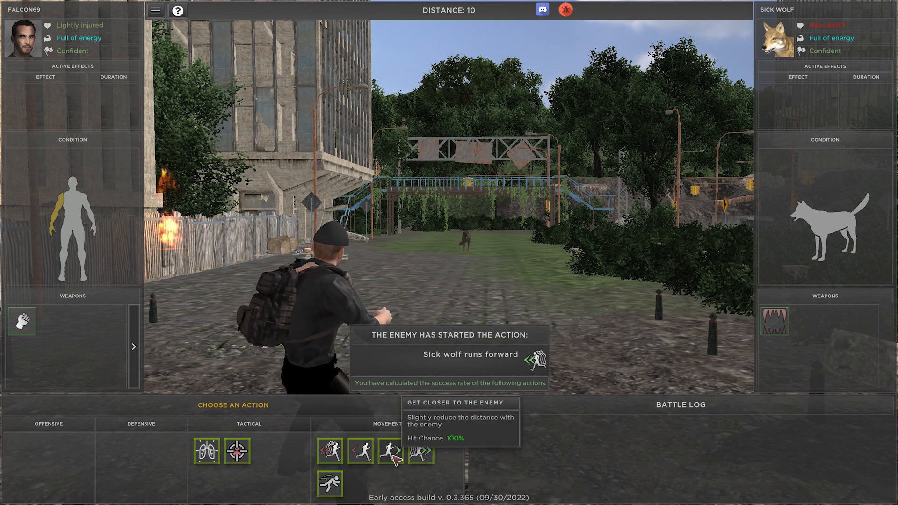
pyautogui.click(388, 455)
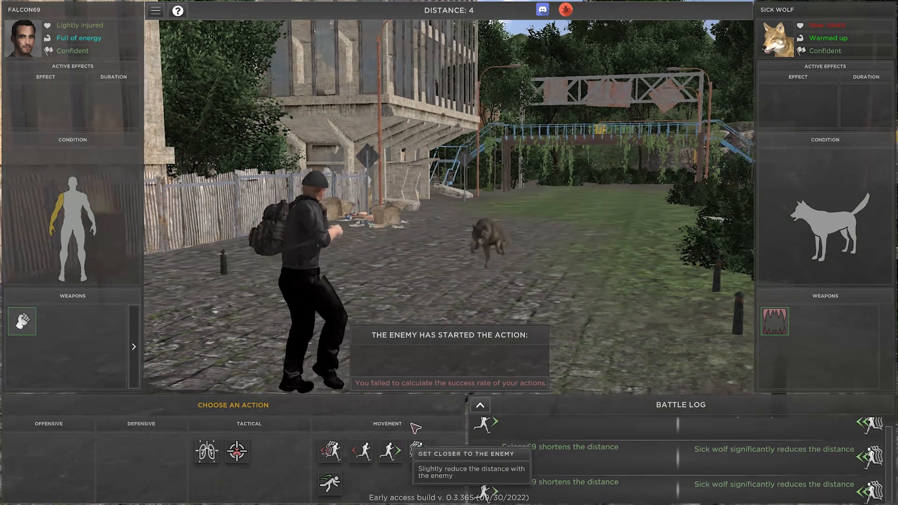
pyautogui.click(390, 453)
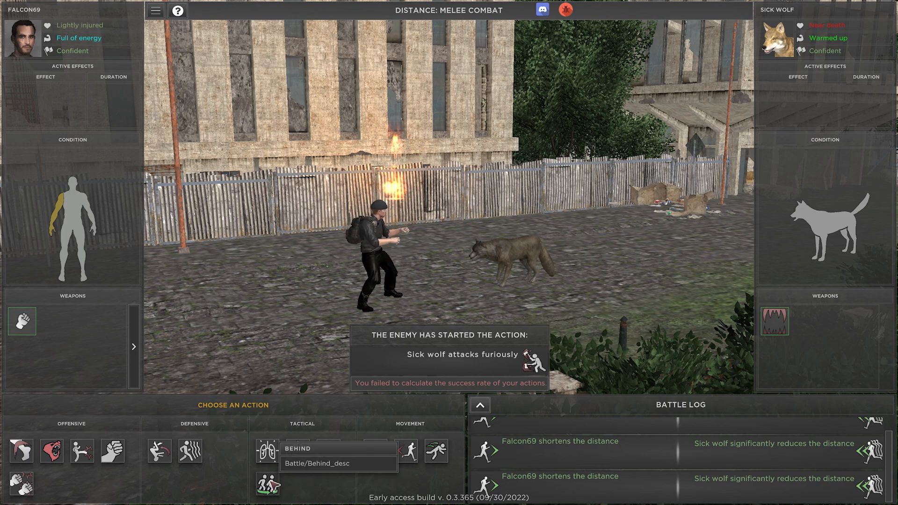
pyautogui.moveTo(325, 452)
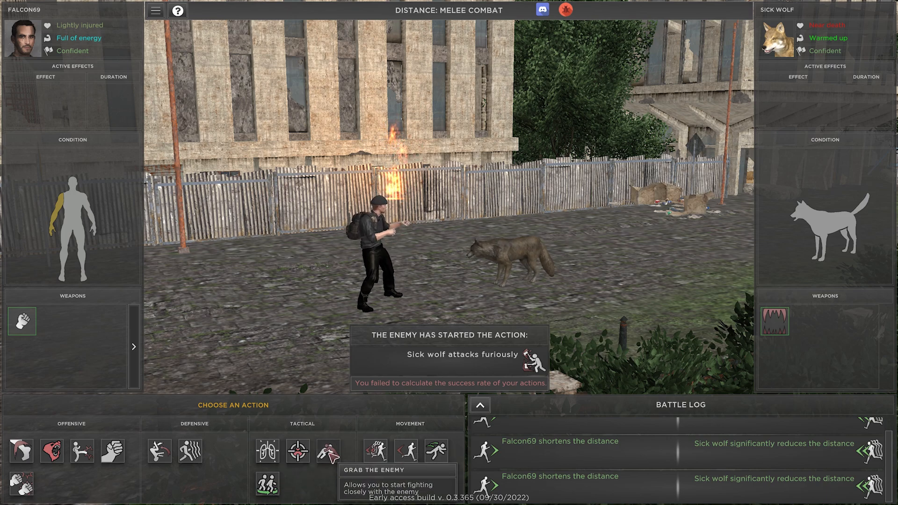
pyautogui.moveTo(301, 451)
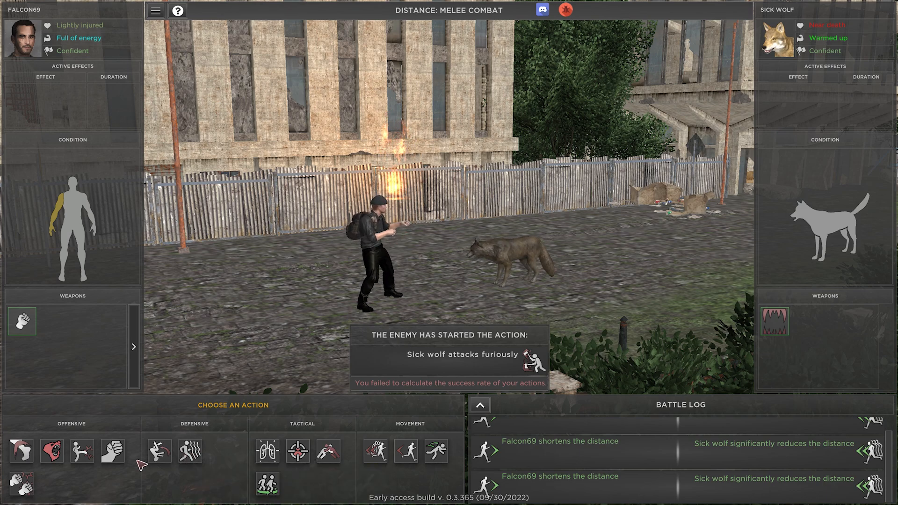
pyautogui.moveTo(156, 465)
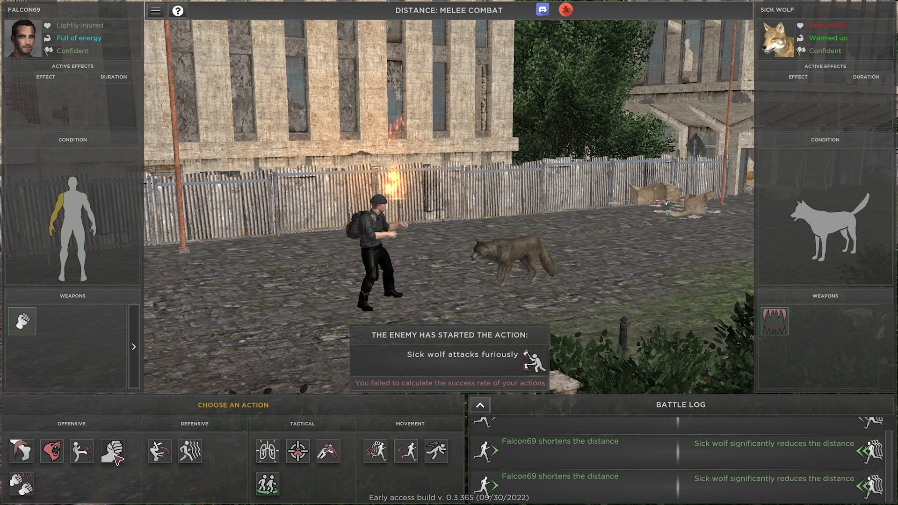
pyautogui.moveTo(53, 456)
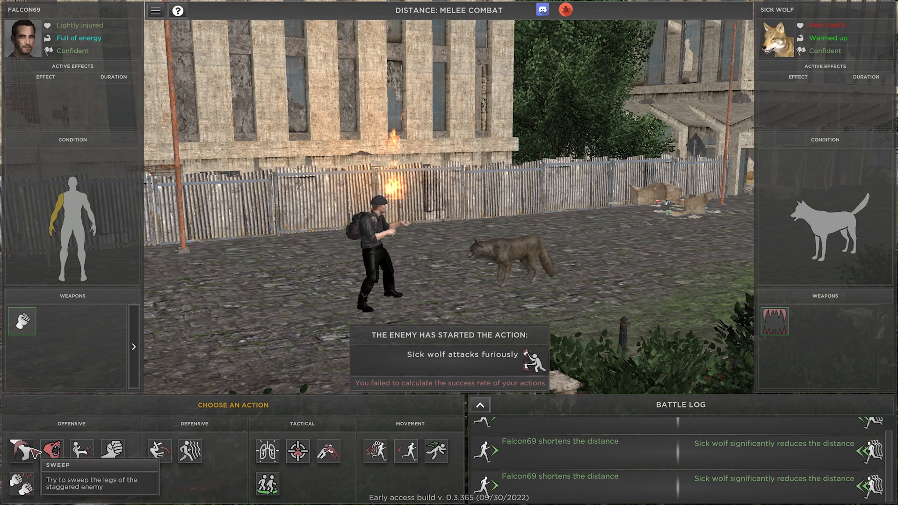
pyautogui.moveTo(112, 453)
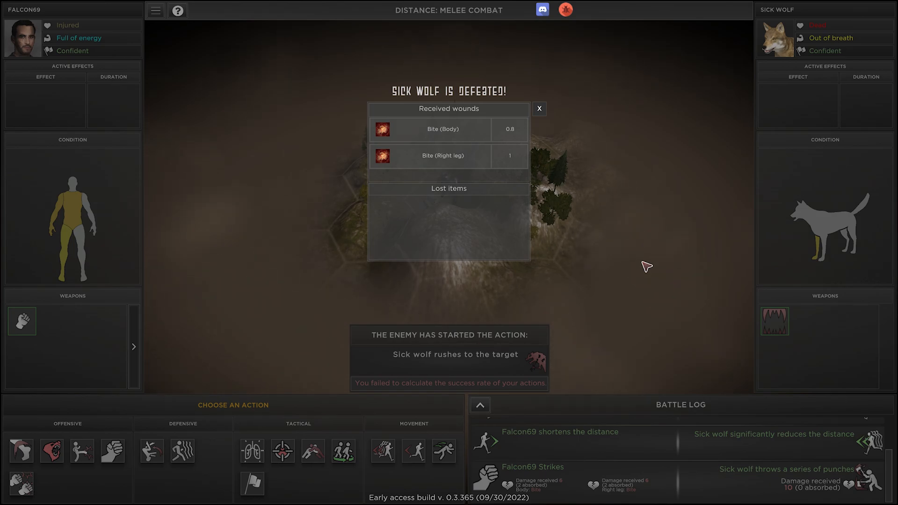
pyautogui.moveTo(513, 189)
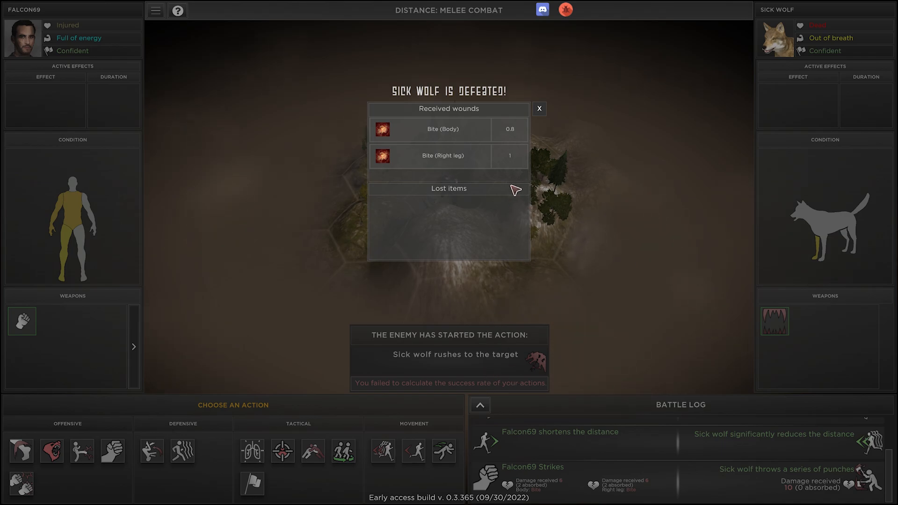
# Close the battle results window and continue past the wolf-wound story event
pyautogui.click(539, 108)
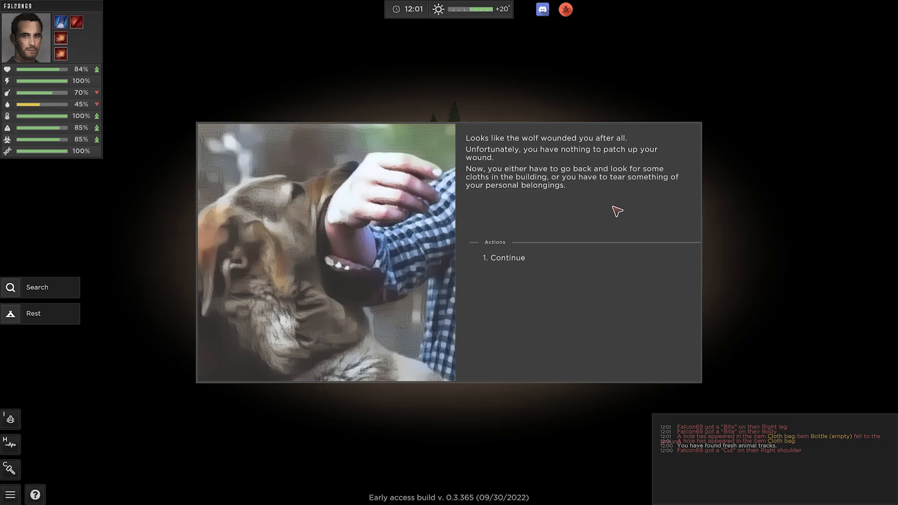
pyautogui.click(505, 257)
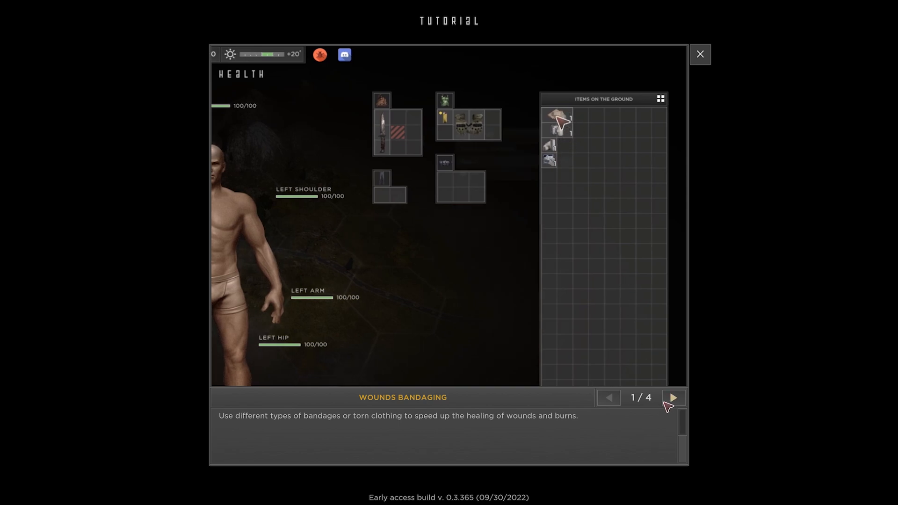
# Read all four wound-care tutorial pages, close it, and dismiss the New Task popup
pyautogui.click(673, 397)
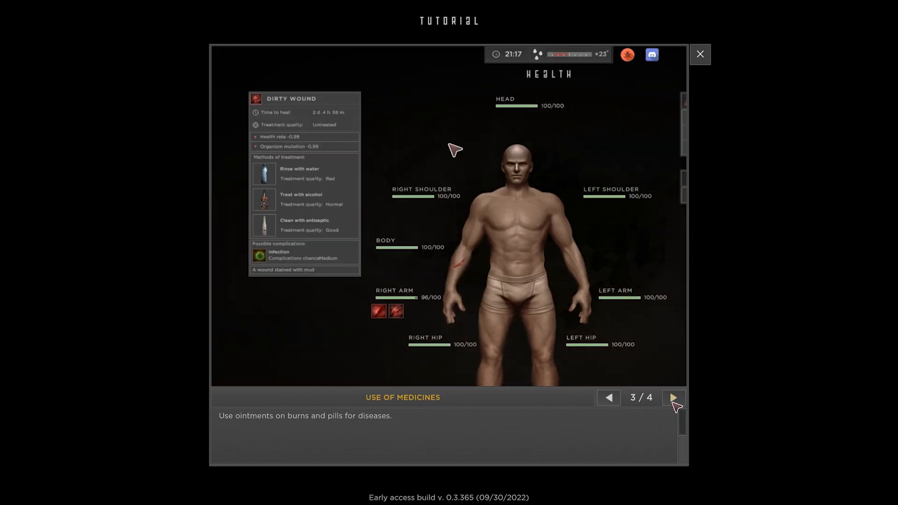
pyautogui.click(608, 397)
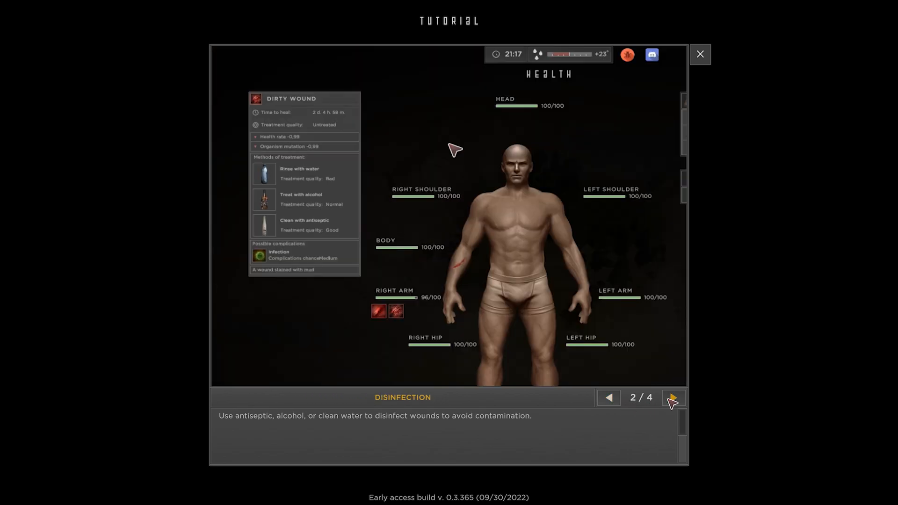
pyautogui.click(673, 397)
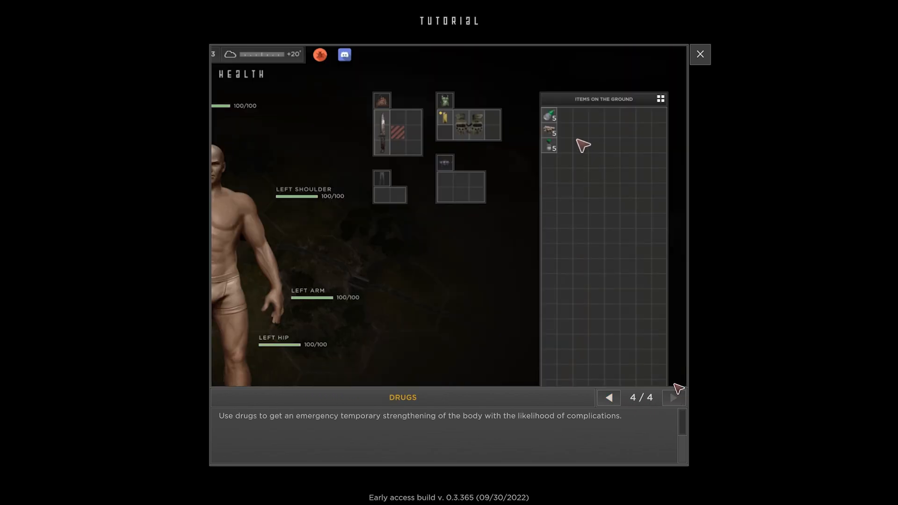
pyautogui.click(700, 54)
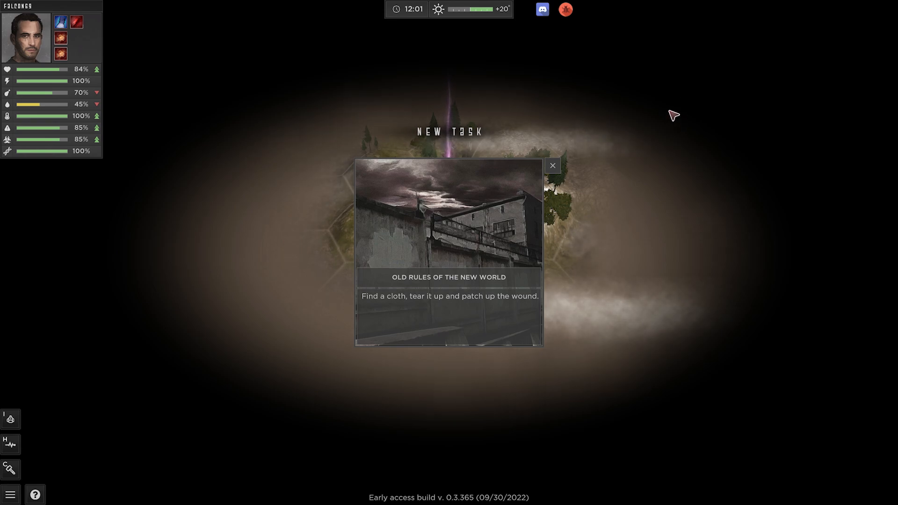
pyautogui.moveTo(541, 279)
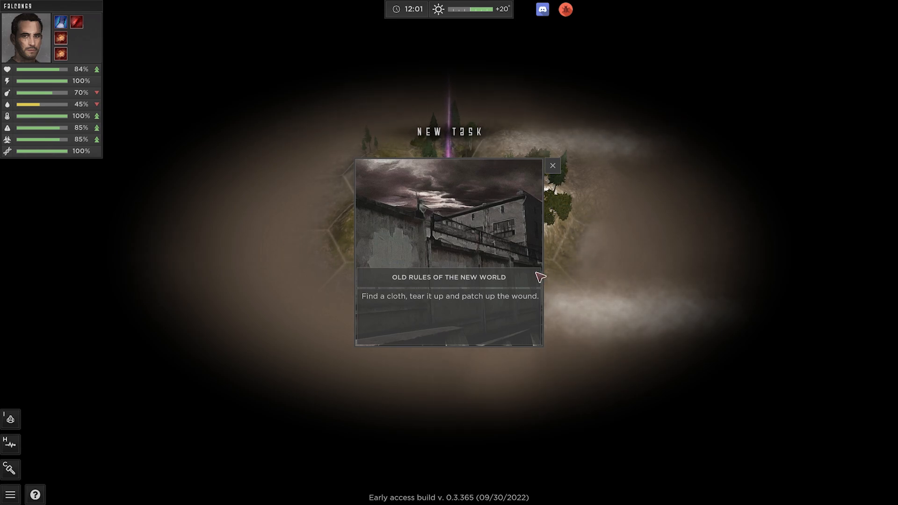
pyautogui.moveTo(539, 273)
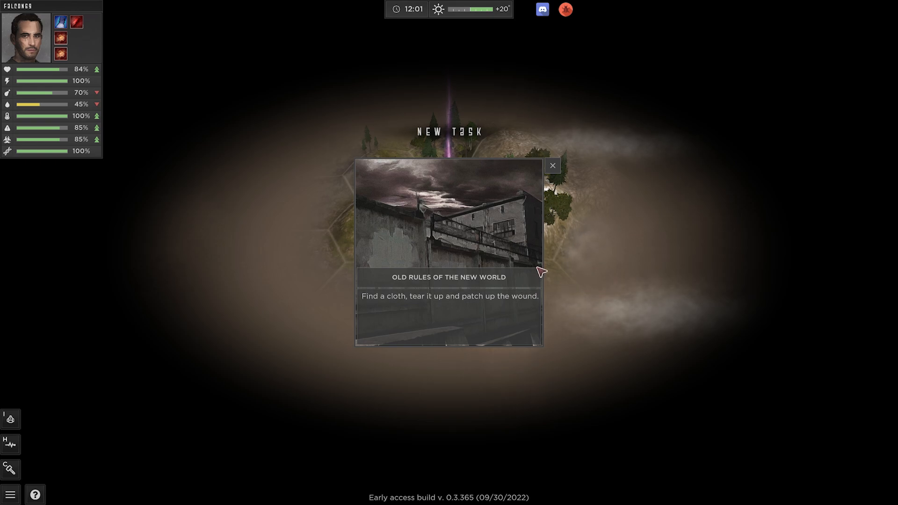
pyautogui.click(554, 166)
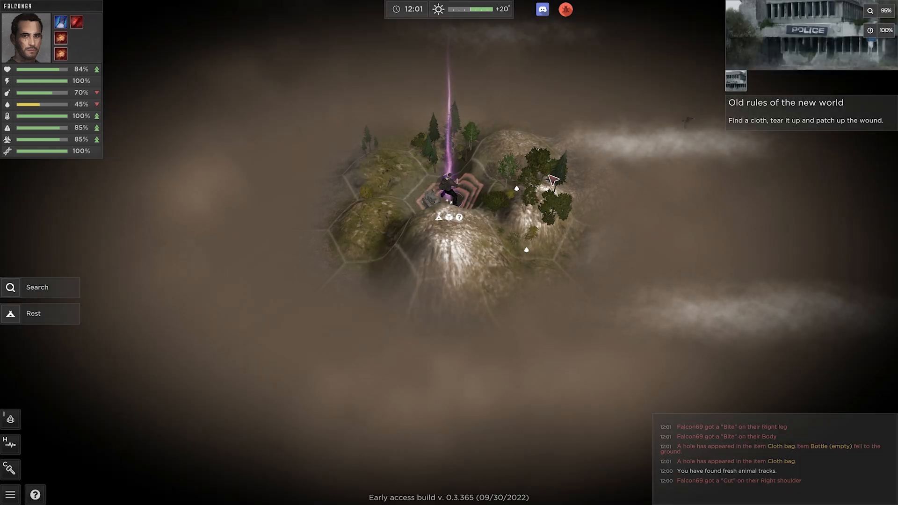
pyautogui.moveTo(29, 421)
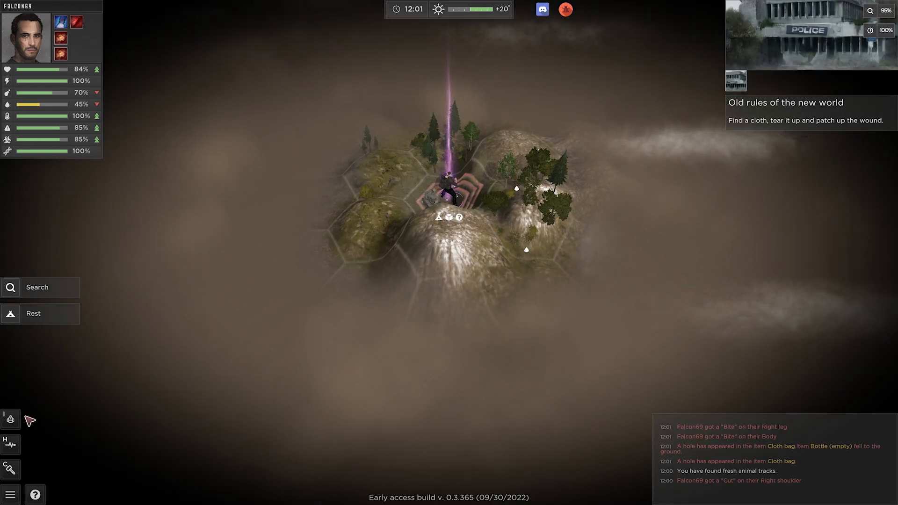
# Open the survivor's inventory and page through its tutorial until it closes
pyautogui.click(9, 418)
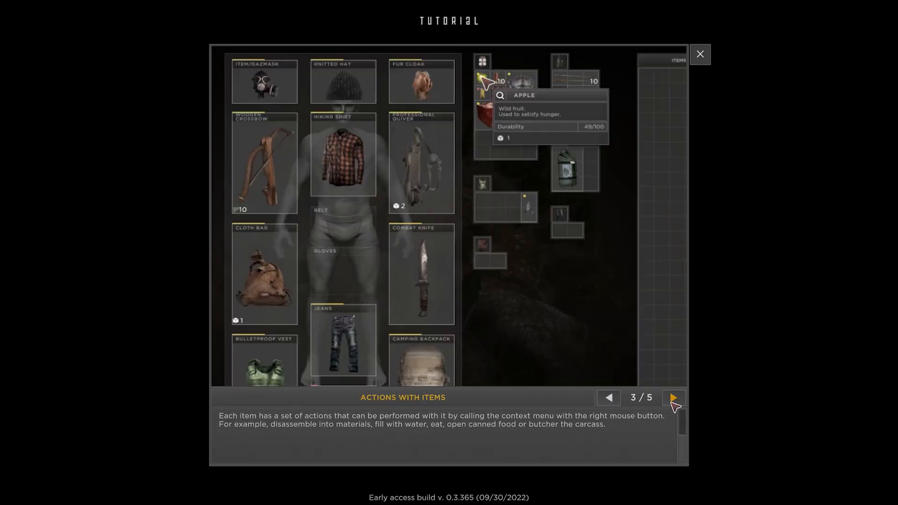
pyautogui.click(673, 397)
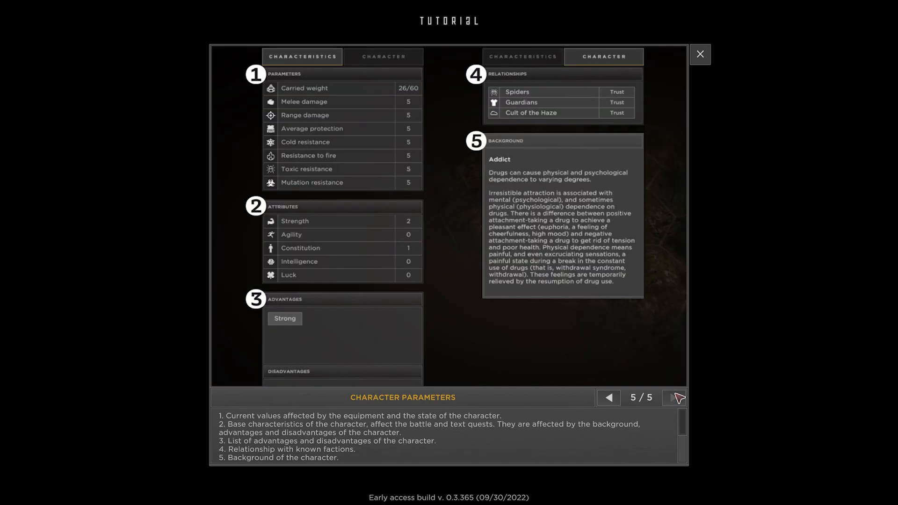
pyautogui.click(700, 54)
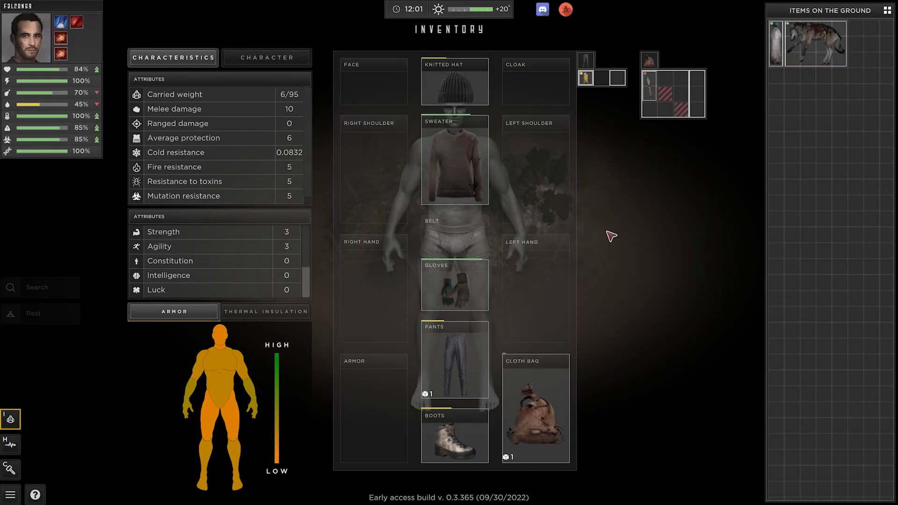
pyautogui.moveTo(818, 50)
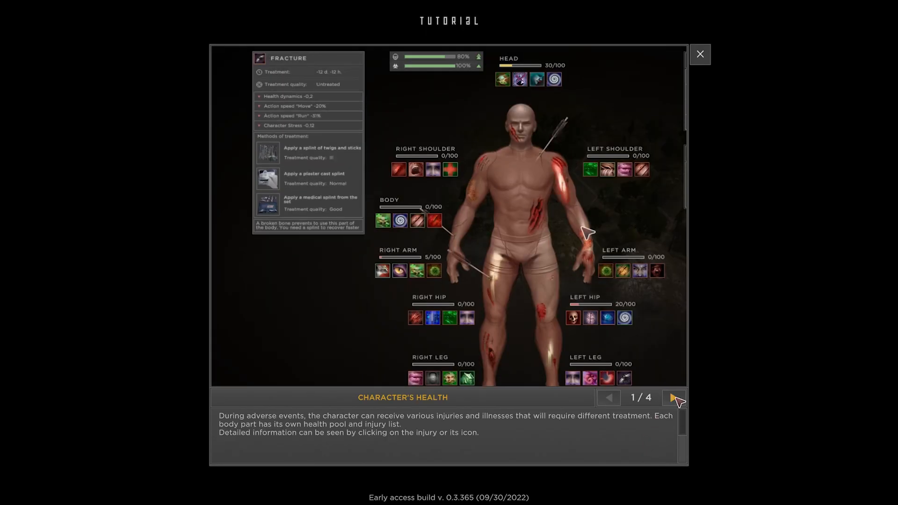
# Page through the health tutorial and close the crafting tutorial pop-up
pyautogui.click(673, 398)
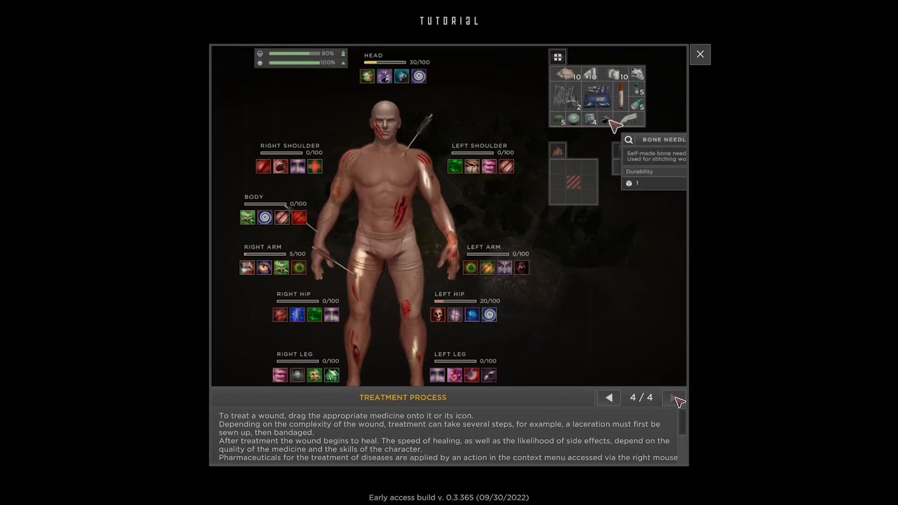
pyautogui.click(701, 54)
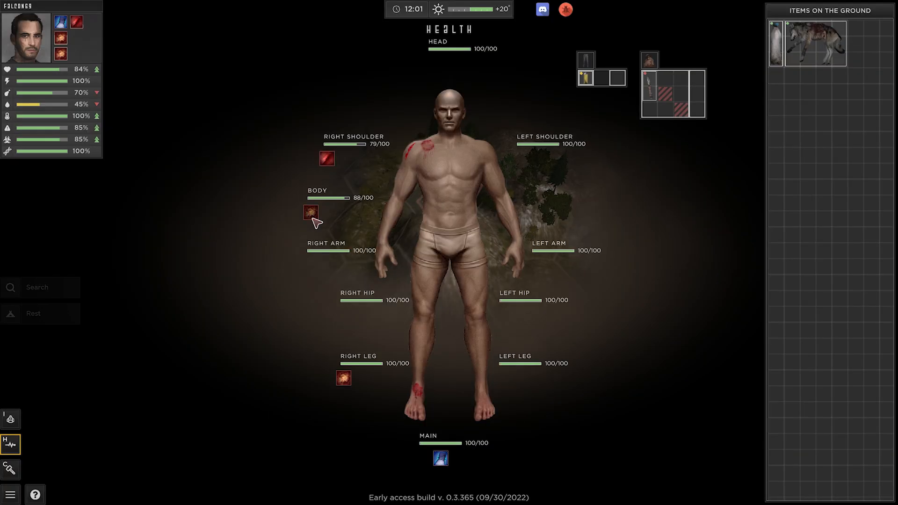
pyautogui.moveTo(348, 381)
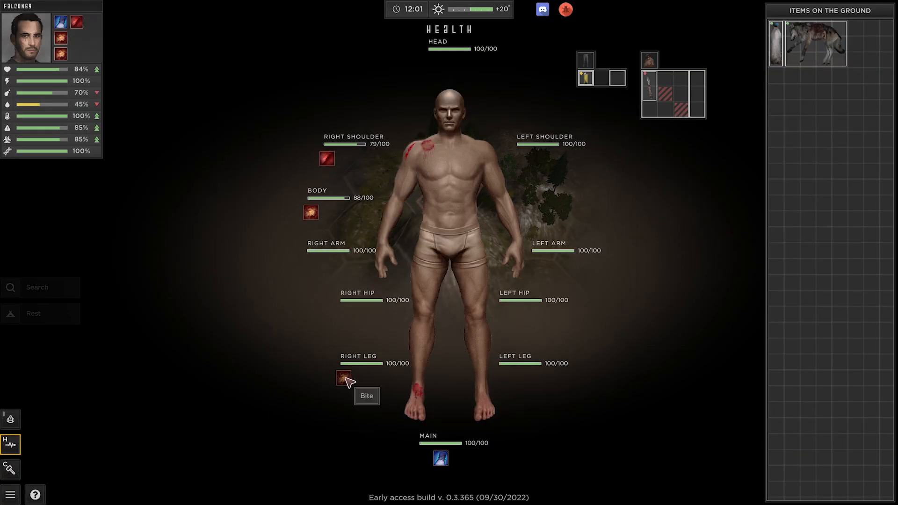
pyautogui.moveTo(33, 473)
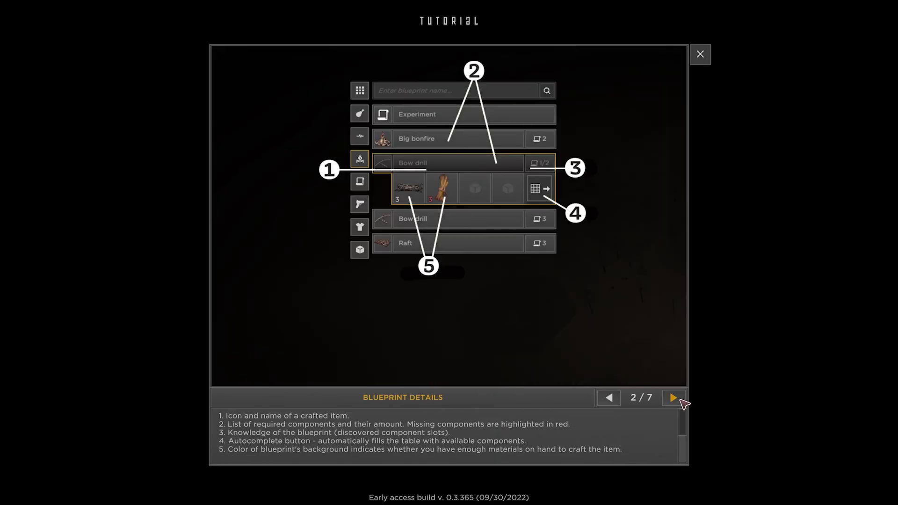
pyautogui.click(700, 54)
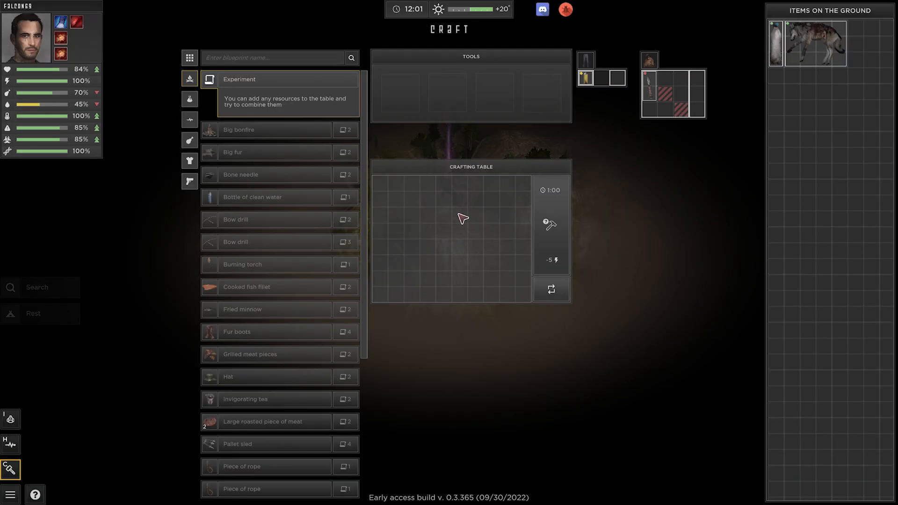
pyautogui.moveTo(353, 381)
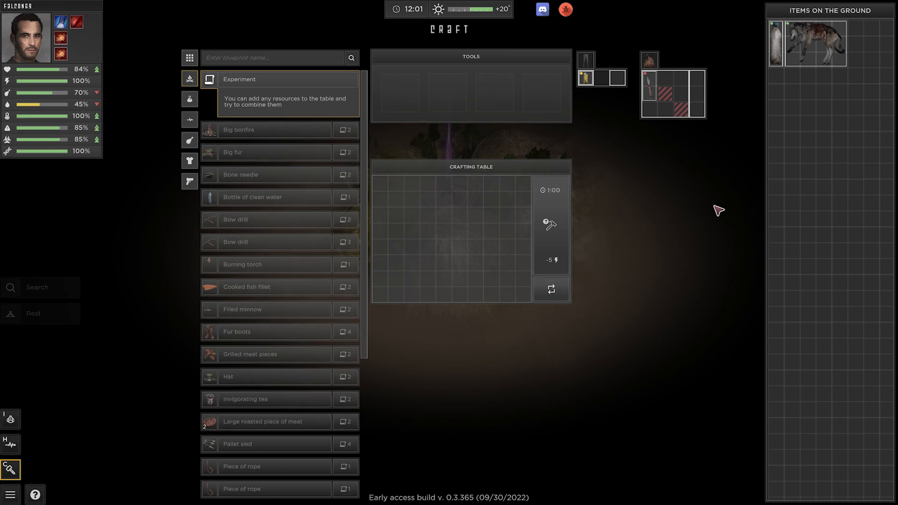
pyautogui.moveTo(585, 81)
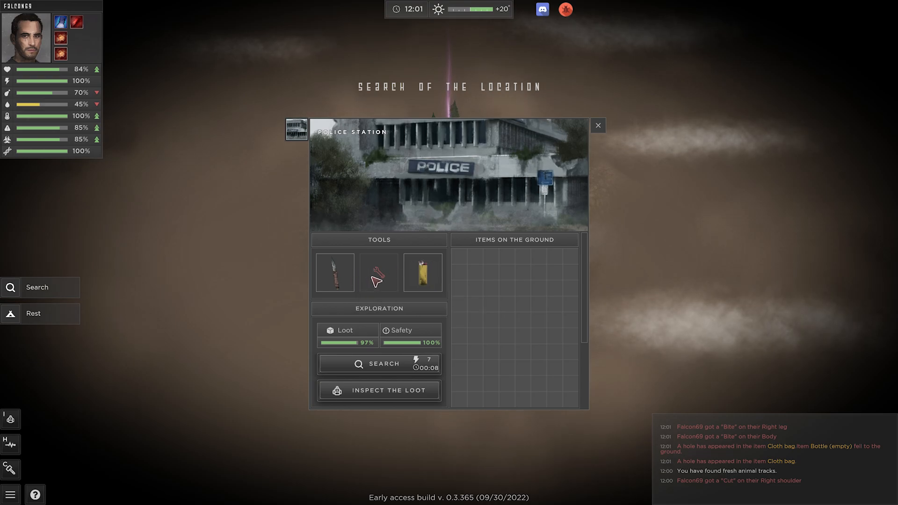
pyautogui.moveTo(410, 278)
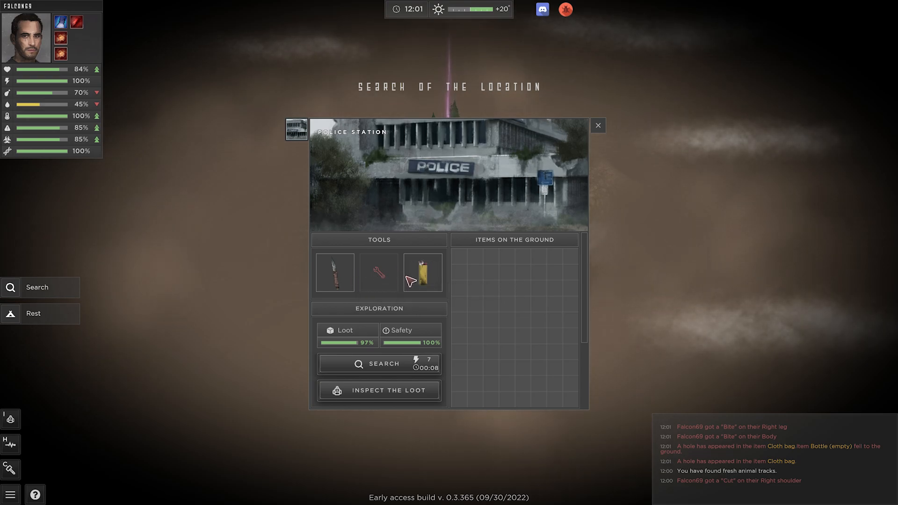
pyautogui.moveTo(434, 275)
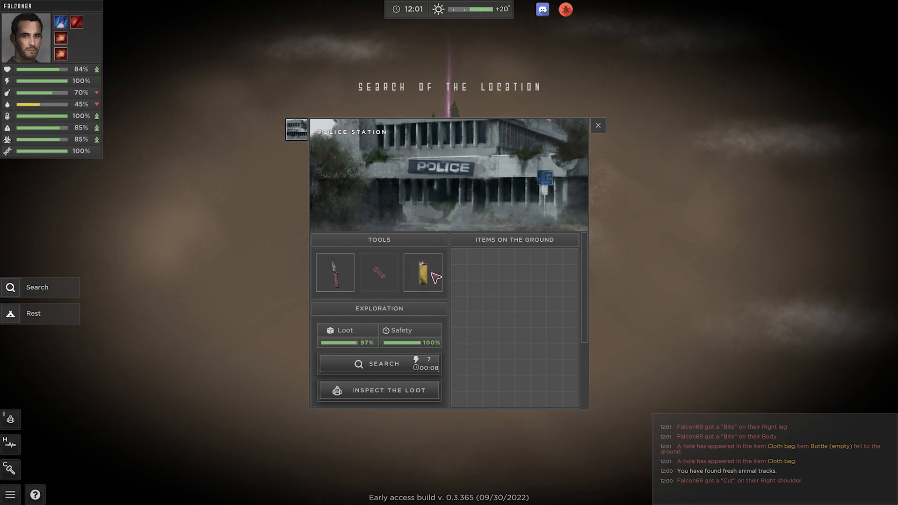
pyautogui.moveTo(422, 279)
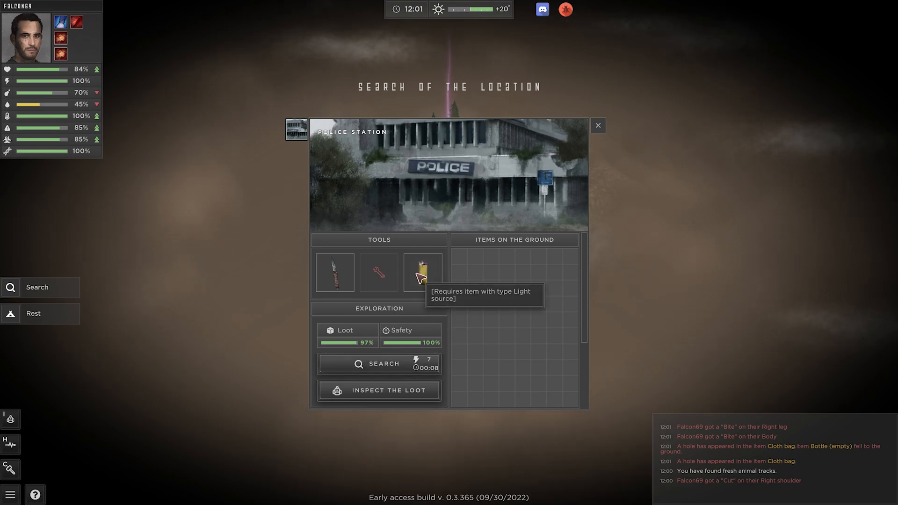
pyautogui.moveTo(427, 338)
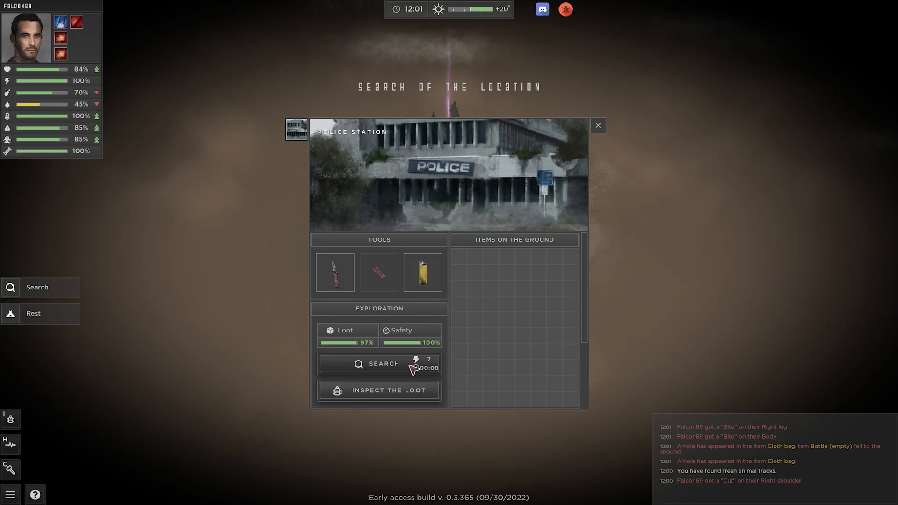
# Search the police station three times, turning up wire, glass shards, an empty tin and a bandana
pyautogui.click(378, 364)
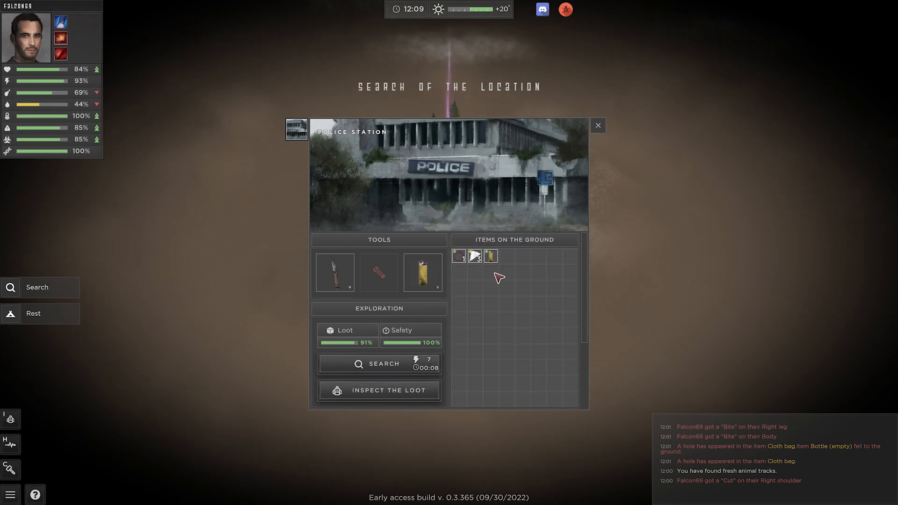
pyautogui.moveTo(459, 256)
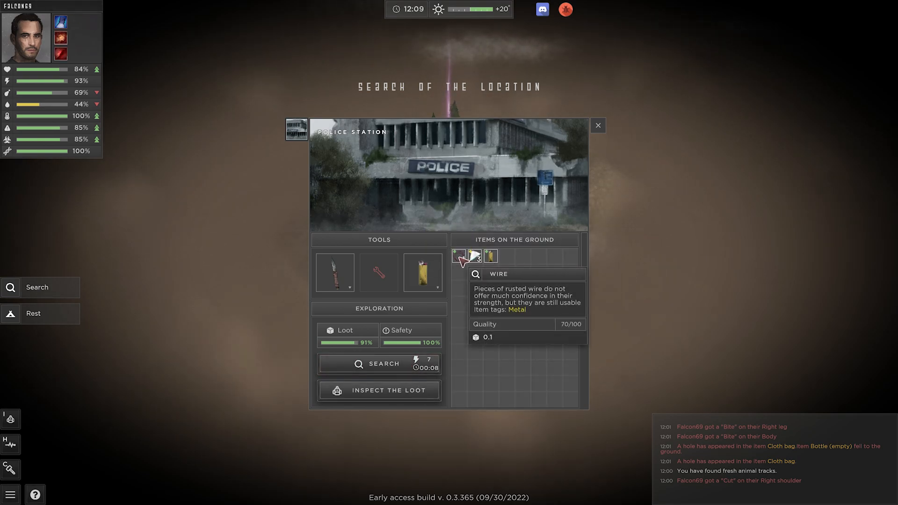
pyautogui.moveTo(474, 259)
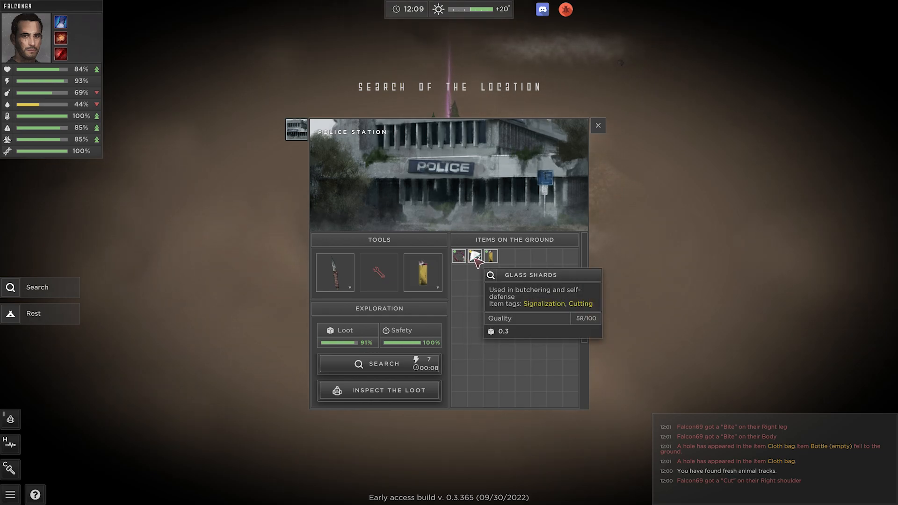
pyautogui.click(379, 364)
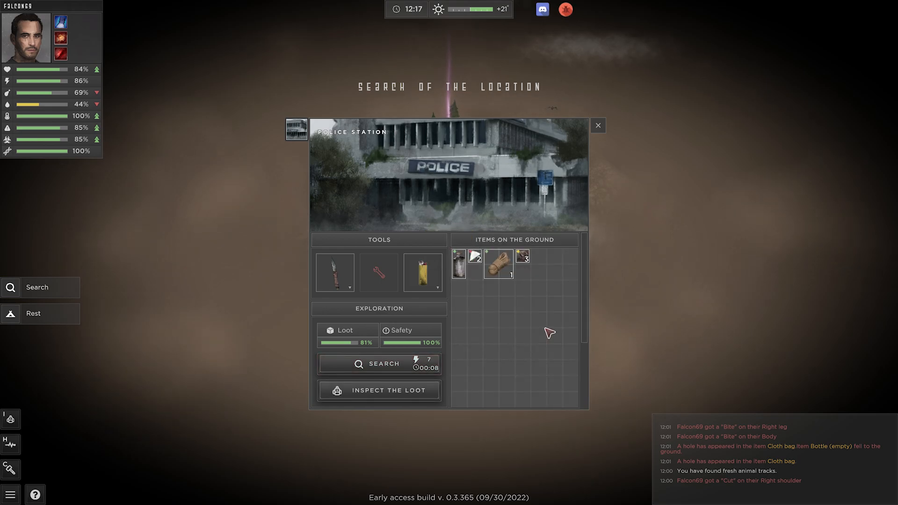
pyautogui.moveTo(463, 269)
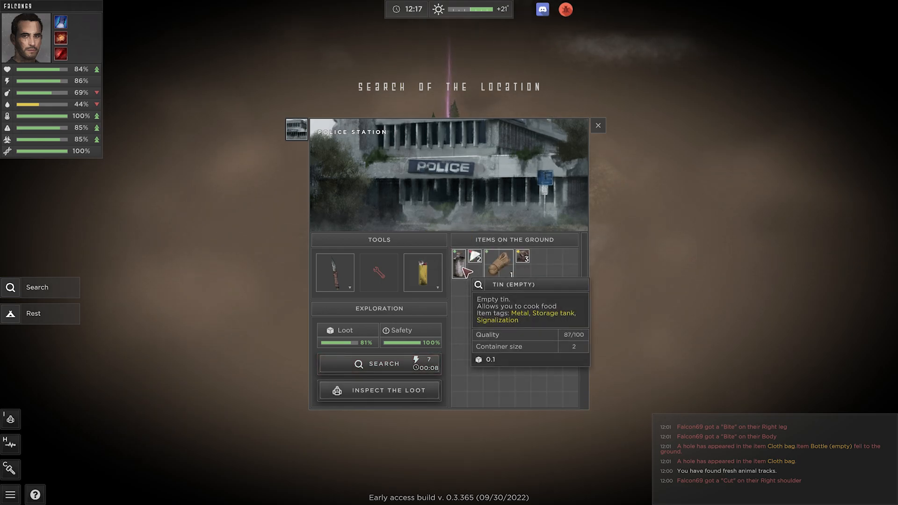
pyautogui.moveTo(524, 262)
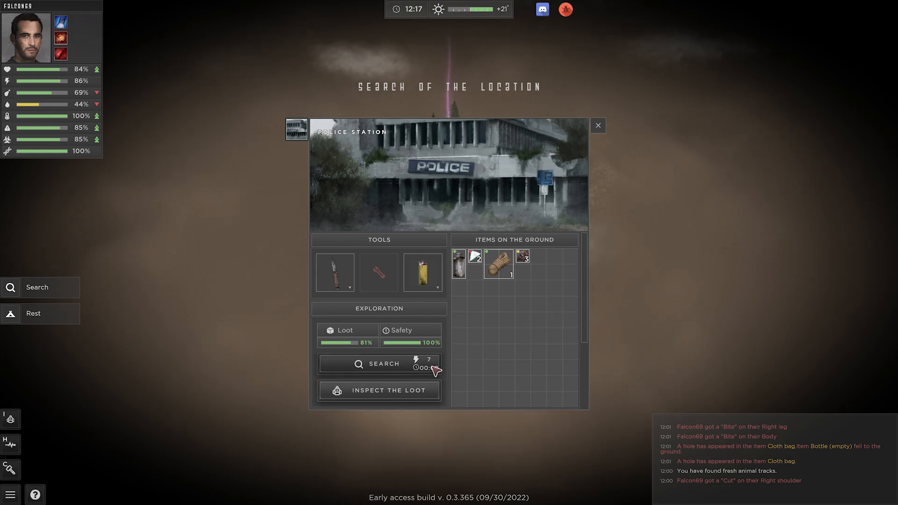
pyautogui.click(378, 364)
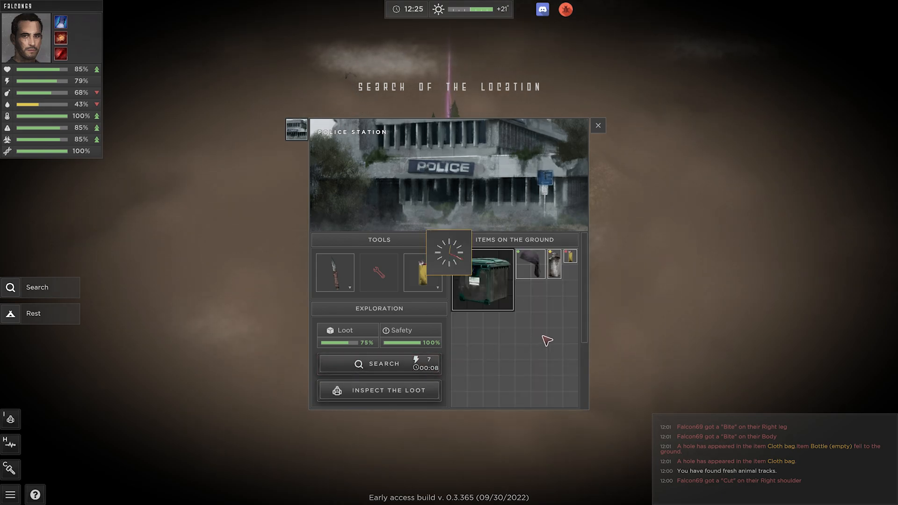
pyautogui.moveTo(537, 261)
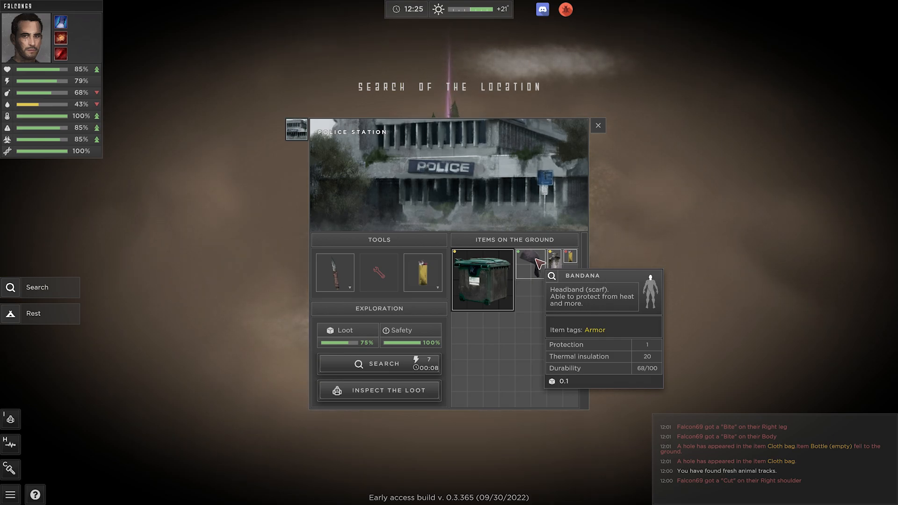
pyautogui.moveTo(496, 279)
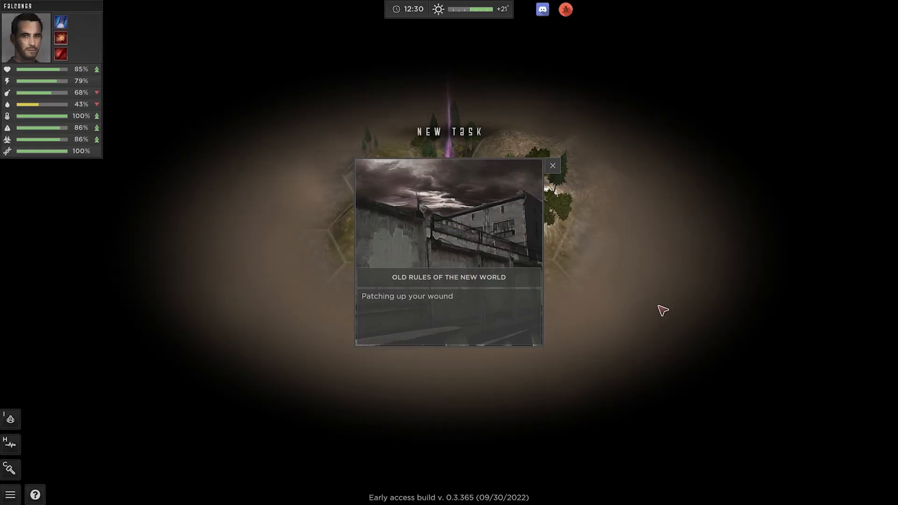
# Dismiss the wound-patching task notice and view Falcon69's wounded right shoulder and body
pyautogui.click(552, 165)
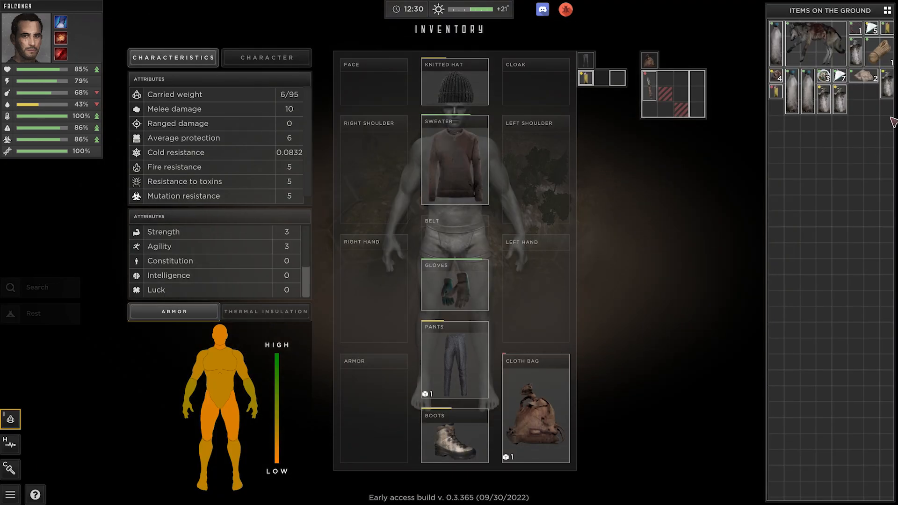
pyautogui.moveTo(868, 79)
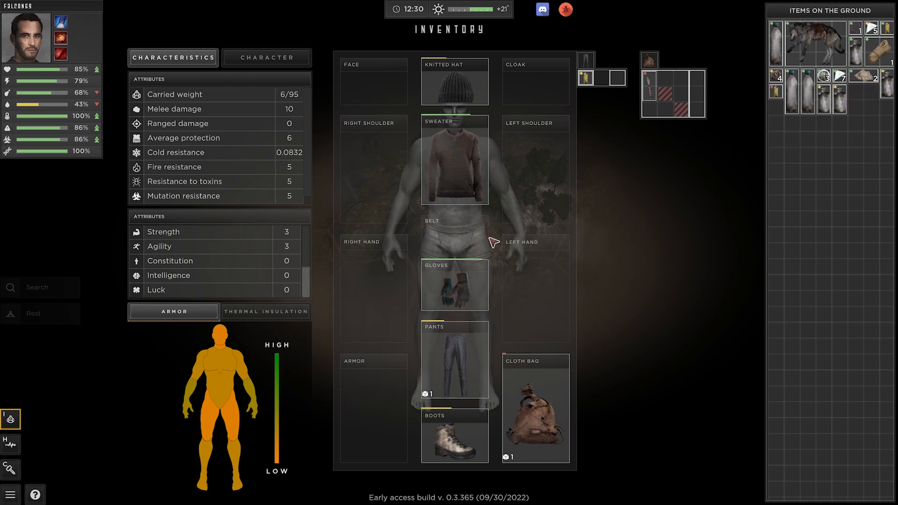
pyautogui.click(10, 444)
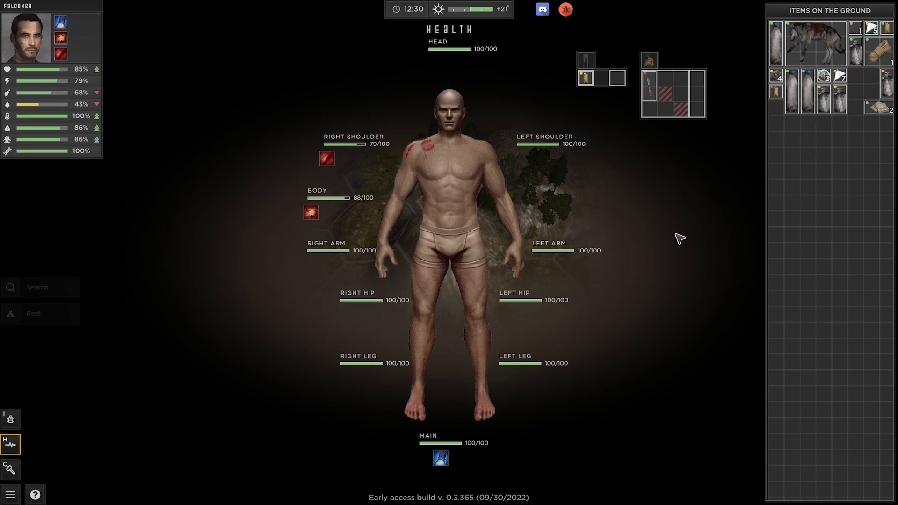
pyautogui.moveTo(448, 194)
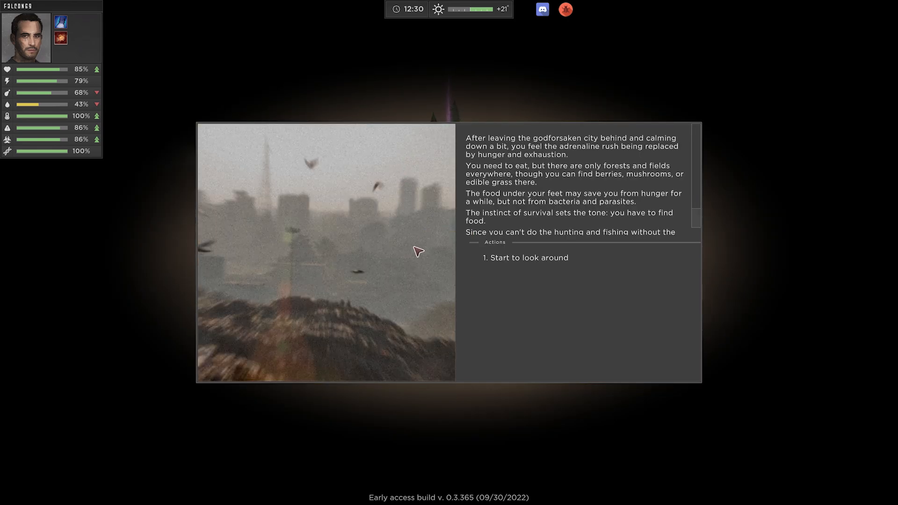
pyautogui.moveTo(590, 286)
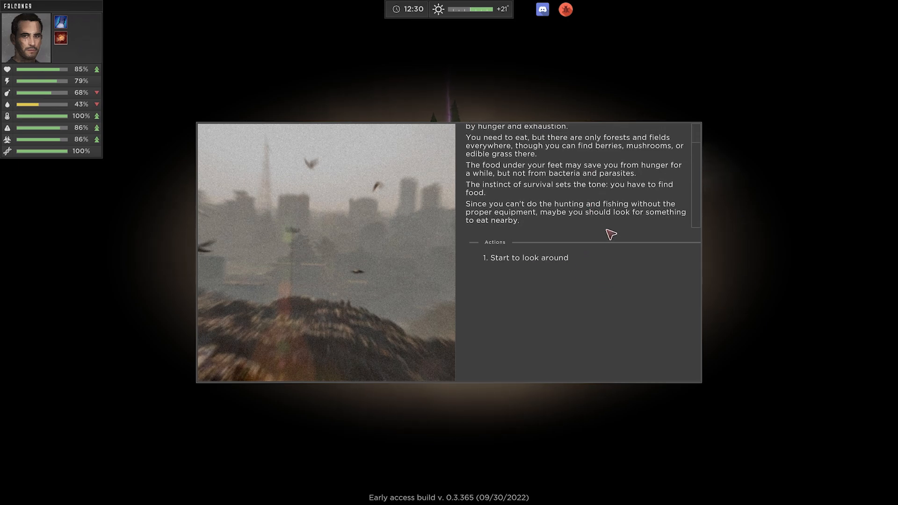
# Answer the hunger story event with '1. Start to look around'
pyautogui.click(527, 257)
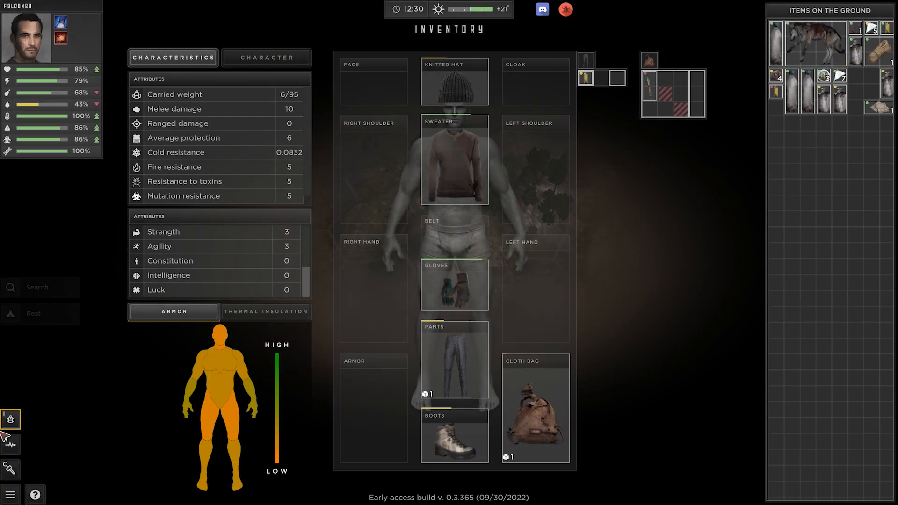
# Switch to the Health screen to tend Falcon69's right shoulder wound
pyautogui.click(10, 444)
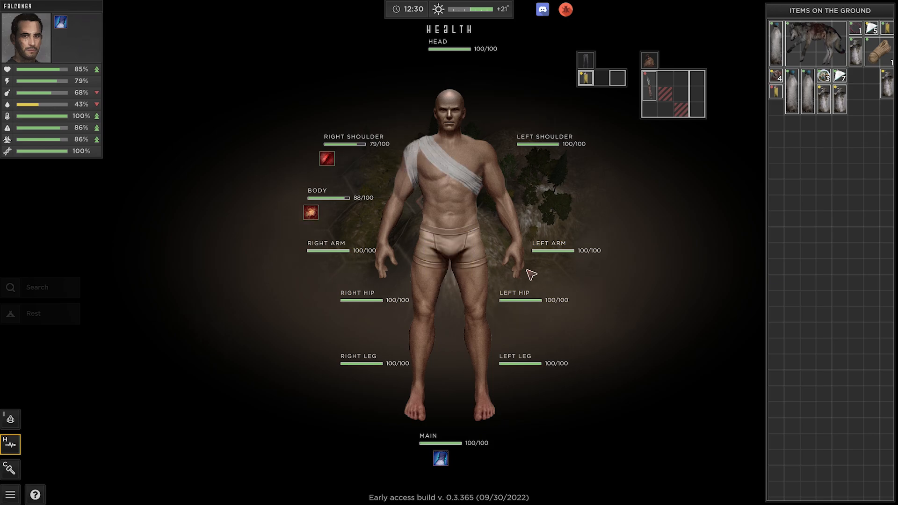
pyautogui.moveTo(524, 226)
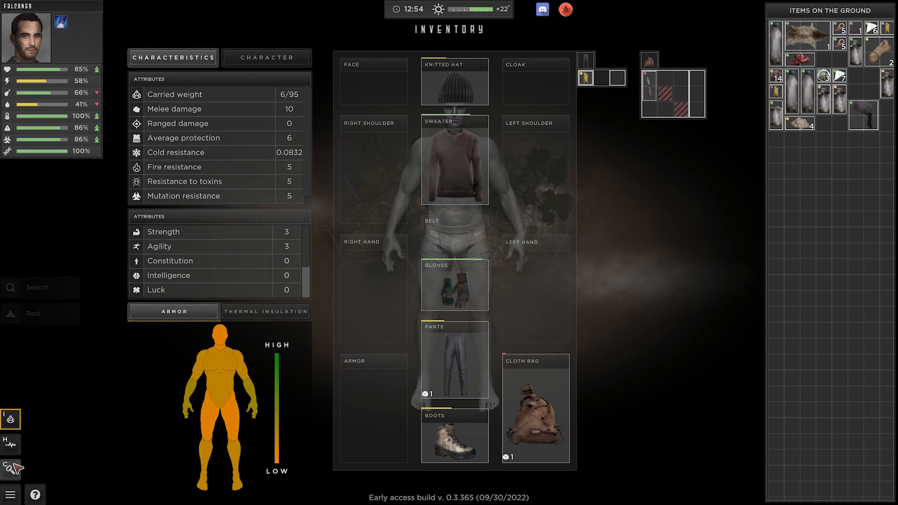
# Show the Pallet sled recipe: one stick, two furs, ten twigs and three ropes
pyautogui.click(10, 470)
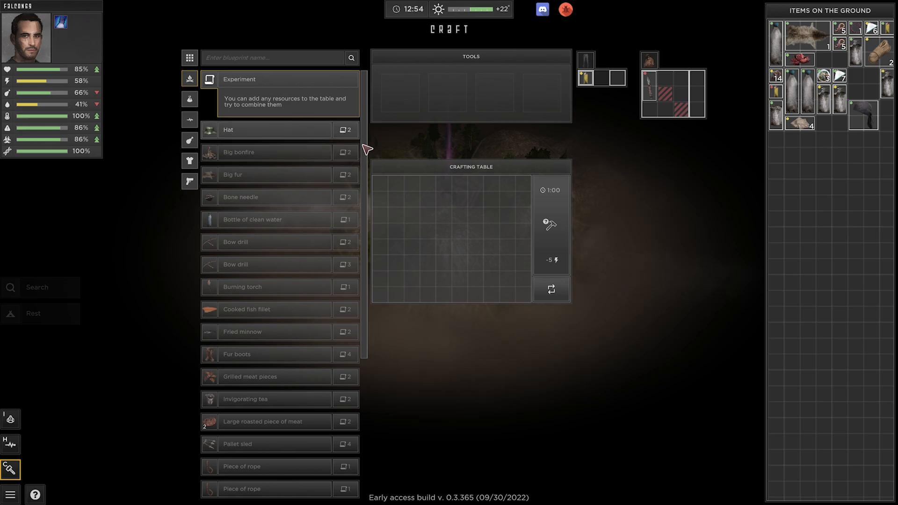
pyautogui.scroll(-3)
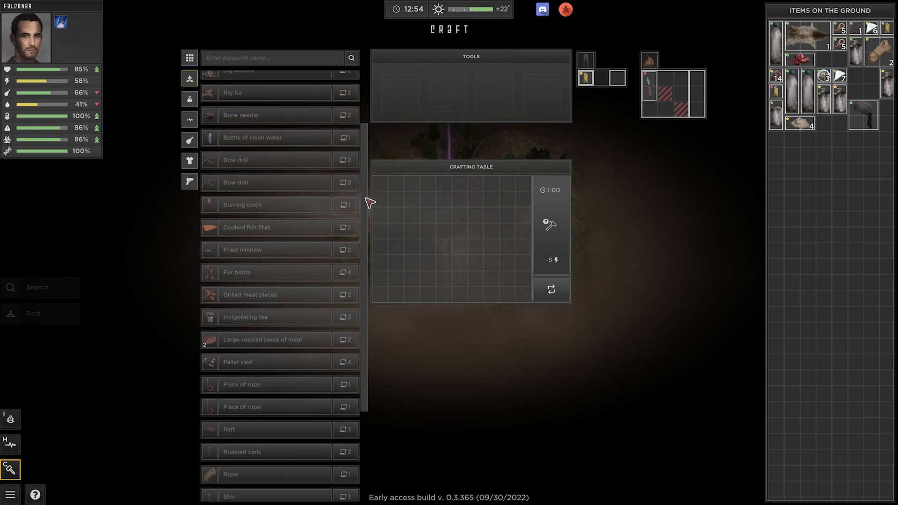
pyautogui.scroll(-3)
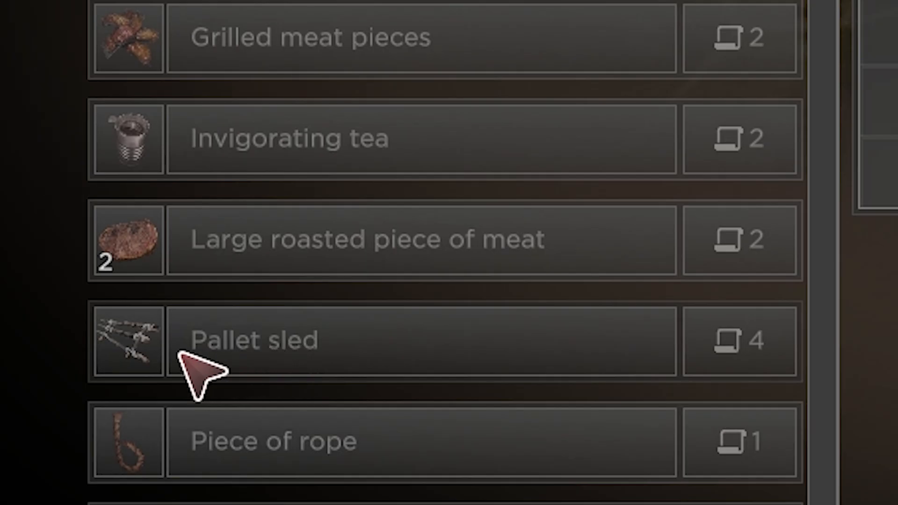
pyautogui.click(257, 339)
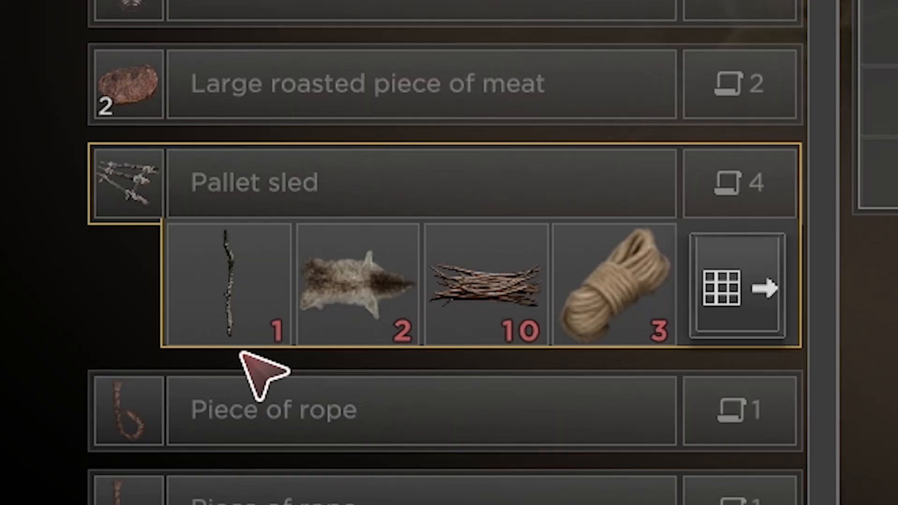
pyautogui.moveTo(354, 437)
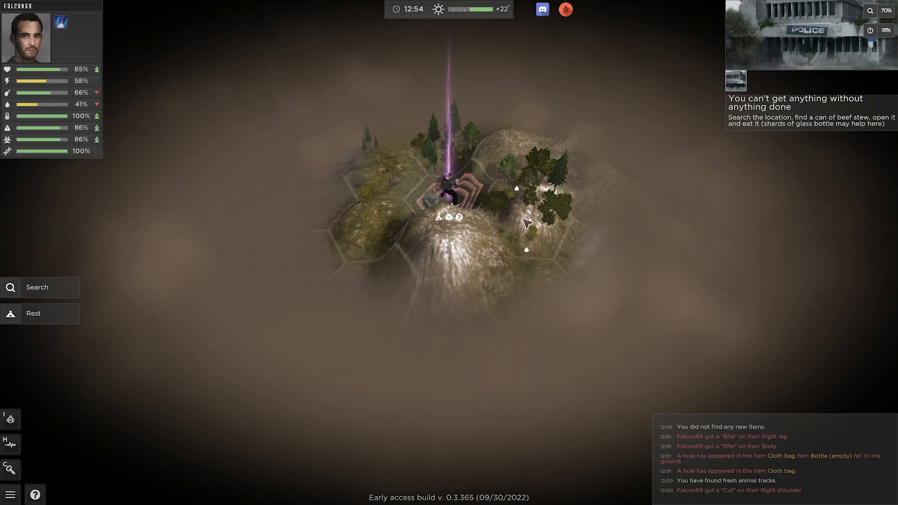
pyautogui.moveTo(458, 239)
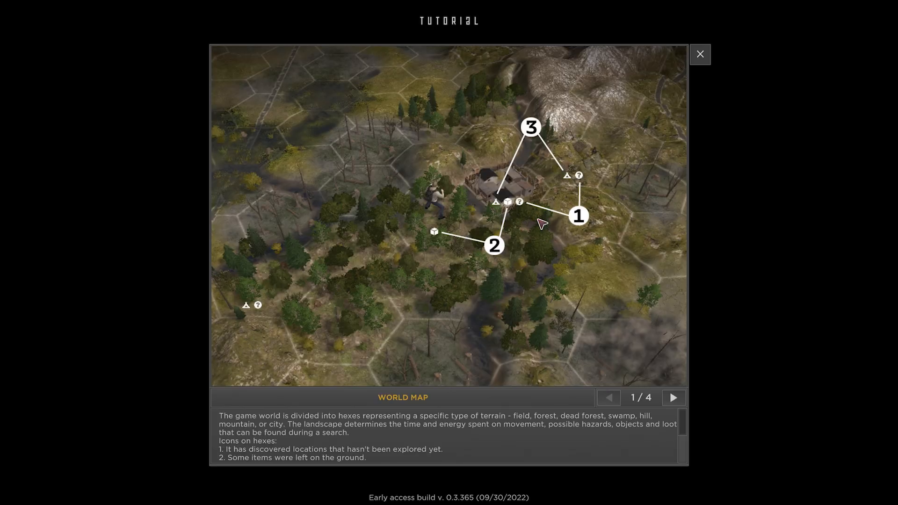
# Finish the tutorial pages and walk Falcon69 into the neighbouring forest hex
pyautogui.click(673, 399)
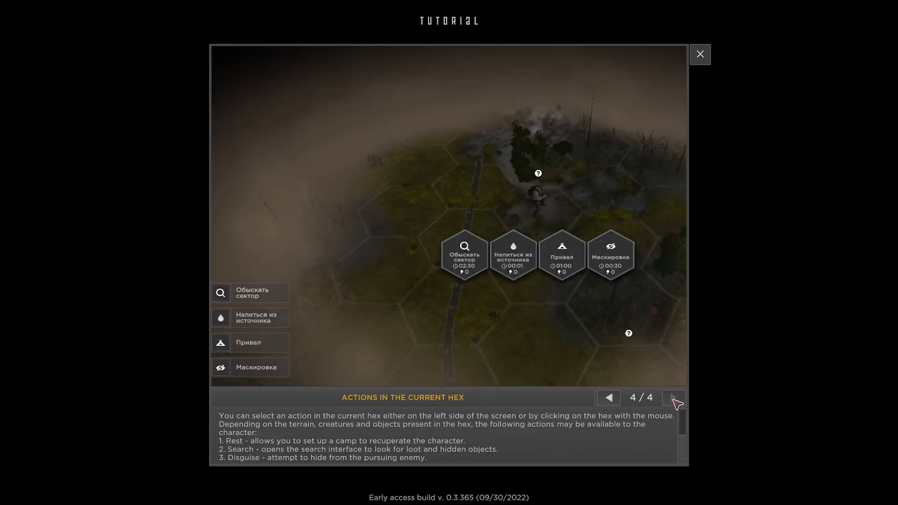
pyautogui.click(700, 54)
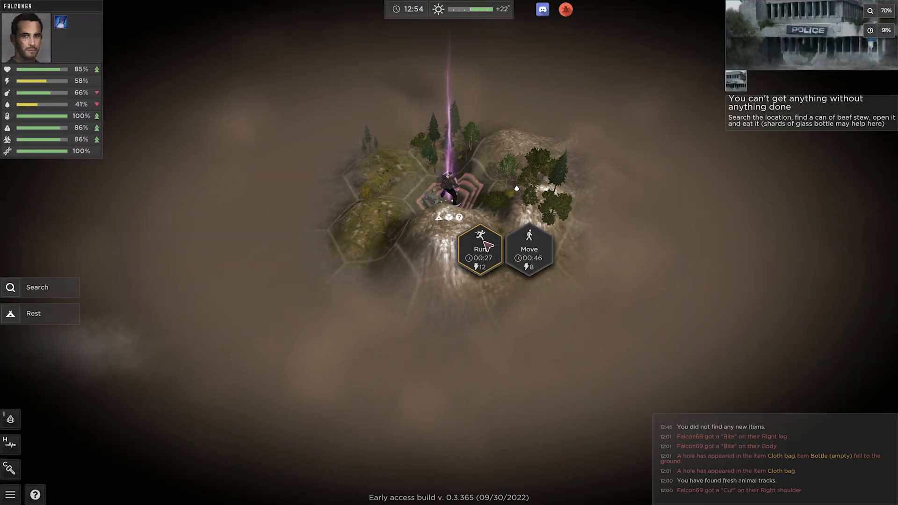
pyautogui.moveTo(498, 292)
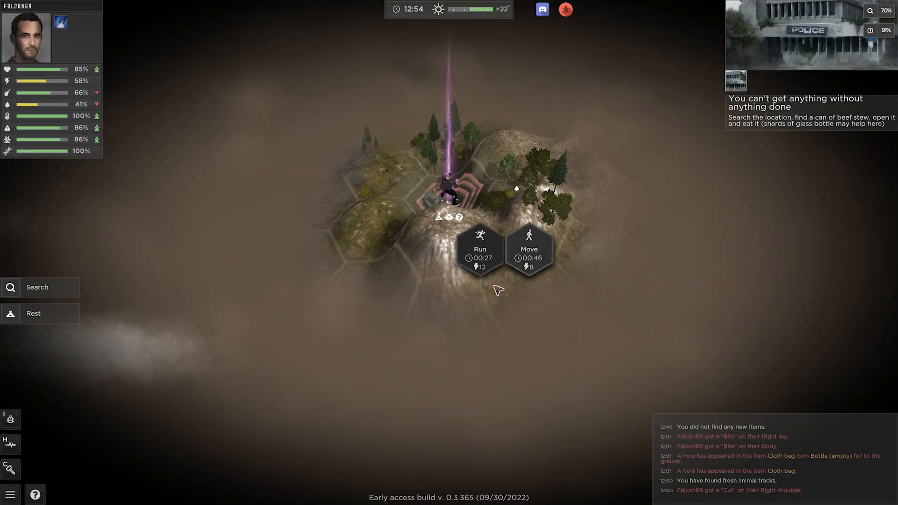
pyautogui.moveTo(548, 263)
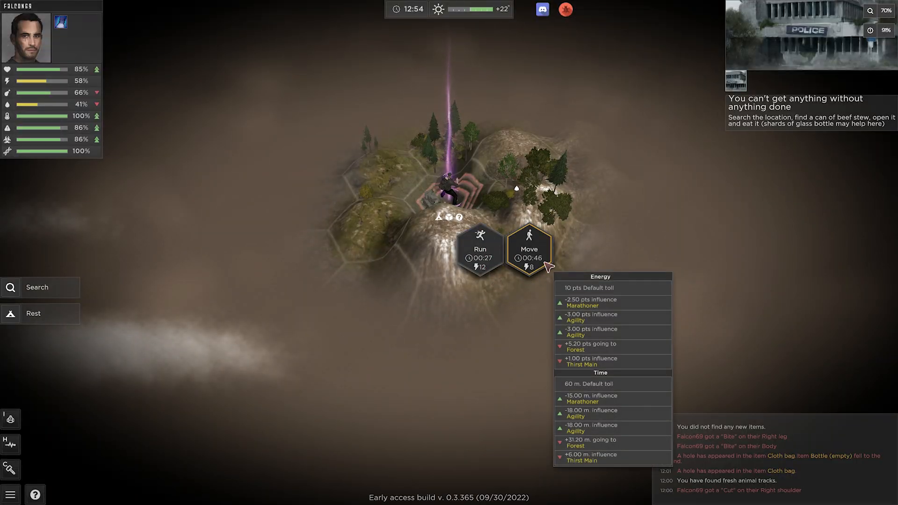
pyautogui.click(531, 247)
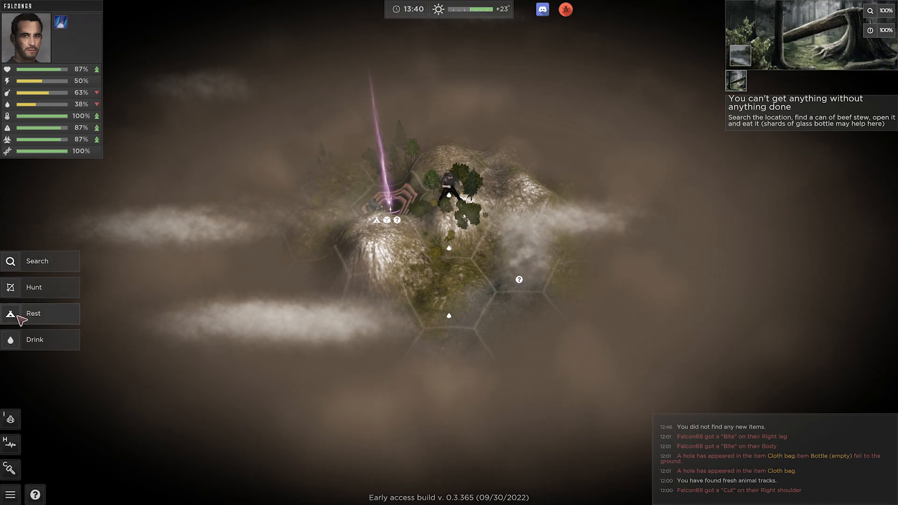
pyautogui.moveTo(29, 142)
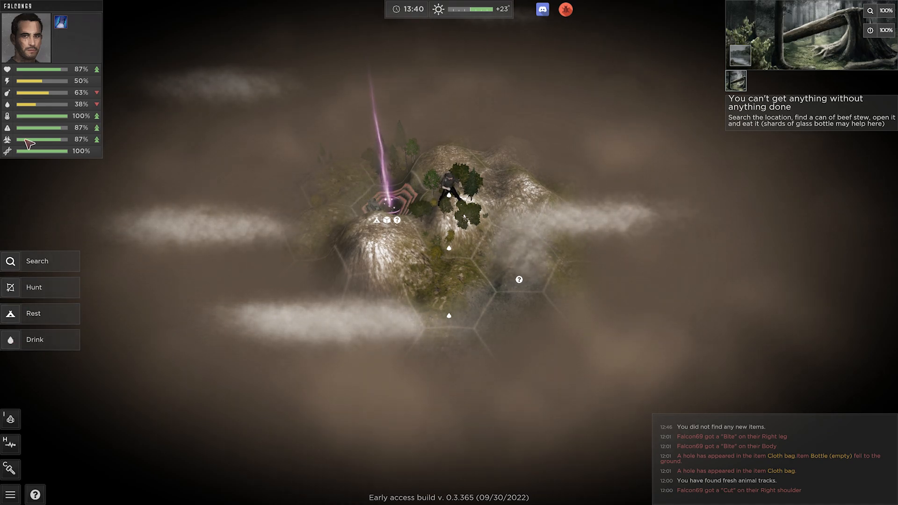
# Search the forest hex, leaving twigs and other goods on the ground
pyautogui.click(38, 261)
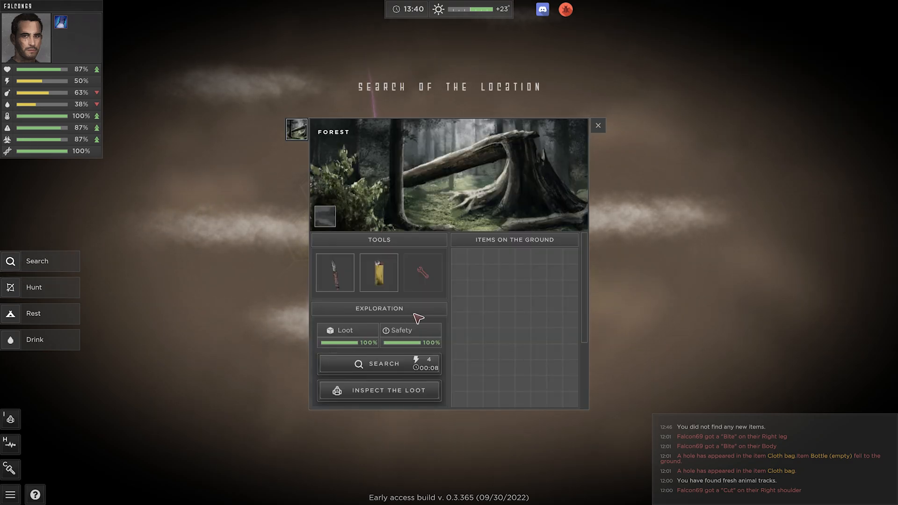
pyautogui.click(379, 364)
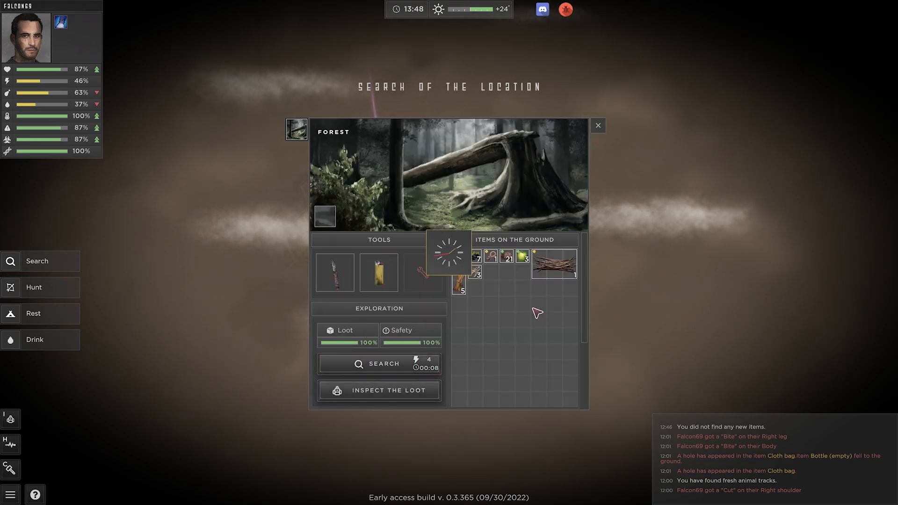
pyautogui.moveTo(523, 257)
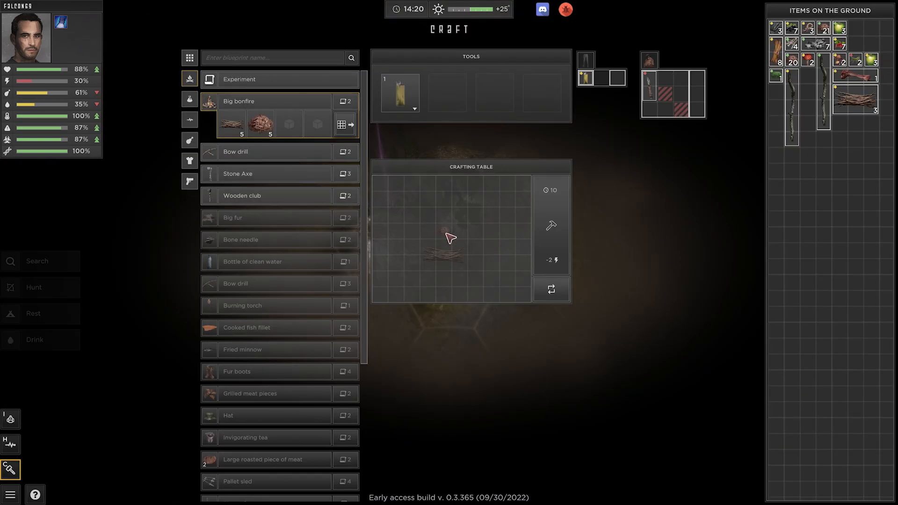
pyautogui.moveTo(446, 234)
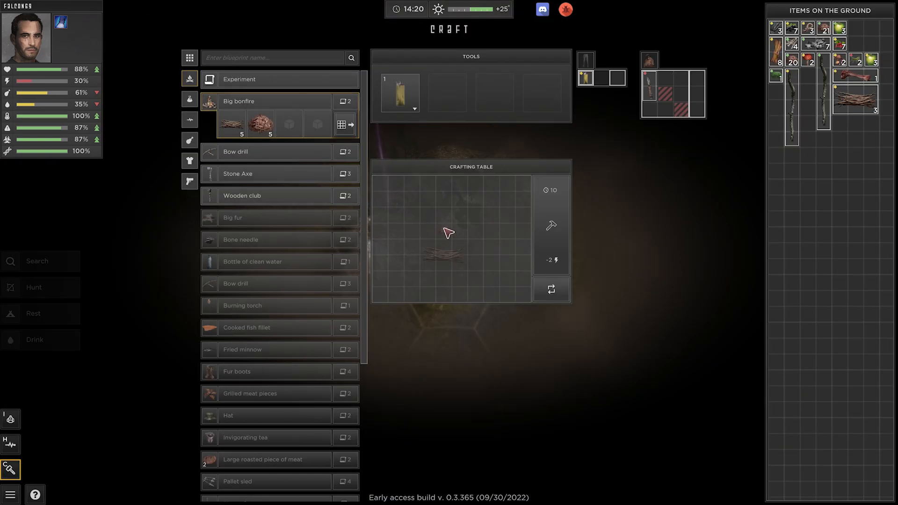
pyautogui.moveTo(819, 29)
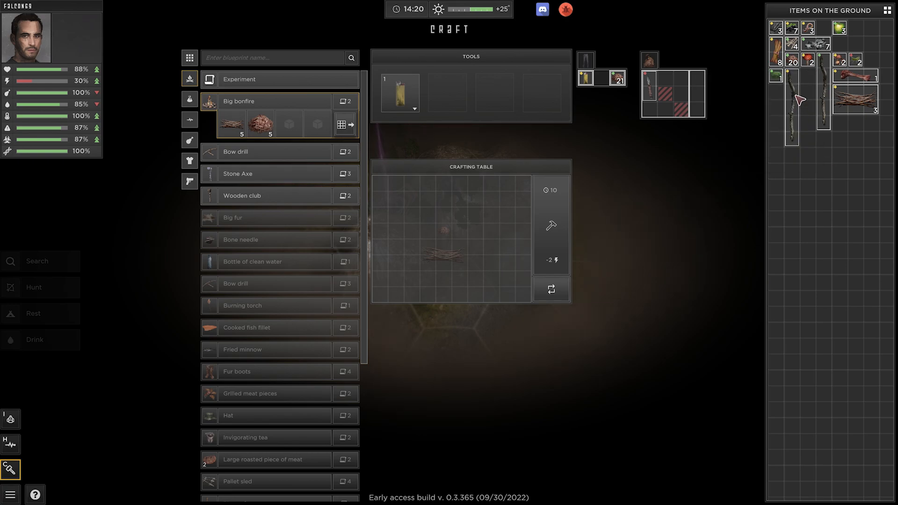
pyautogui.moveTo(839, 32)
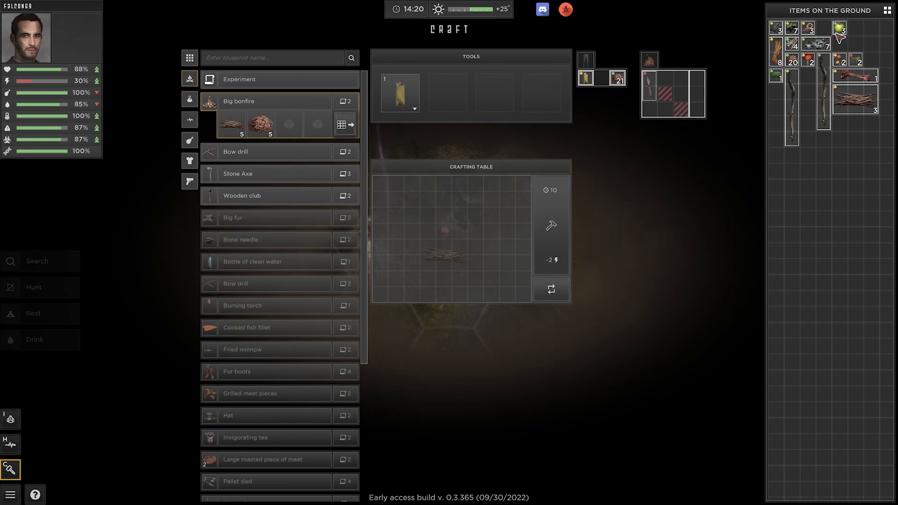
pyautogui.moveTo(837, 29); pyautogui.dragTo(663, 79)
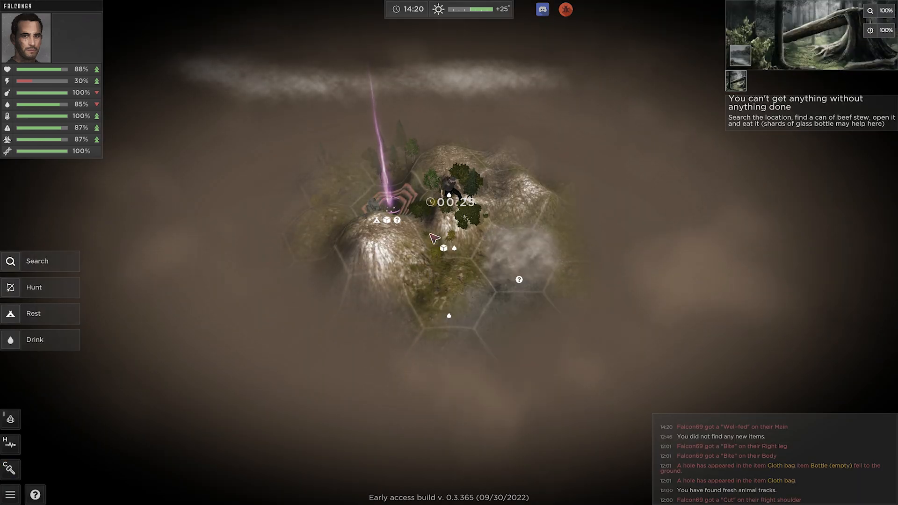
# Craft a Big bonfire from the twigs and dry grass on the crafting table
pyautogui.click(10, 469)
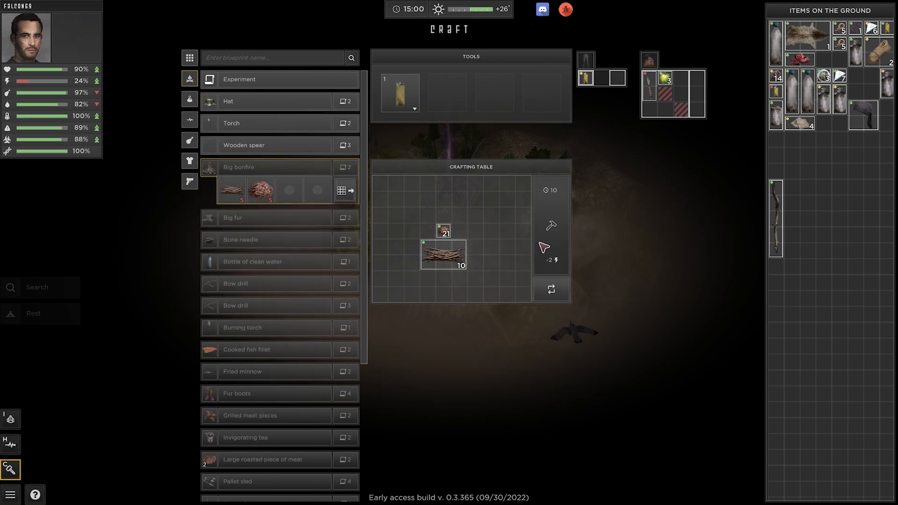
pyautogui.moveTo(552, 225)
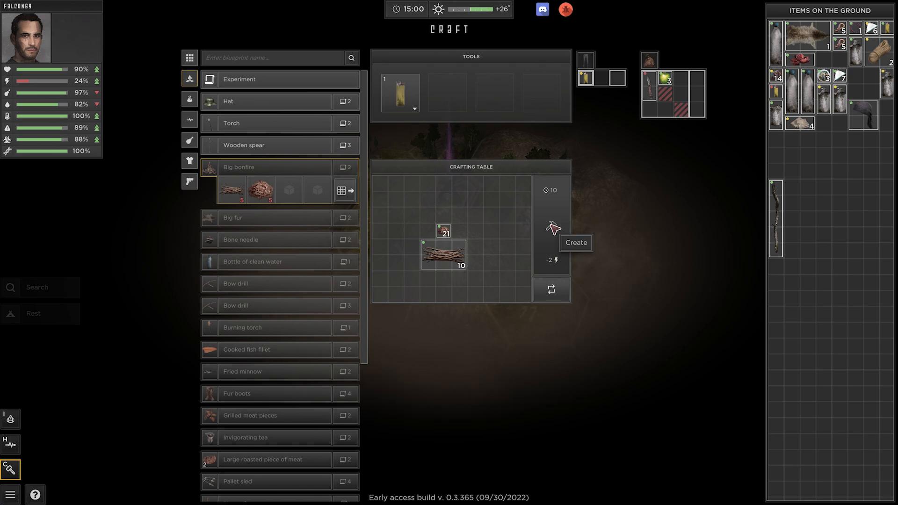
pyautogui.click(553, 225)
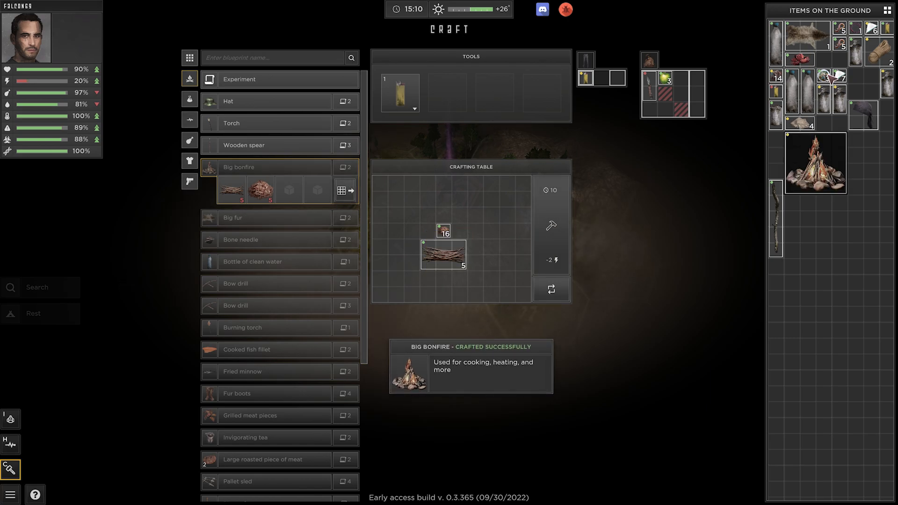
pyautogui.moveTo(812, 63)
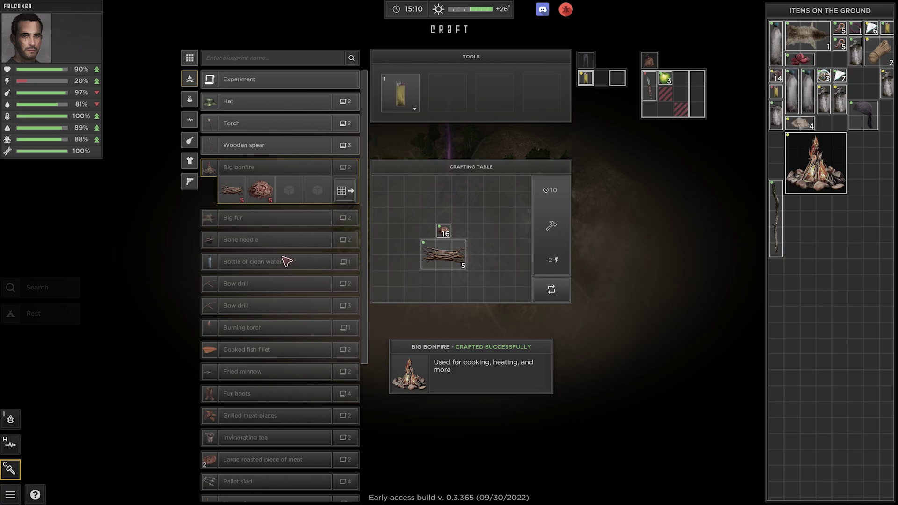
pyautogui.moveTo(262, 410)
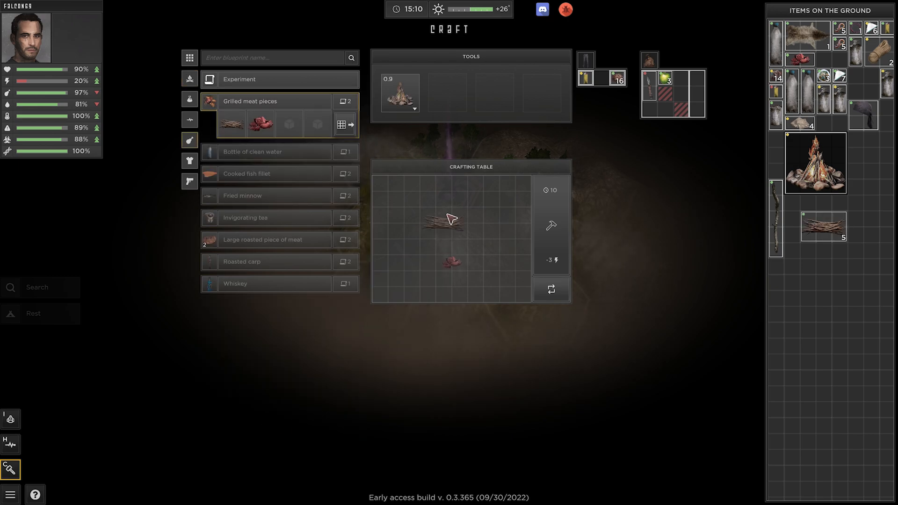
pyautogui.moveTo(447, 224)
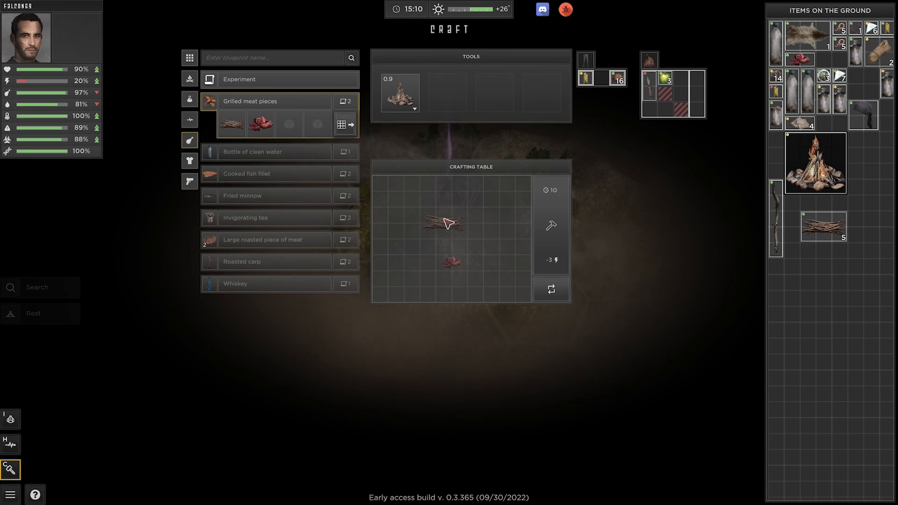
pyautogui.moveTo(233, 128)
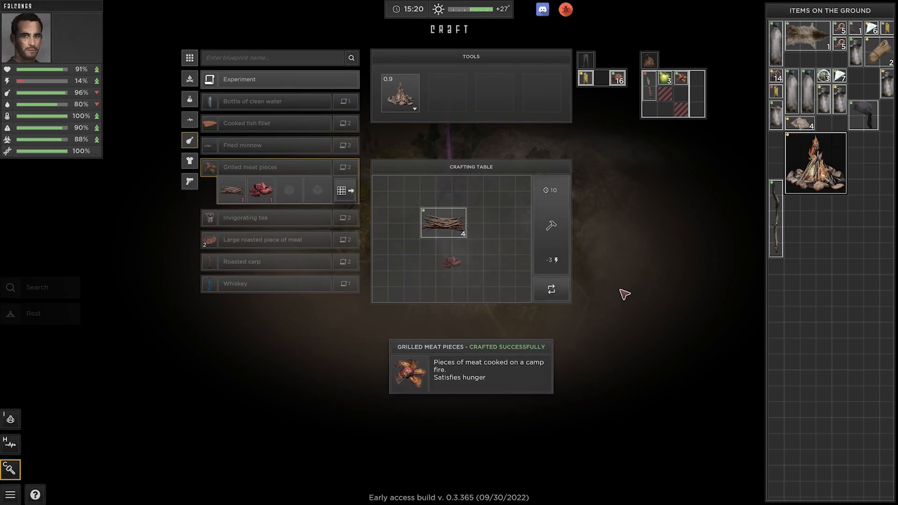
pyautogui.moveTo(528, 247)
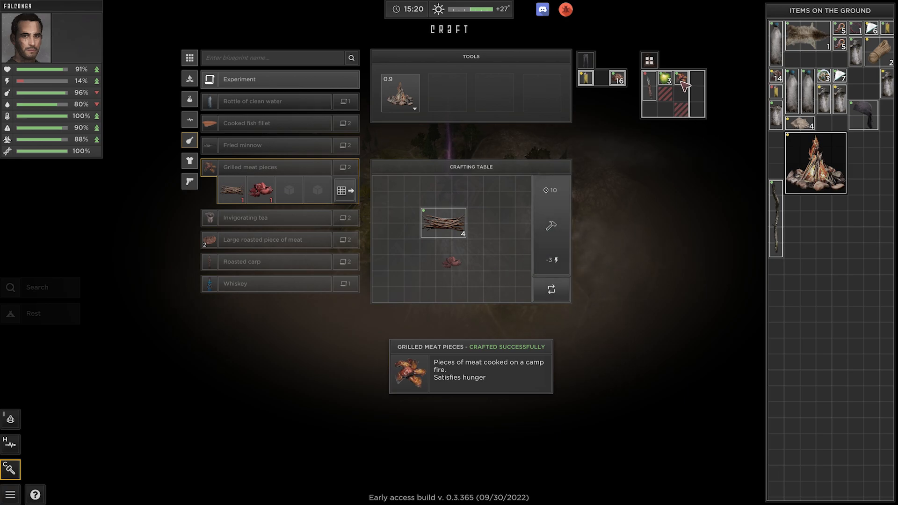
pyautogui.moveTo(682, 80)
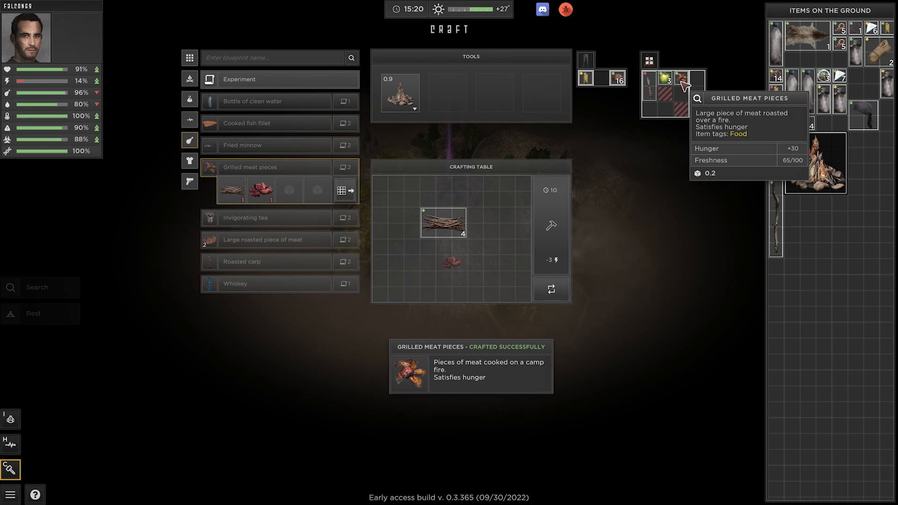
pyautogui.moveTo(783, 78)
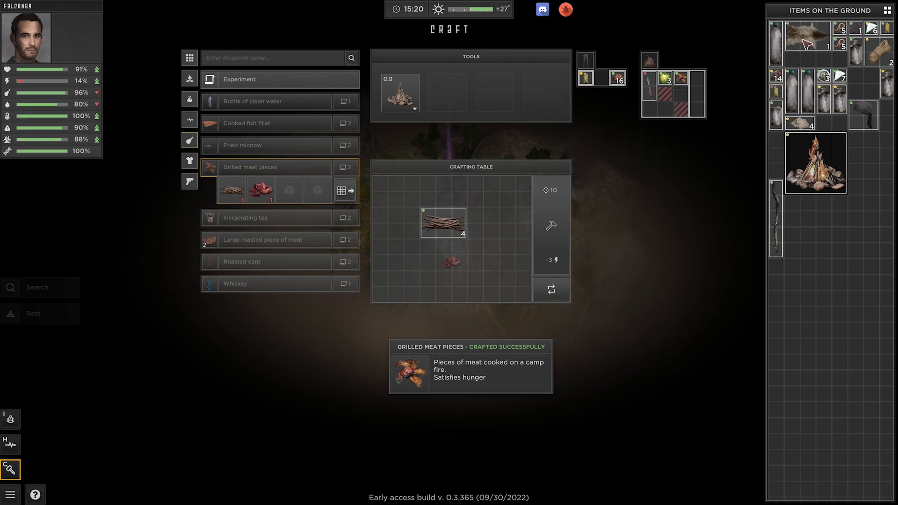
pyautogui.moveTo(828, 246)
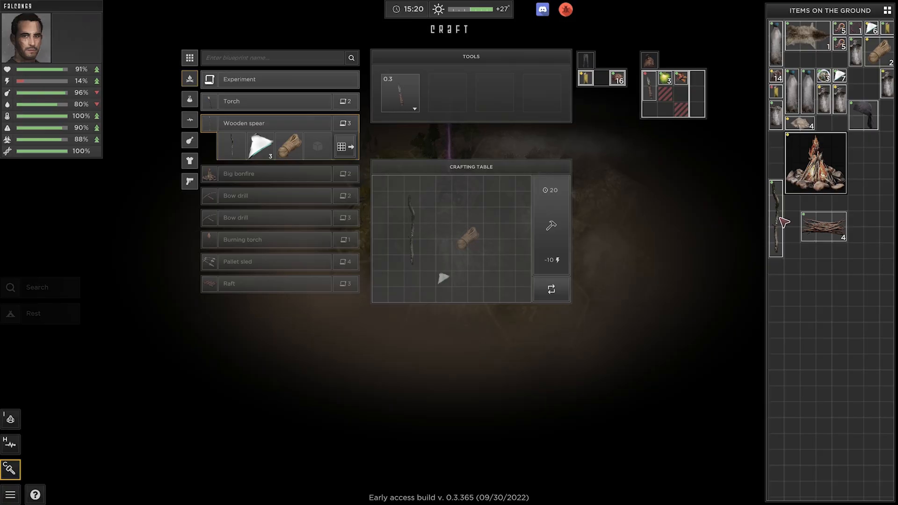
pyautogui.moveTo(442, 286)
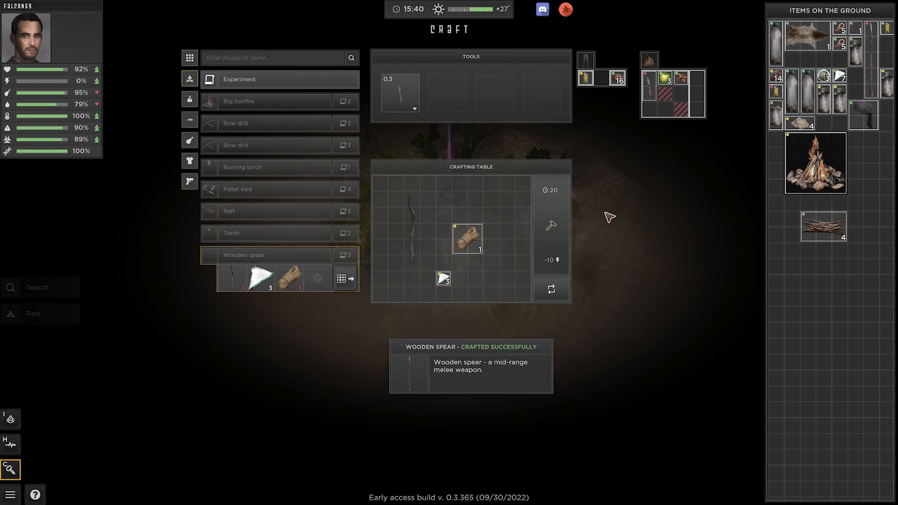
pyautogui.moveTo(18, 453)
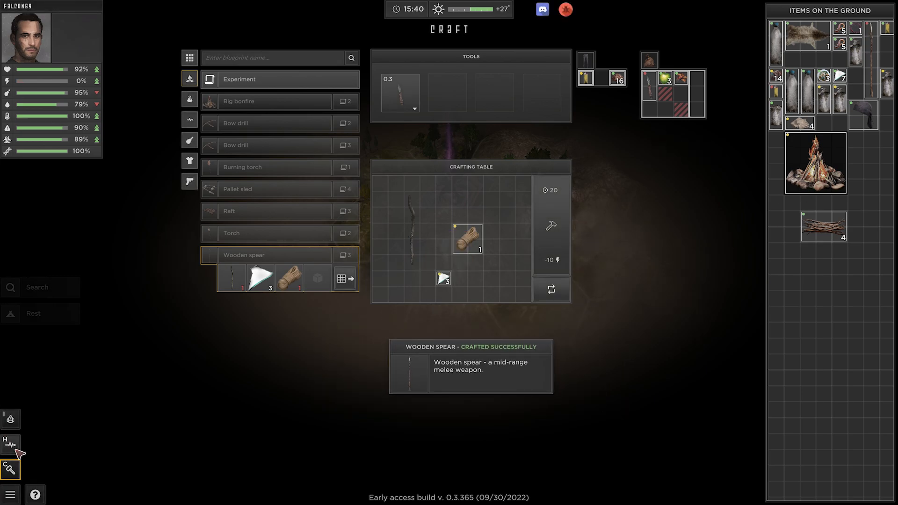
# Check the inventory holding the shiv and wooden spear, then return to the map
pyautogui.click(10, 418)
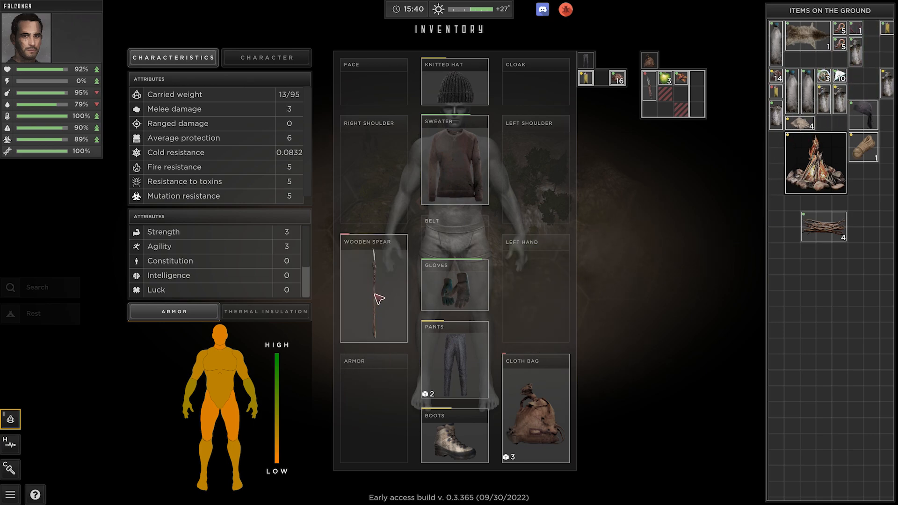
pyautogui.moveTo(852, 285)
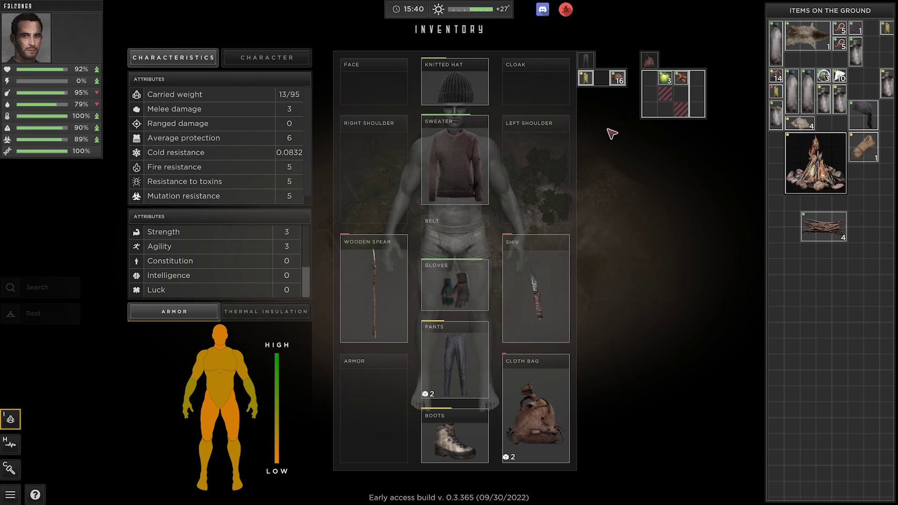
pyautogui.moveTo(793, 151)
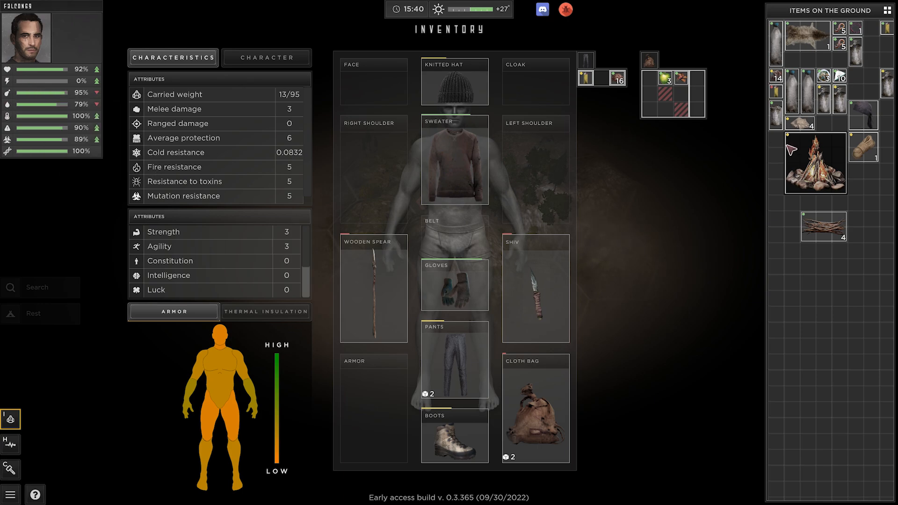
pyautogui.click(11, 418)
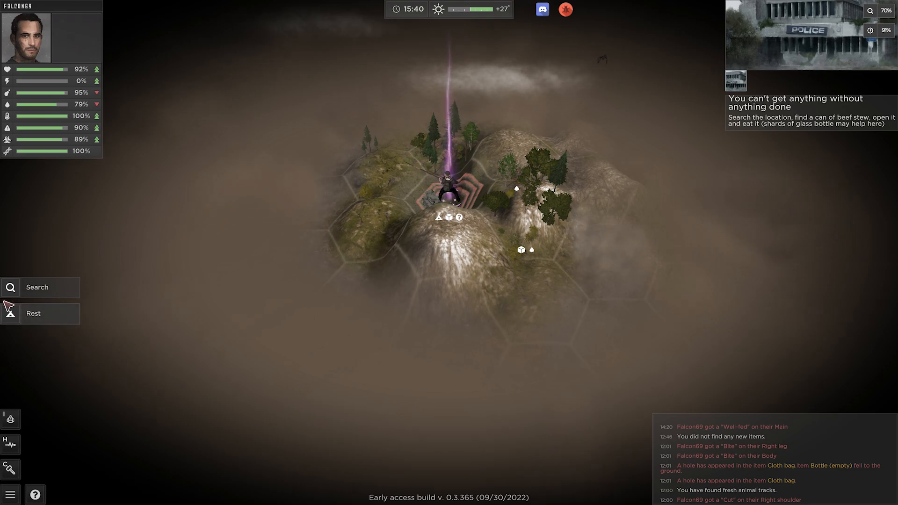
# Rest at camp for two one-hour rests, raising energy, then reopen the inventory
pyautogui.click(33, 314)
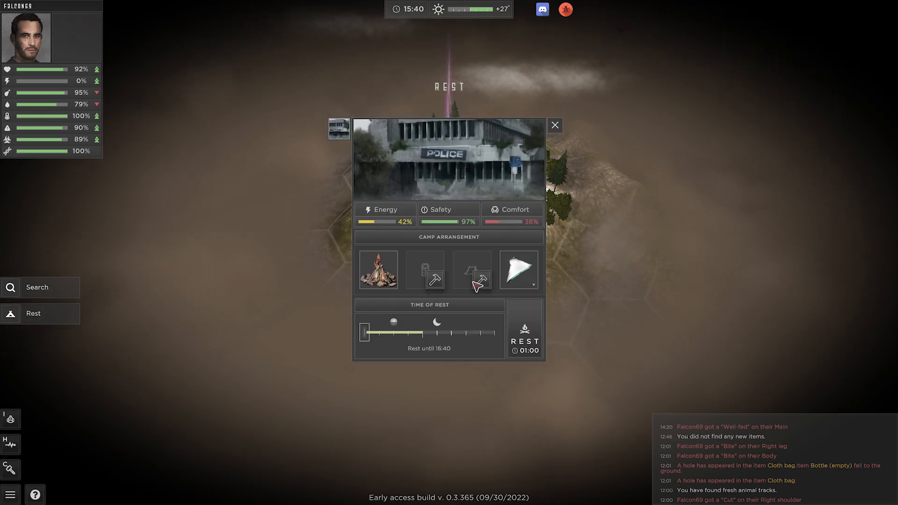
pyautogui.moveTo(454, 223)
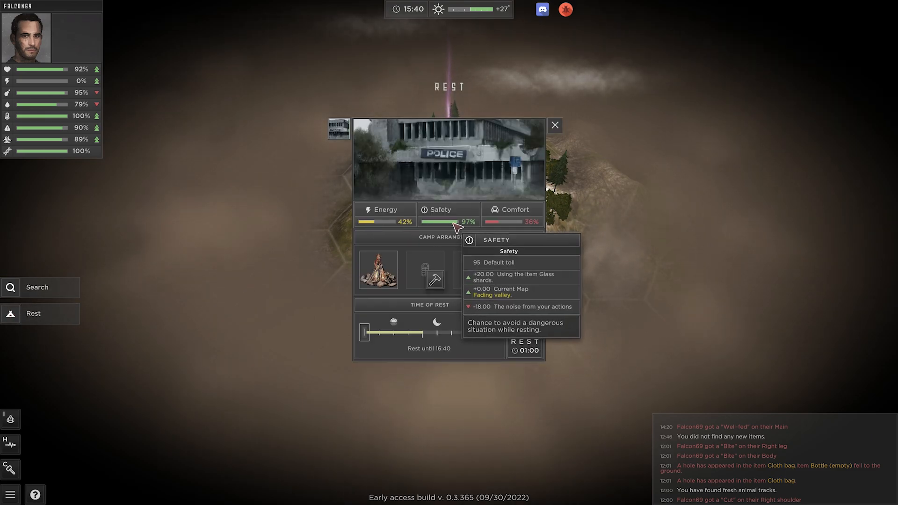
pyautogui.moveTo(456, 355)
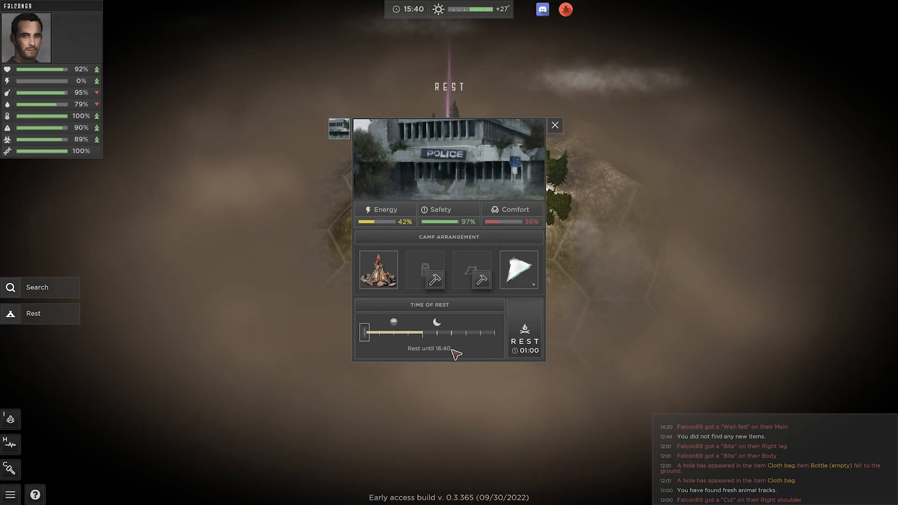
pyautogui.click(524, 337)
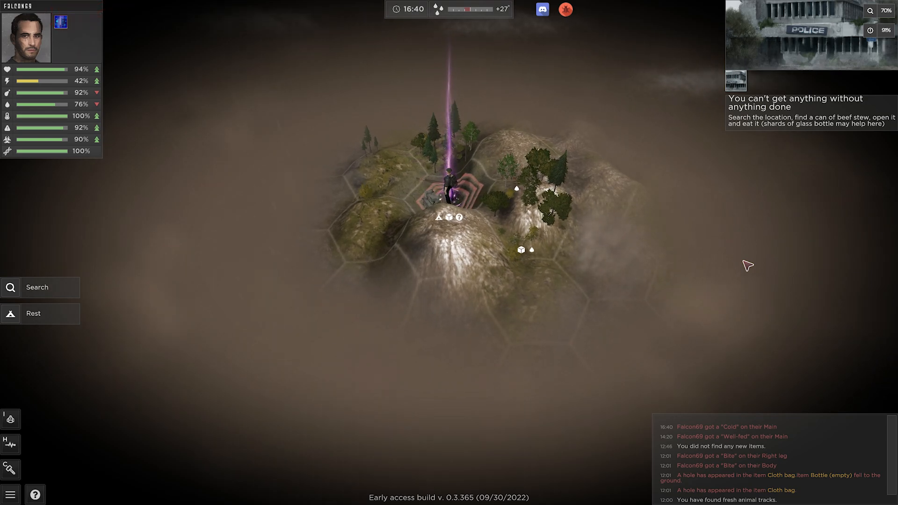
pyautogui.click(33, 313)
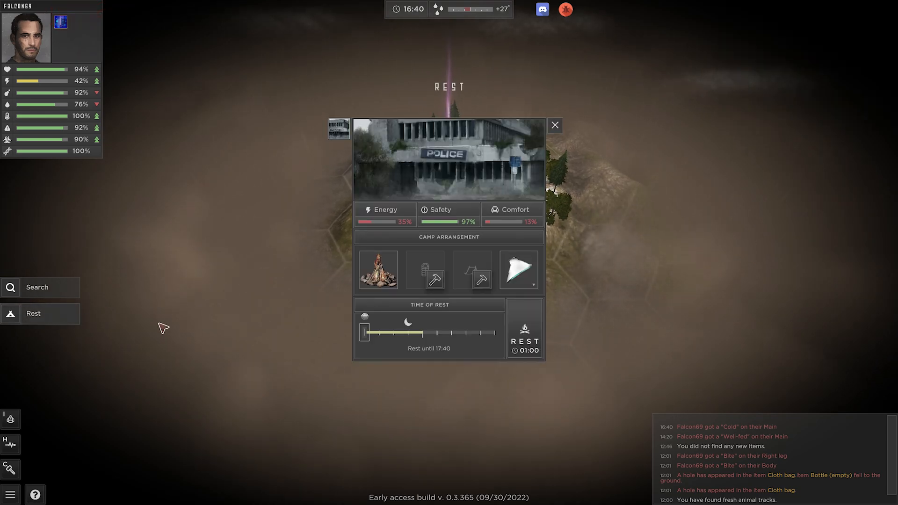
pyautogui.click(525, 334)
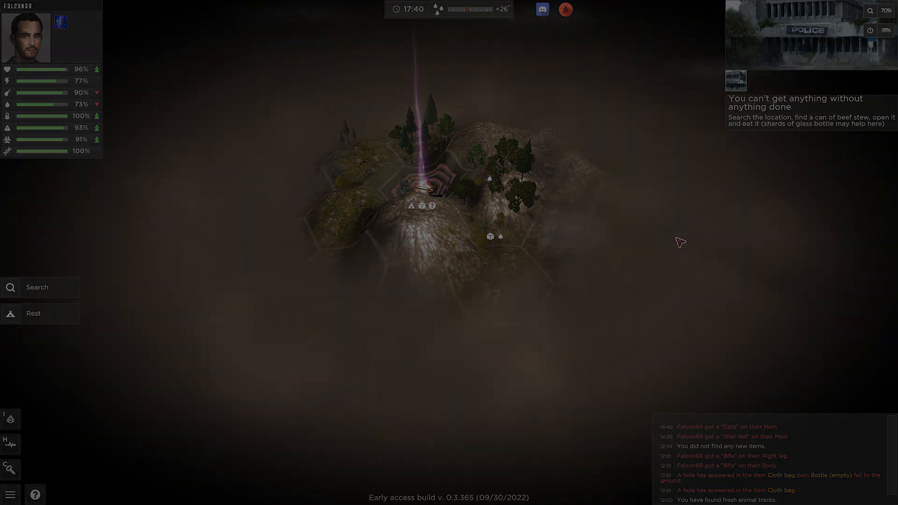
pyautogui.click(10, 419)
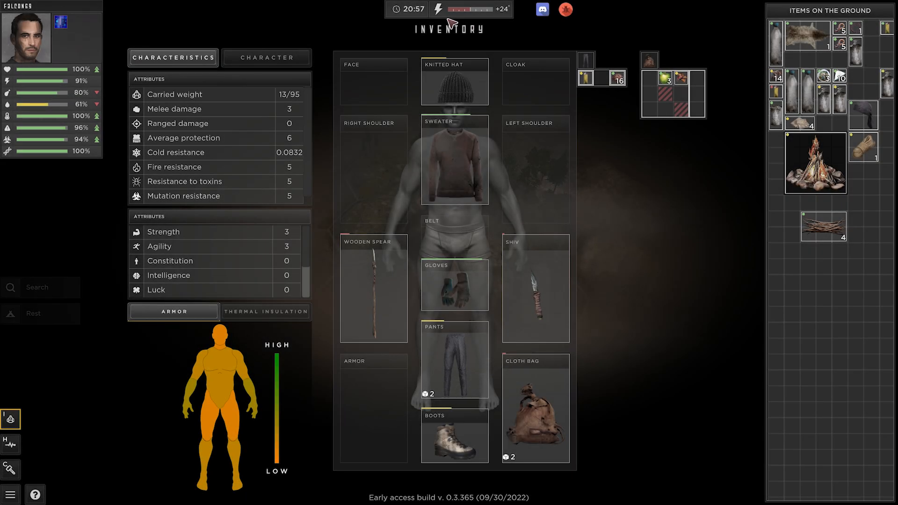
pyautogui.moveTo(442, 11)
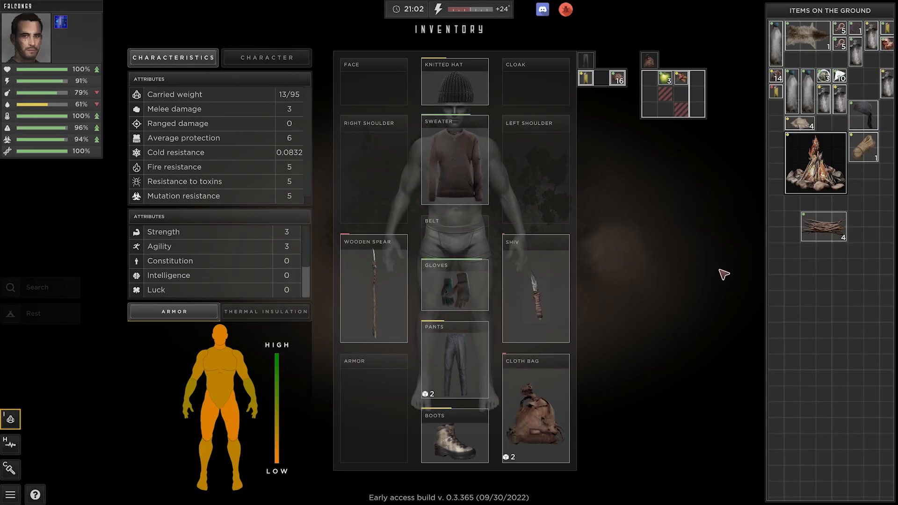
pyautogui.moveTo(887, 43)
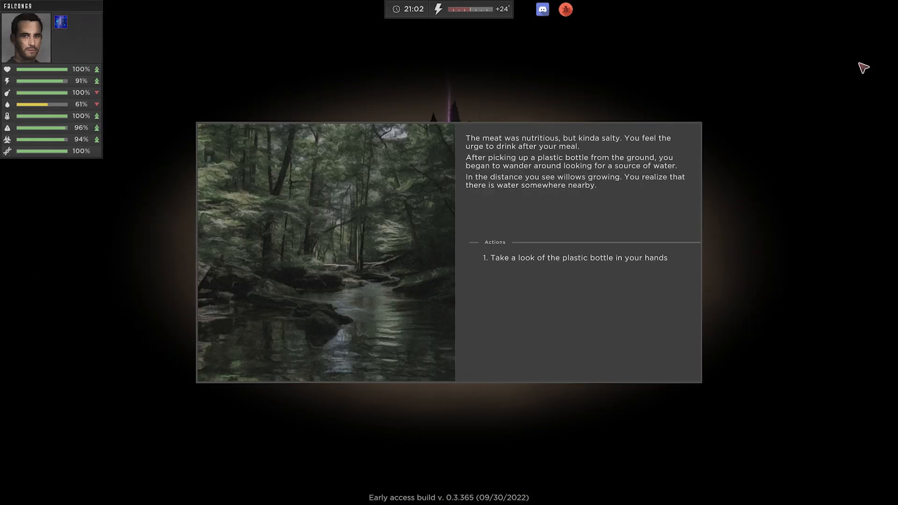
pyautogui.moveTo(714, 210)
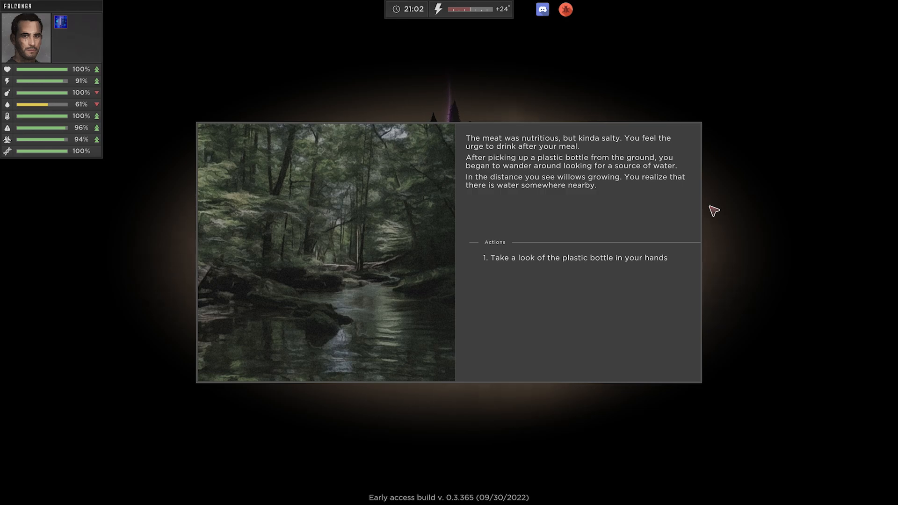
pyautogui.moveTo(602, 271)
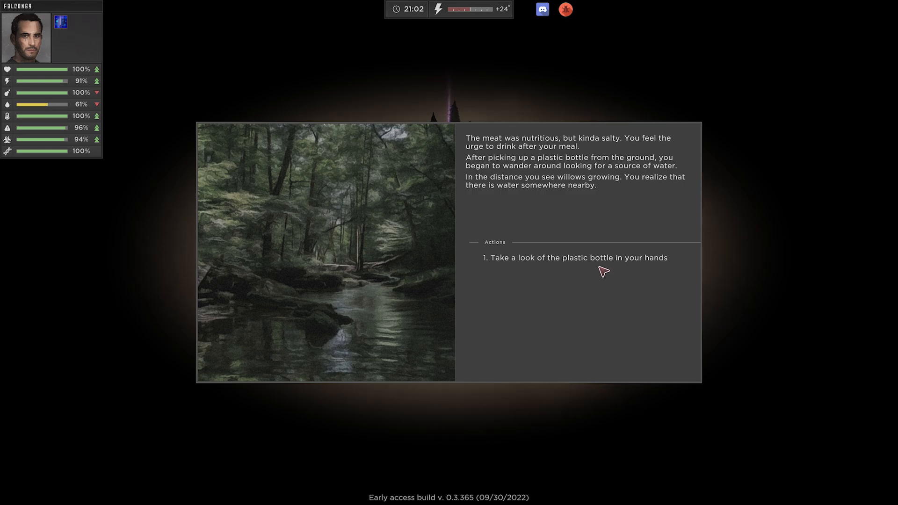
# Choose to look at the plastic bottle and dismiss the 'Testing the waters' task notice
pyautogui.click(576, 258)
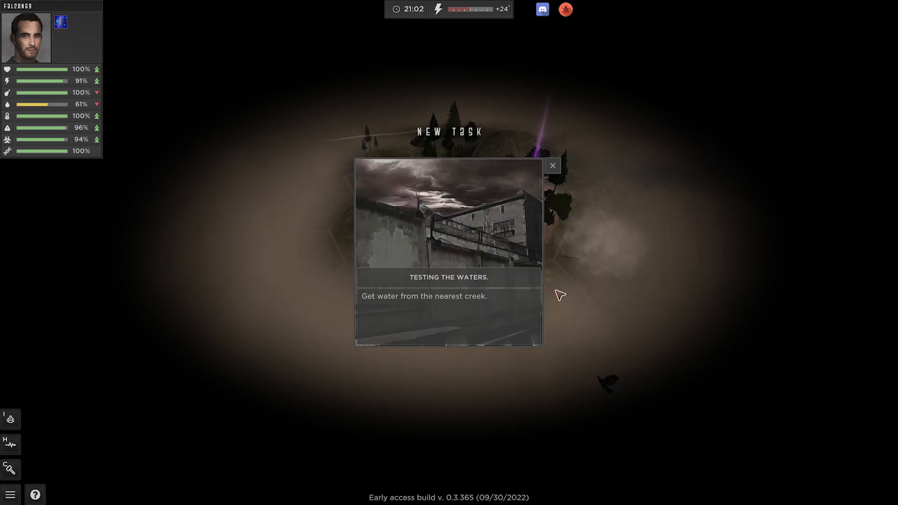
pyautogui.click(553, 165)
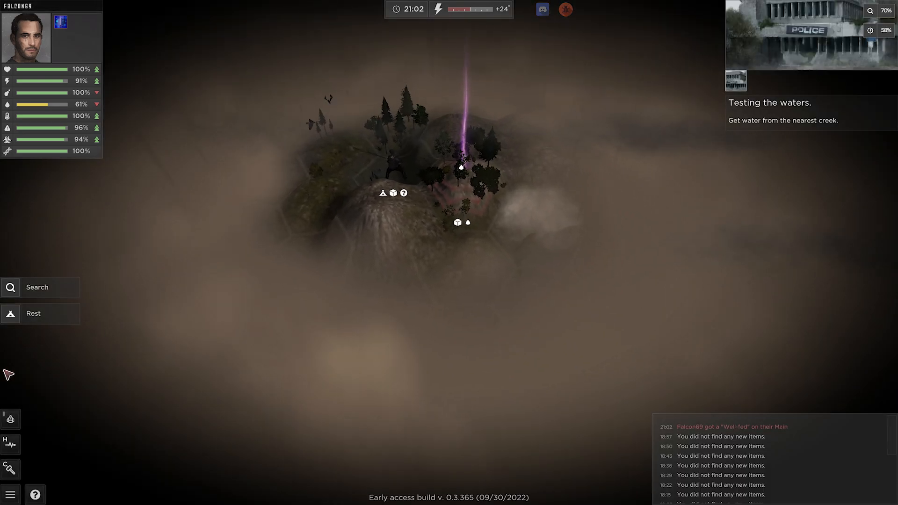
# Open the inventory and move to the nearby forest creek hex
pyautogui.click(10, 418)
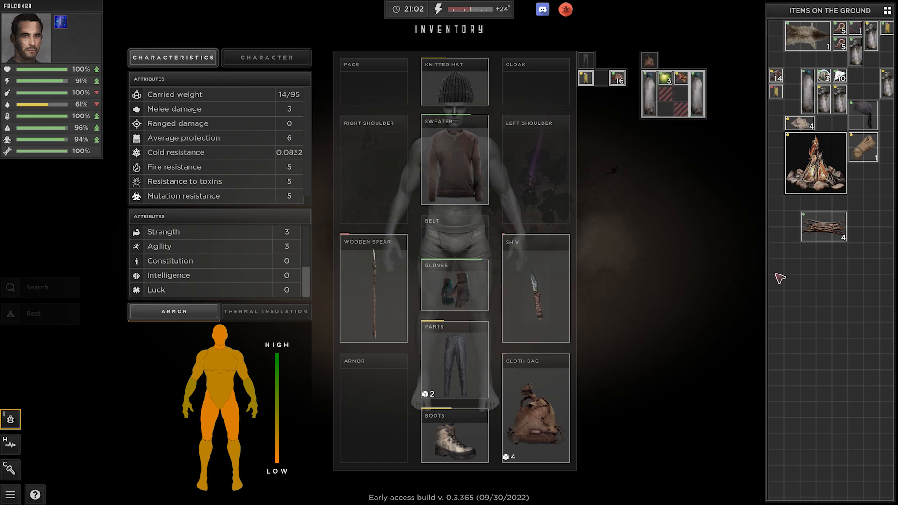
pyautogui.moveTo(779, 275)
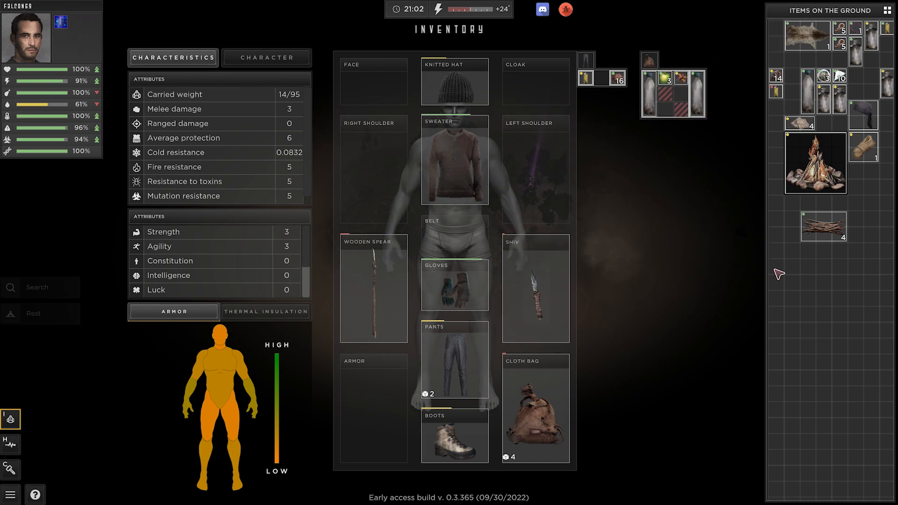
pyautogui.moveTo(827, 37)
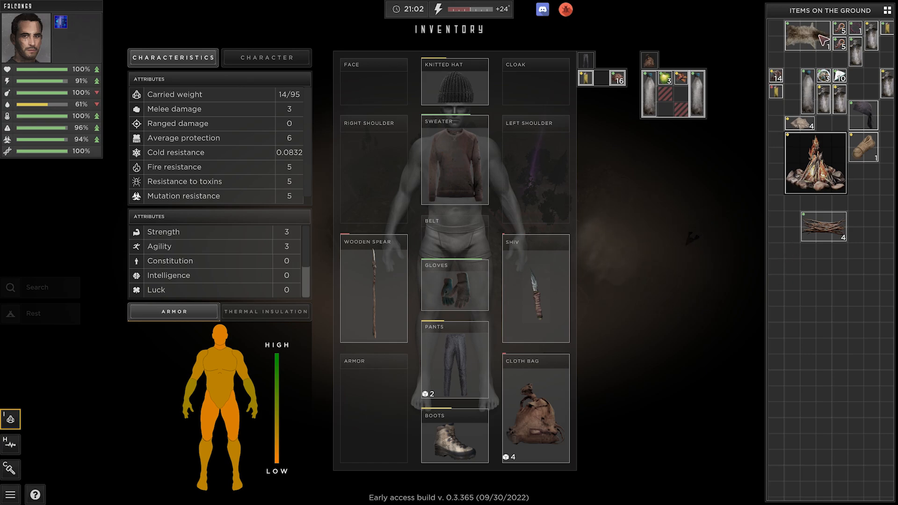
pyautogui.moveTo(814, 35)
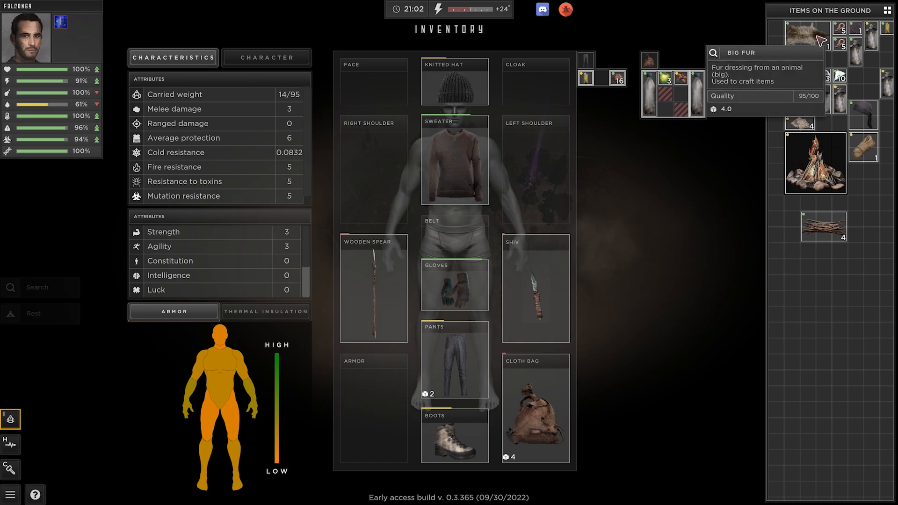
pyautogui.moveTo(804, 34); pyautogui.dragTo(535, 286)
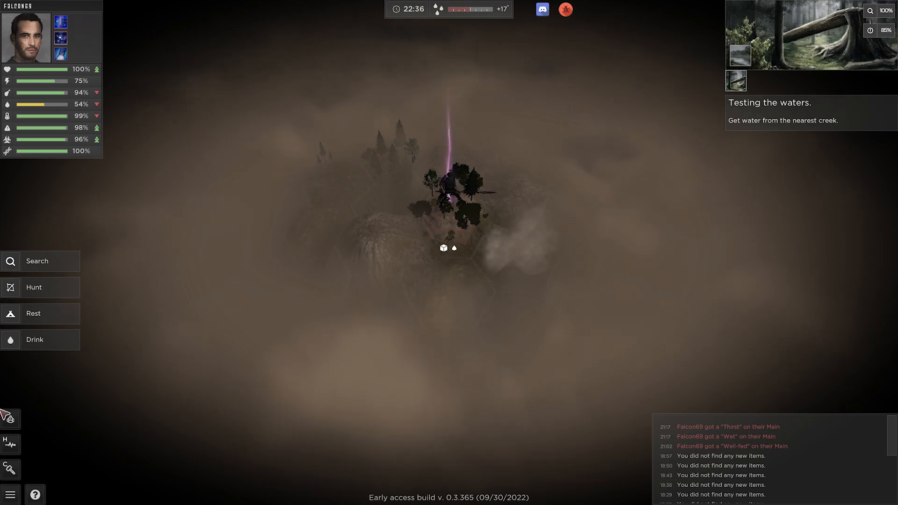
pyautogui.moveTo(12, 427)
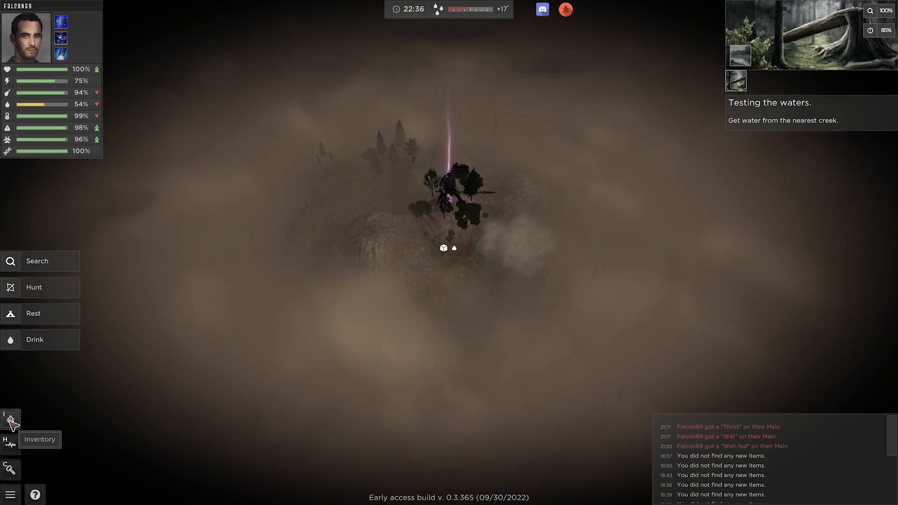
# Advance through the dirty, germ-filled creek water story to the decision to build a fire
pyautogui.click(10, 418)
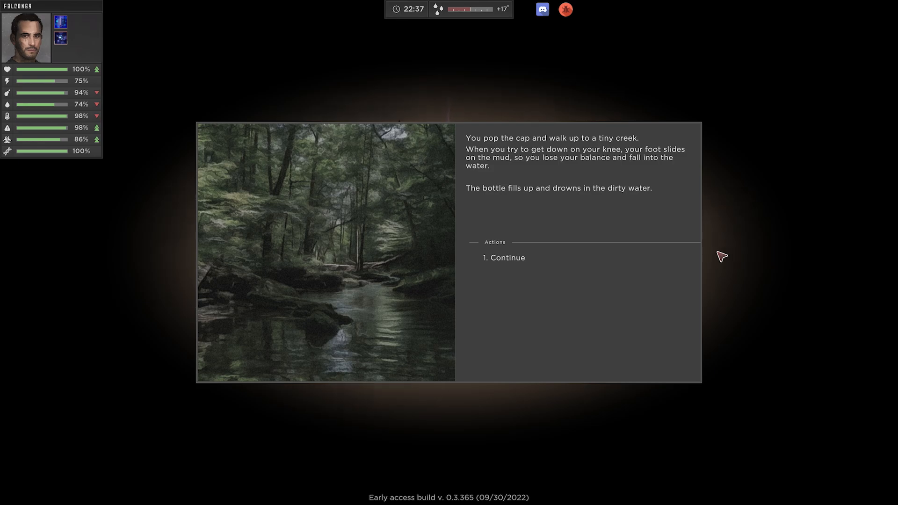
pyautogui.moveTo(521, 292)
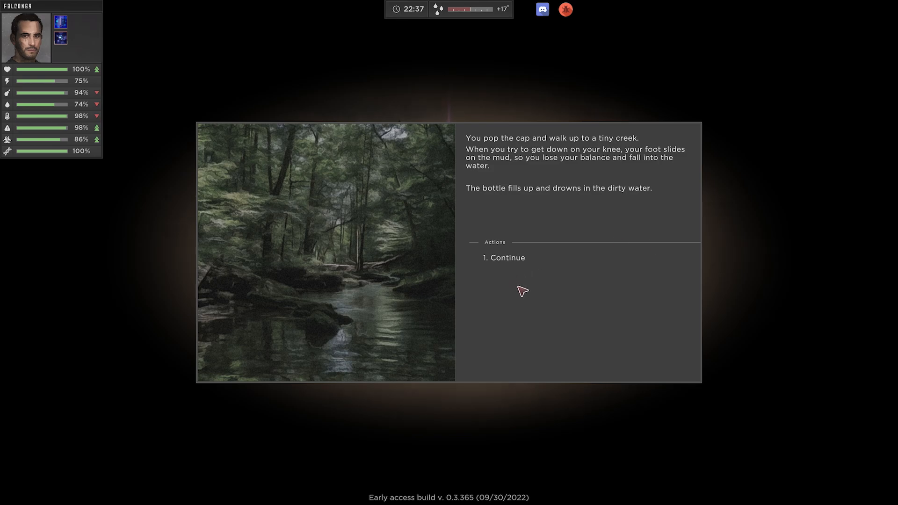
pyautogui.click(507, 257)
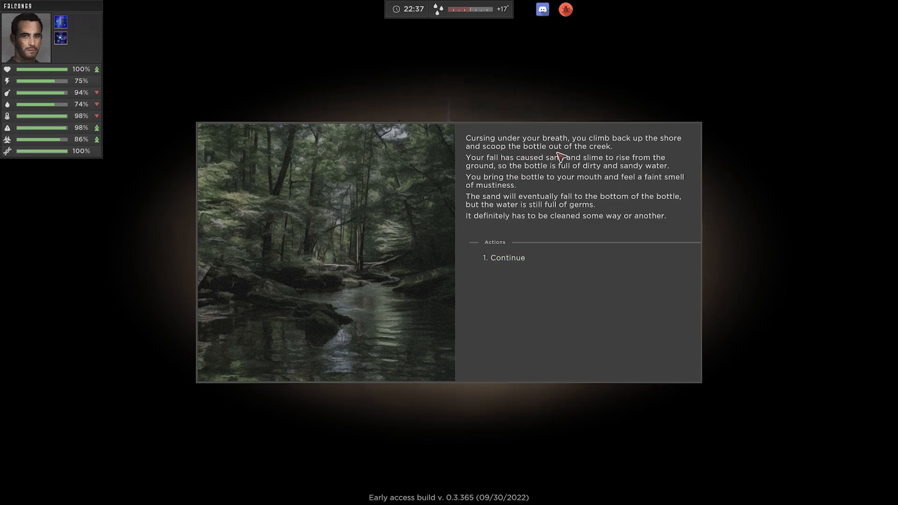
pyautogui.moveTo(565, 171)
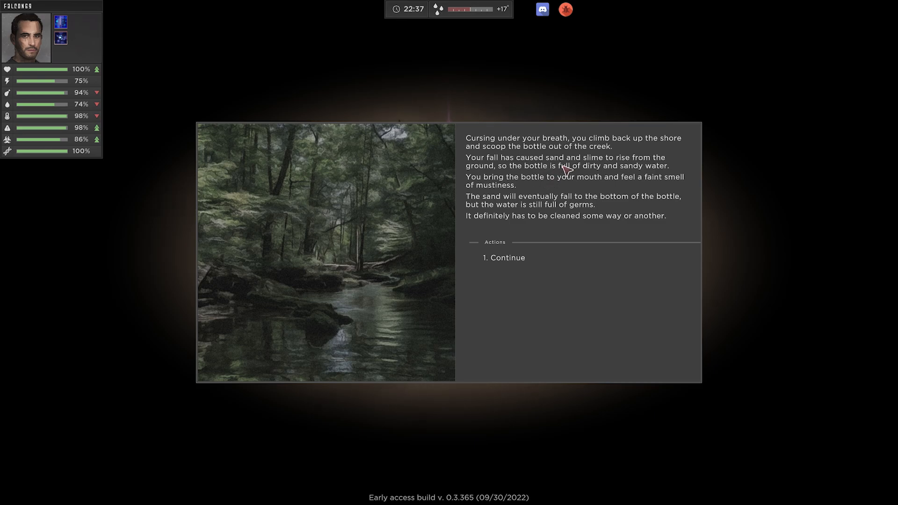
pyautogui.moveTo(573, 211)
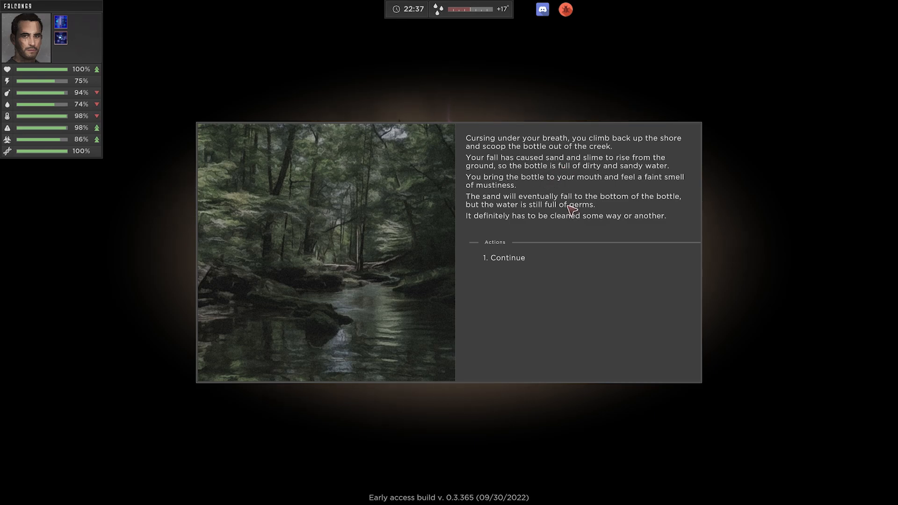
pyautogui.moveTo(567, 207)
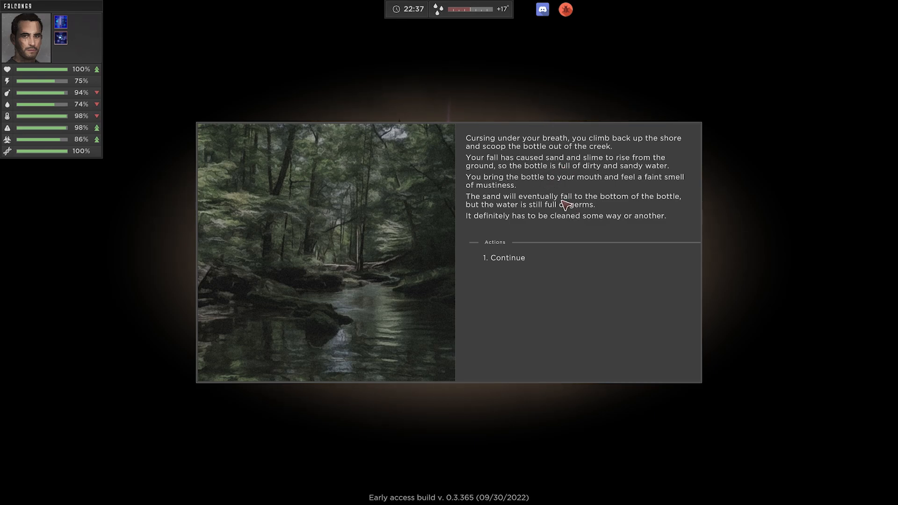
pyautogui.moveTo(558, 208)
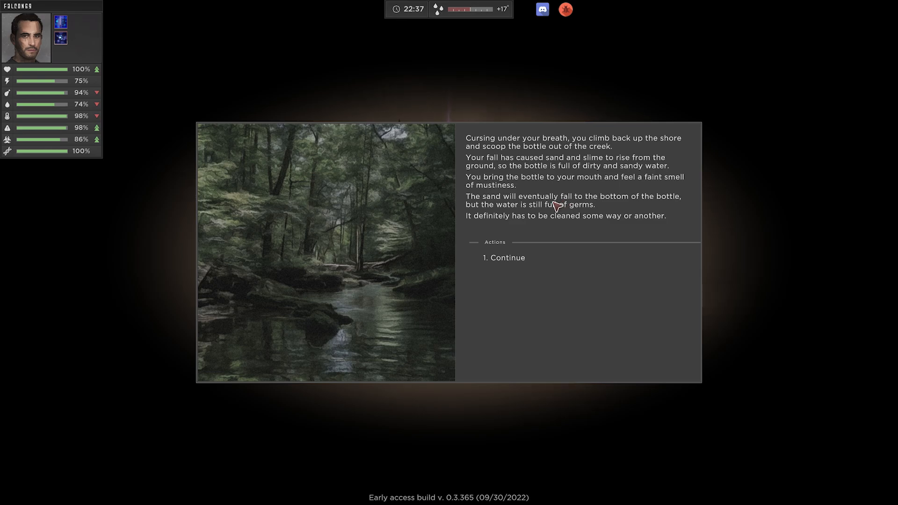
pyautogui.moveTo(549, 199)
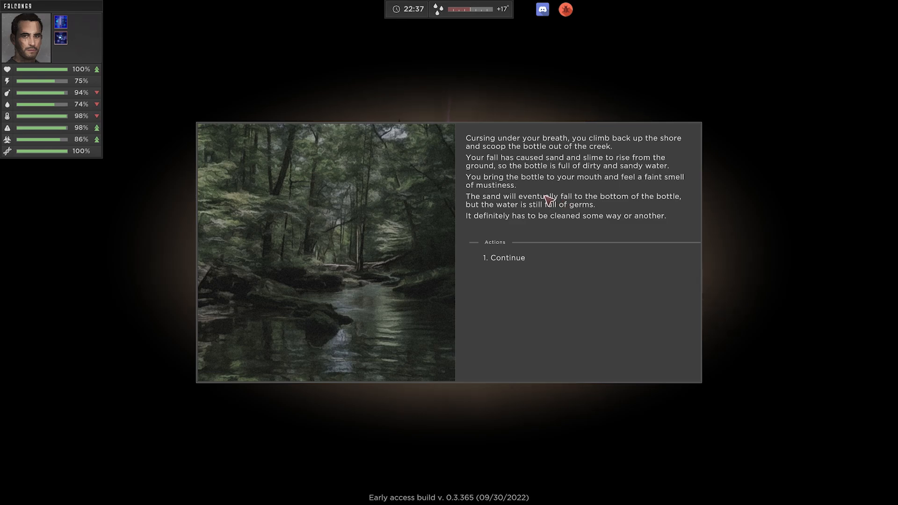
pyautogui.moveTo(552, 231)
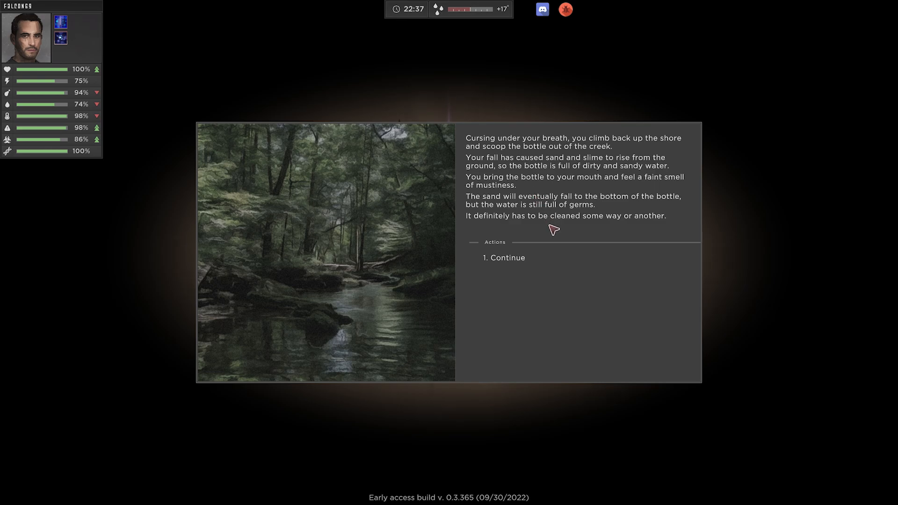
pyautogui.moveTo(543, 226)
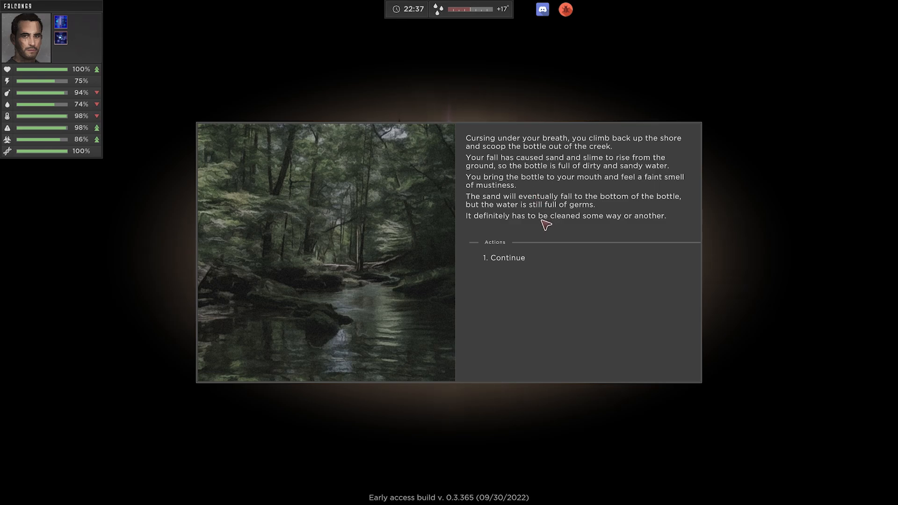
pyautogui.moveTo(521, 285)
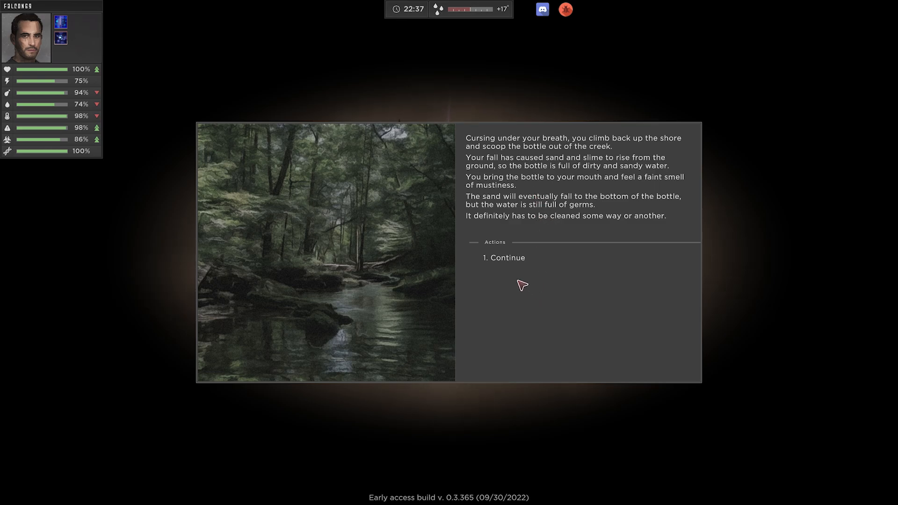
pyautogui.click(504, 257)
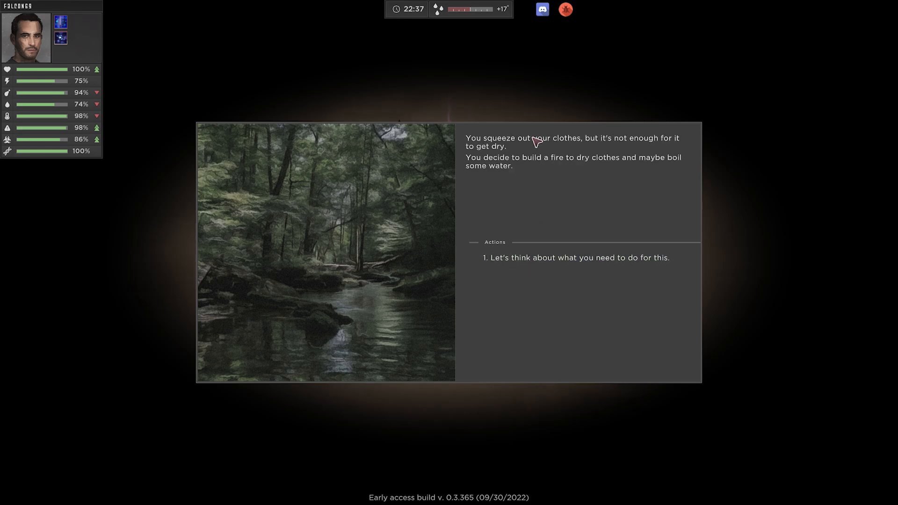
pyautogui.moveTo(558, 267)
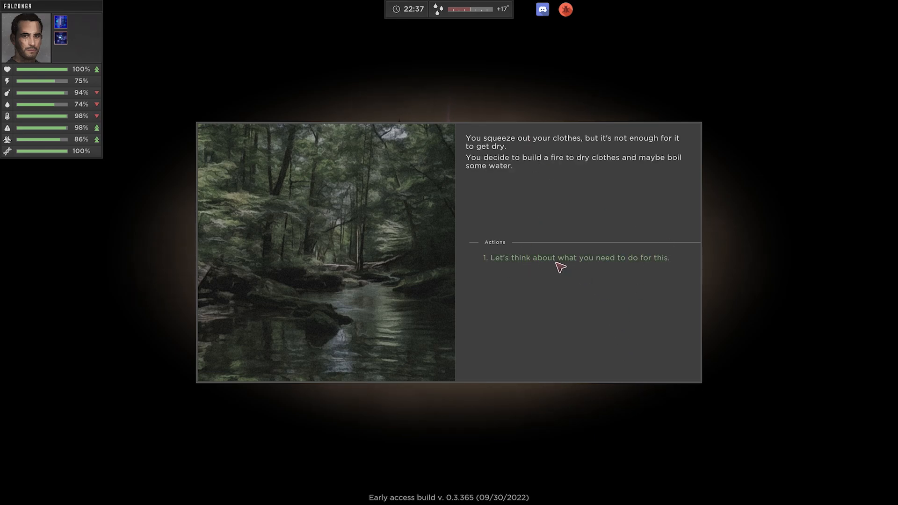
# Accept the fire plan, dismiss the 'Habit is like a second nature' notice, and open inventory
pyautogui.click(578, 258)
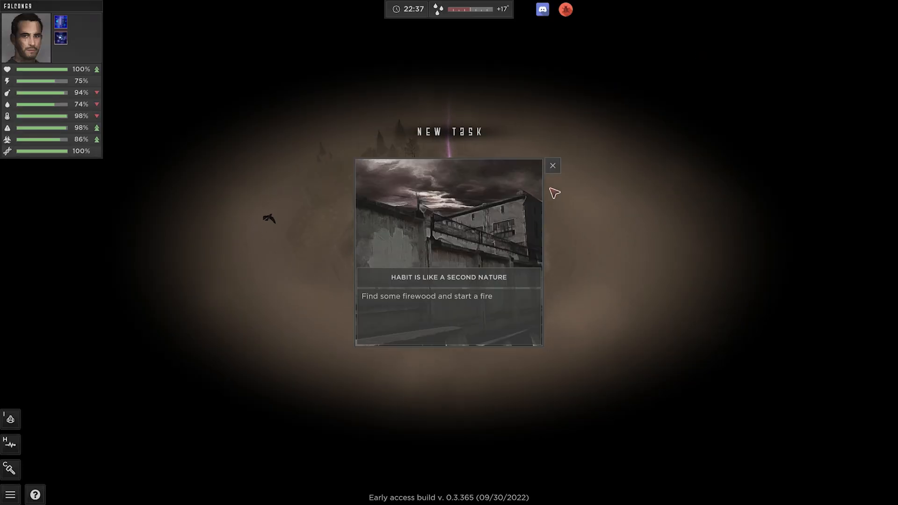
pyautogui.click(553, 165)
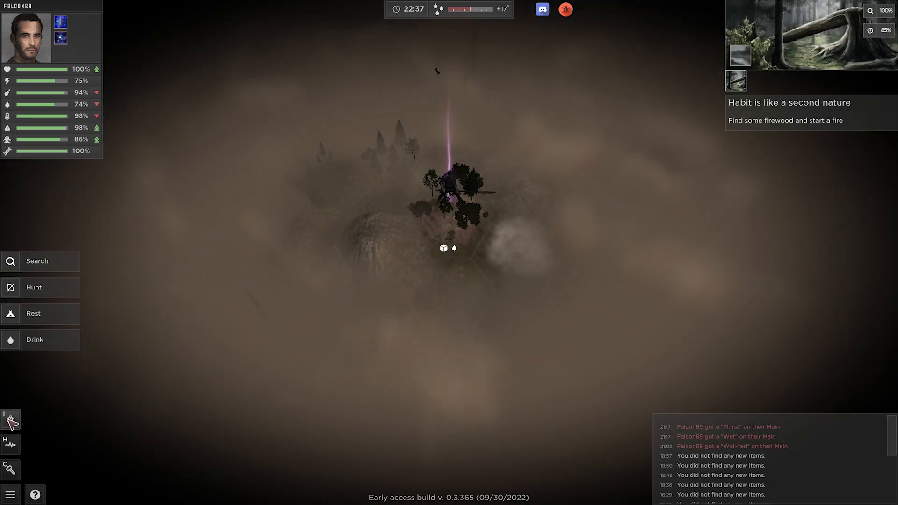
pyautogui.click(11, 419)
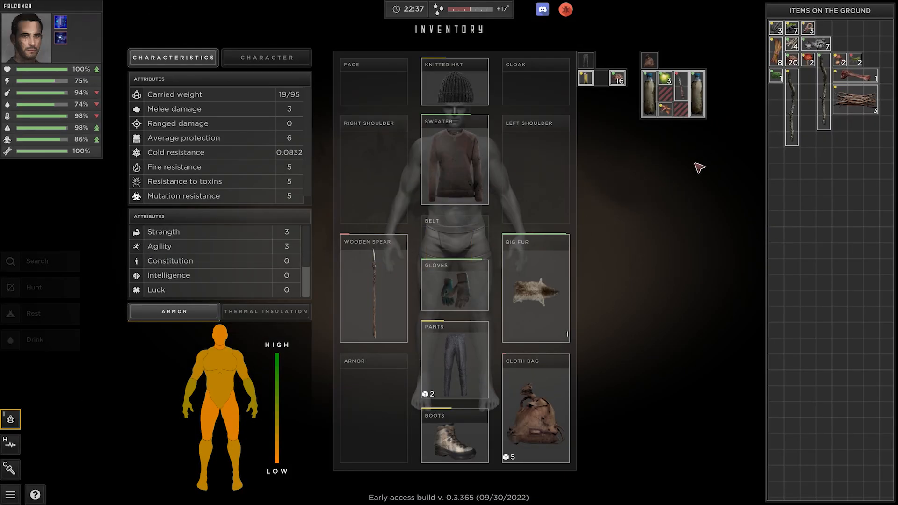
pyautogui.moveTo(843, 70)
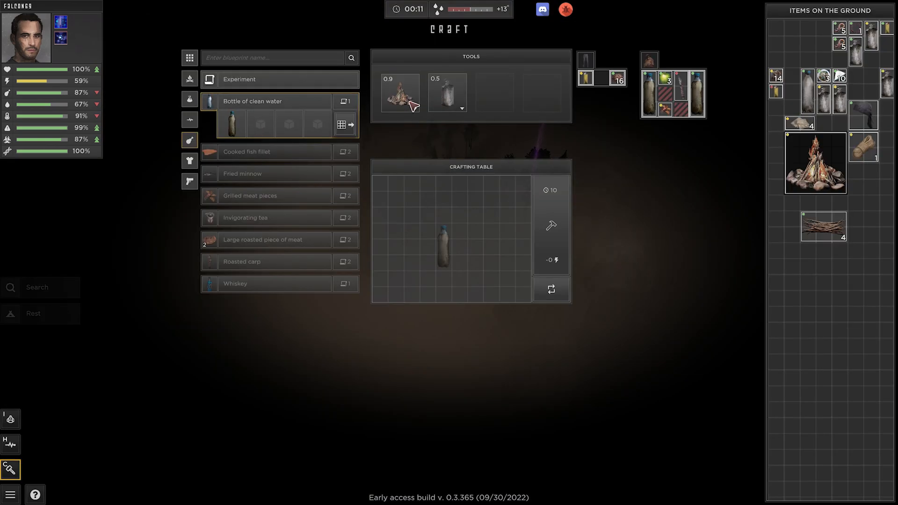
pyautogui.moveTo(458, 97)
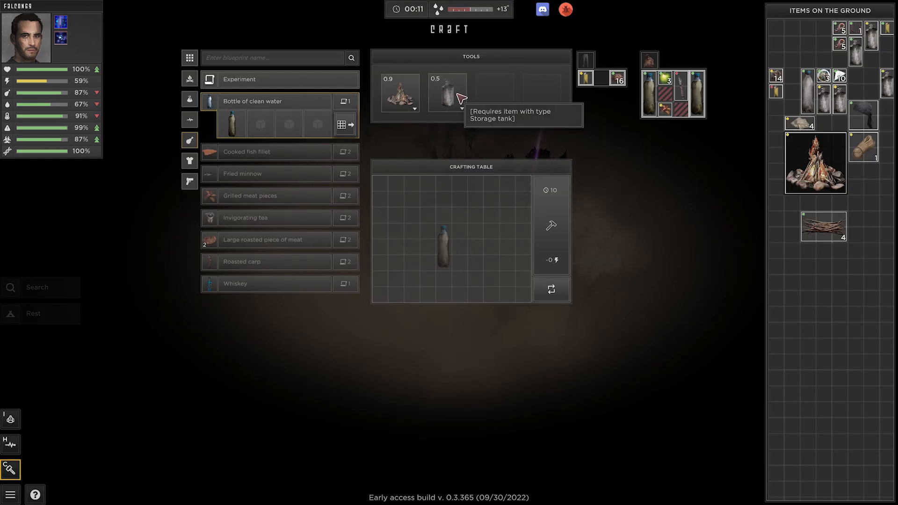
pyautogui.moveTo(625, 204)
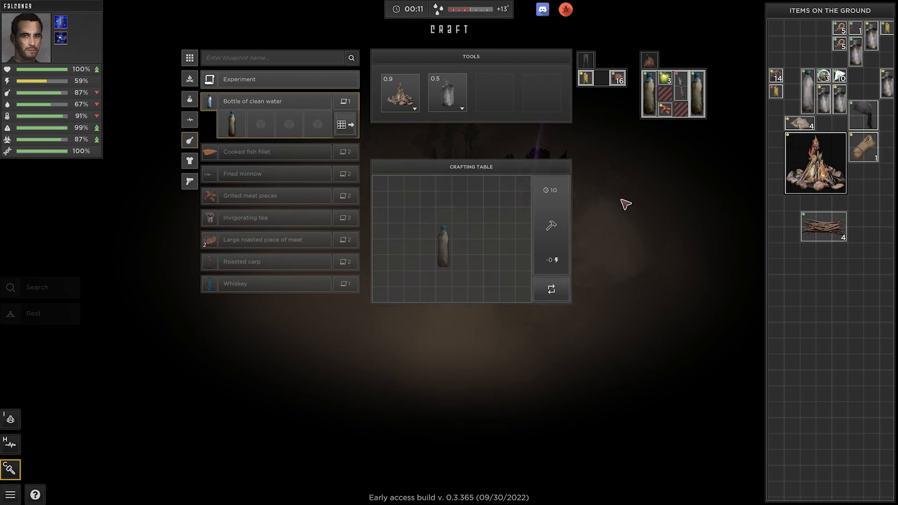
pyautogui.moveTo(409, 261)
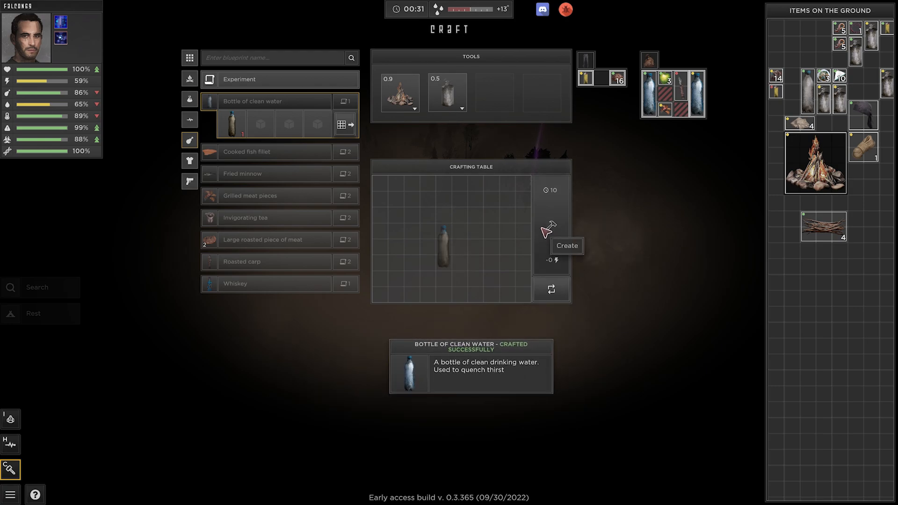
pyautogui.moveTo(526, 208)
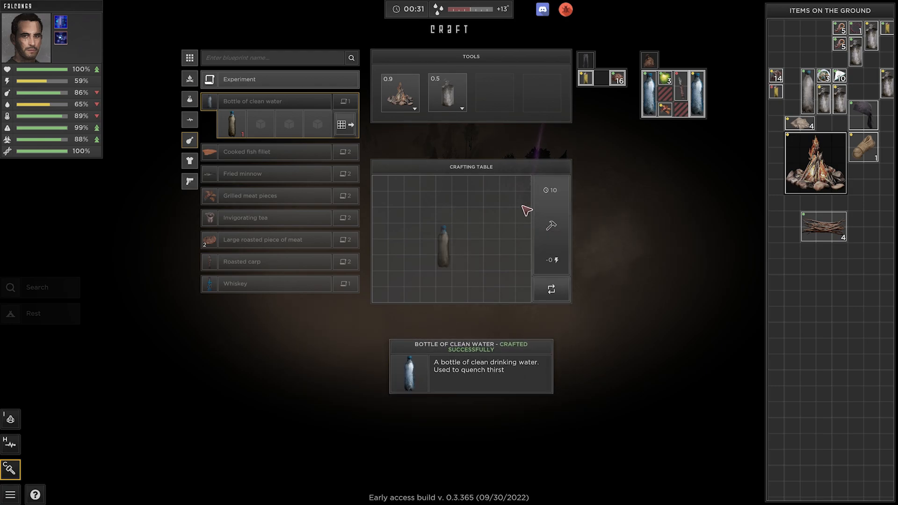
pyautogui.moveTo(75, 412)
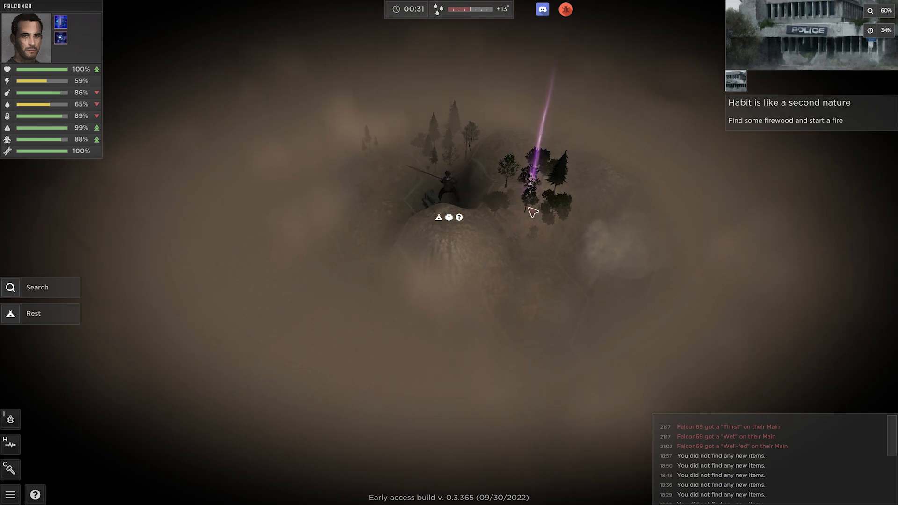
# Walk to the chosen forest hex and open the inventory
pyautogui.click(534, 212)
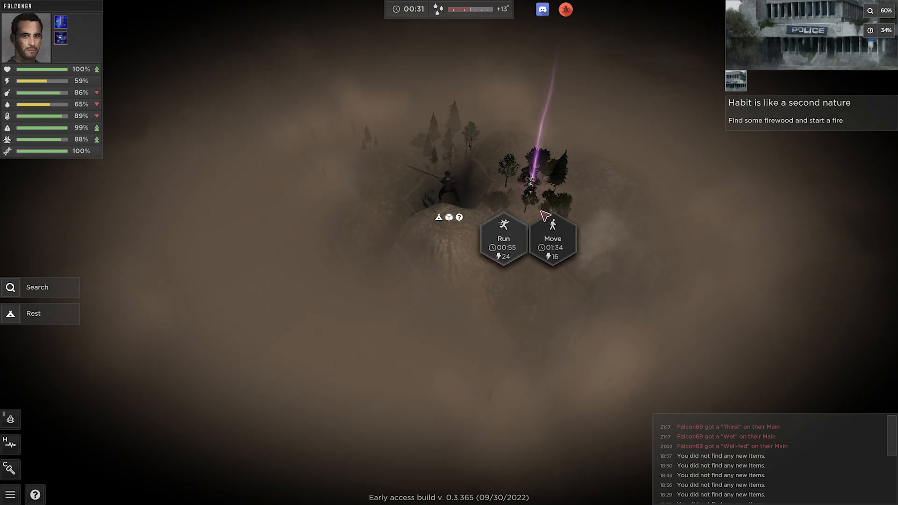
pyautogui.moveTo(556, 237)
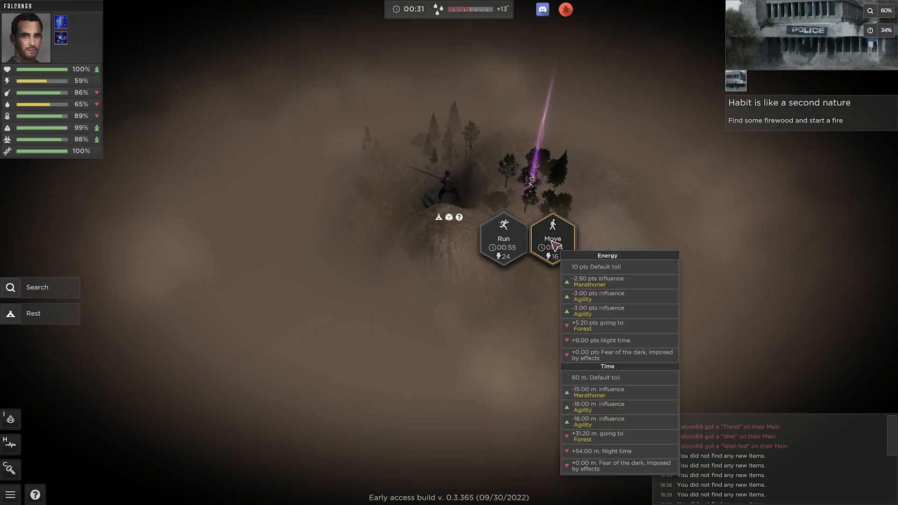
pyautogui.click(553, 239)
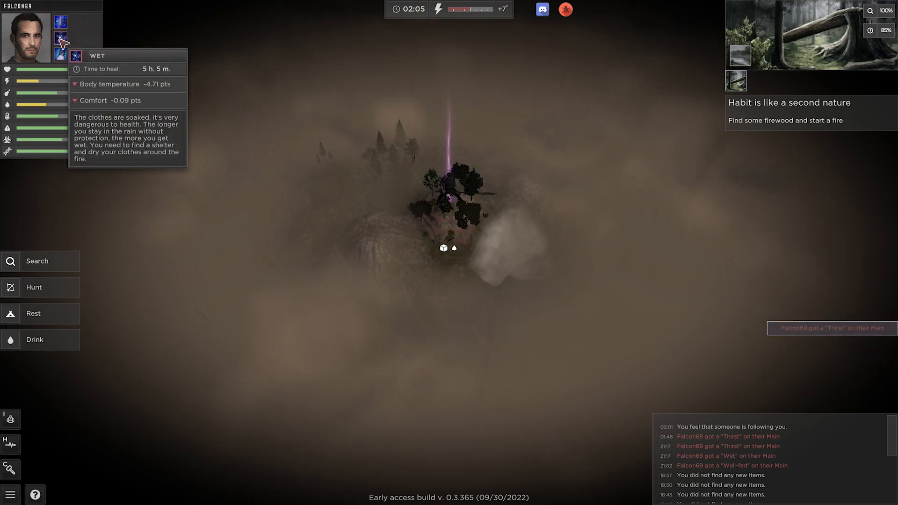
pyautogui.moveTo(62, 165)
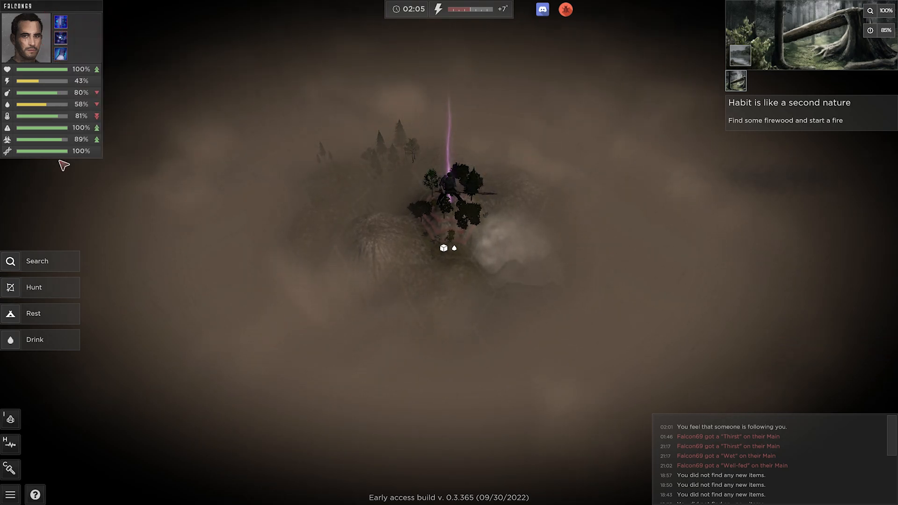
pyautogui.click(11, 418)
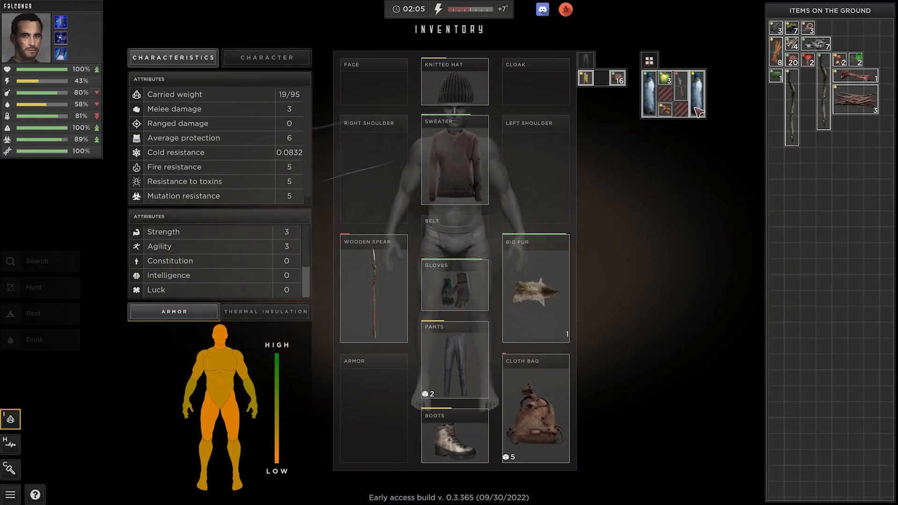
# Drink the clean water bottle, raising thirst to 99%, and continue past the exhaustion event
pyautogui.rightClick(697, 89)
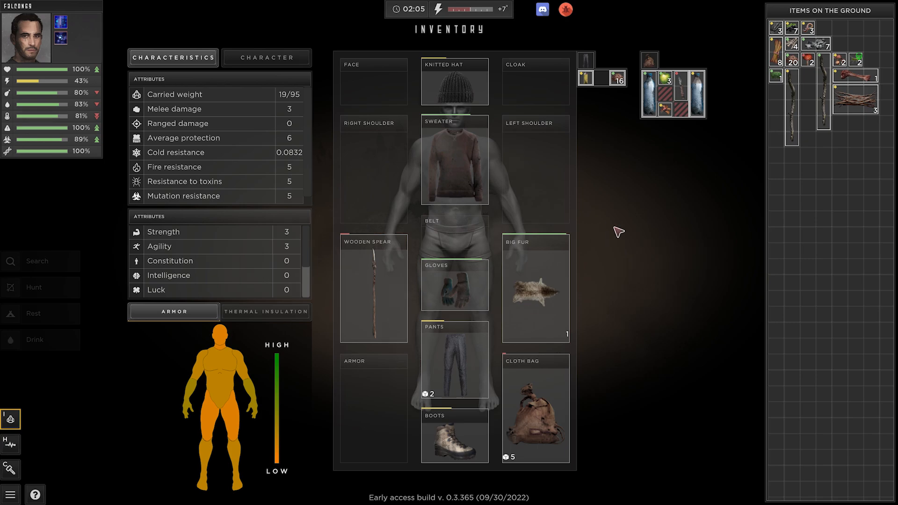
pyautogui.click(34, 313)
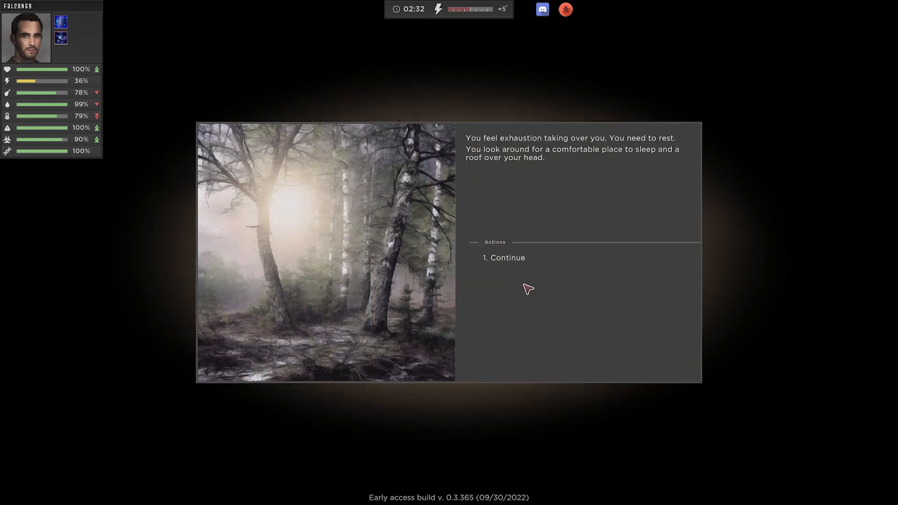
pyautogui.click(504, 257)
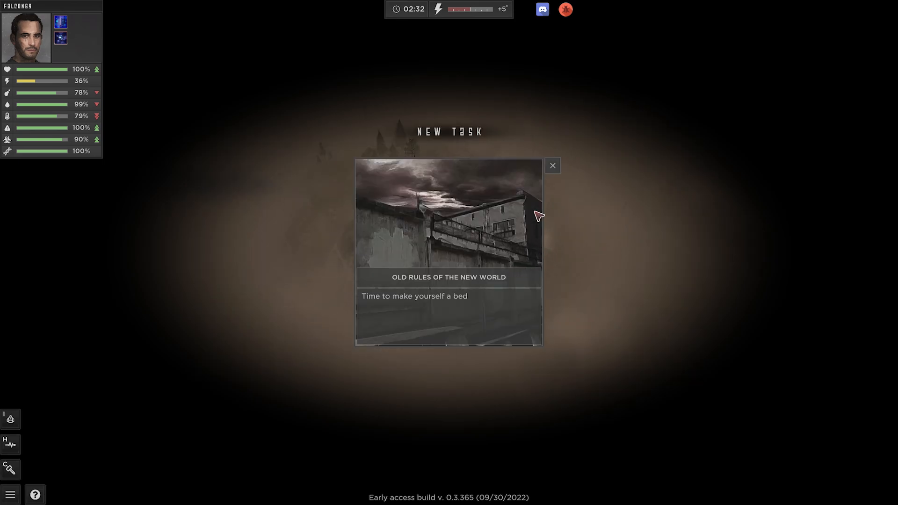